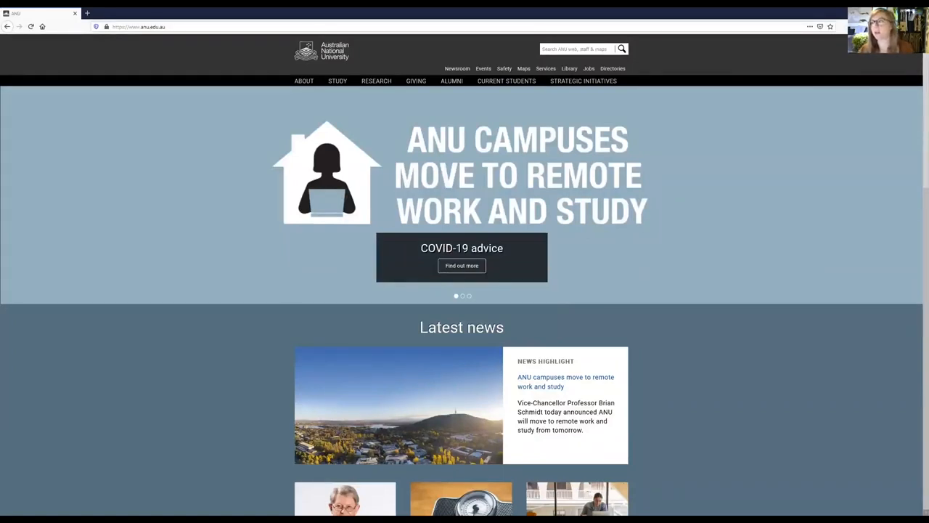
mouse_move(732, 174)
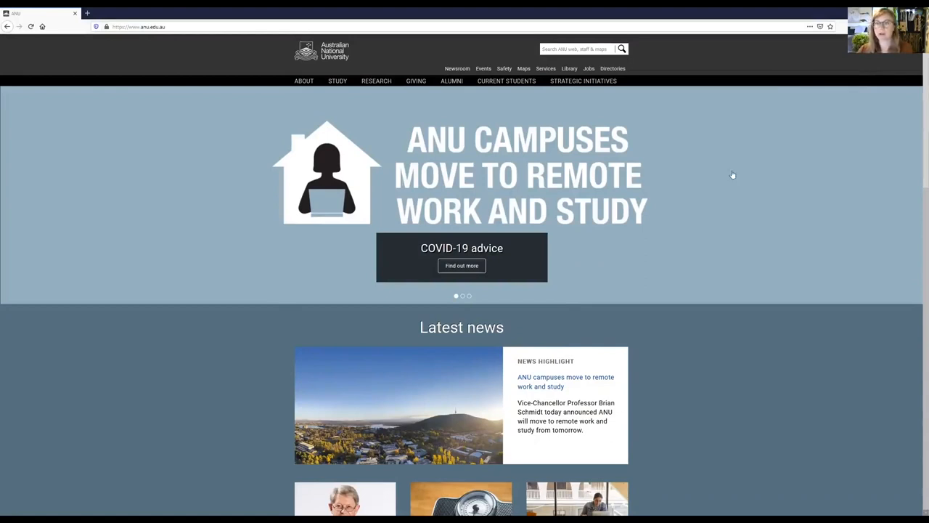
Browse the staff services IT help and support page, then return to the ANU home page.
left_click(546, 68)
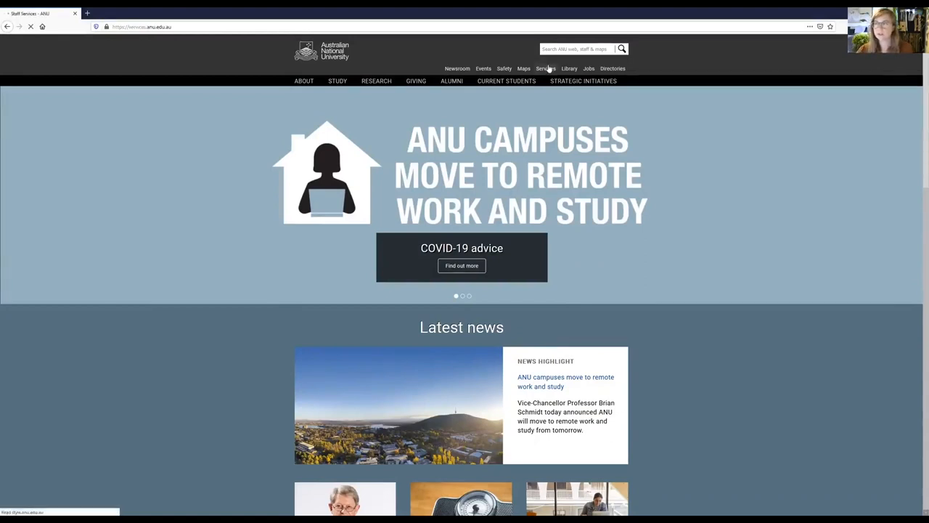
left_click(545, 68)
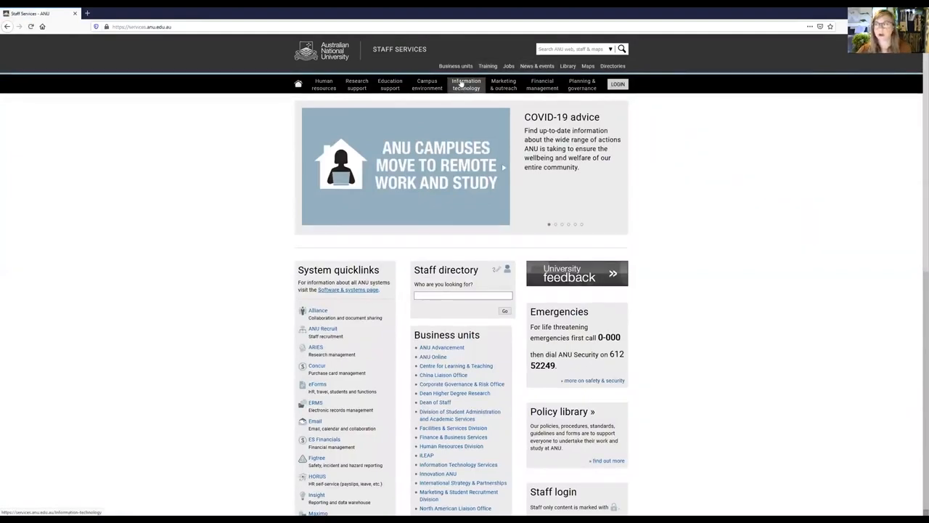
left_click(465, 82)
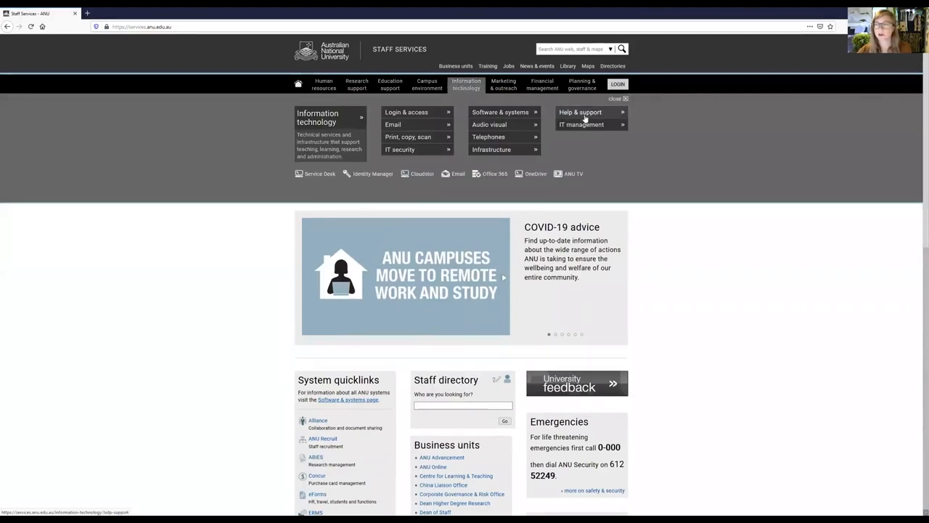
left_click(581, 112)
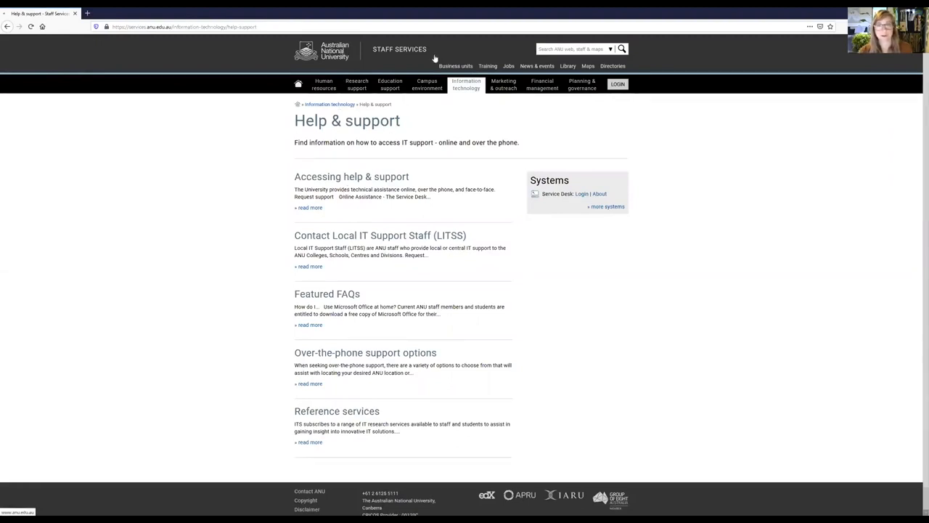
left_click(321, 49)
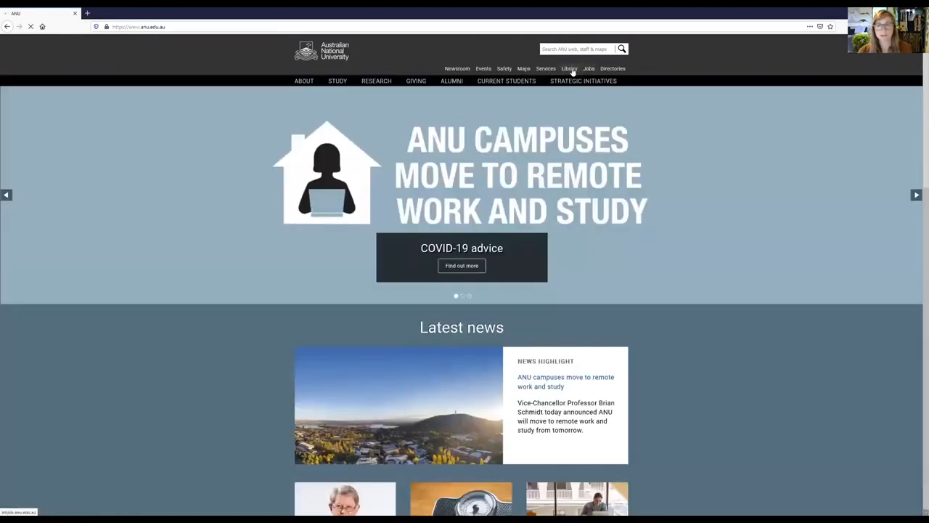
From the ANU Library site, run a Catalogue search for 'campbell biology'.
left_click(569, 68)
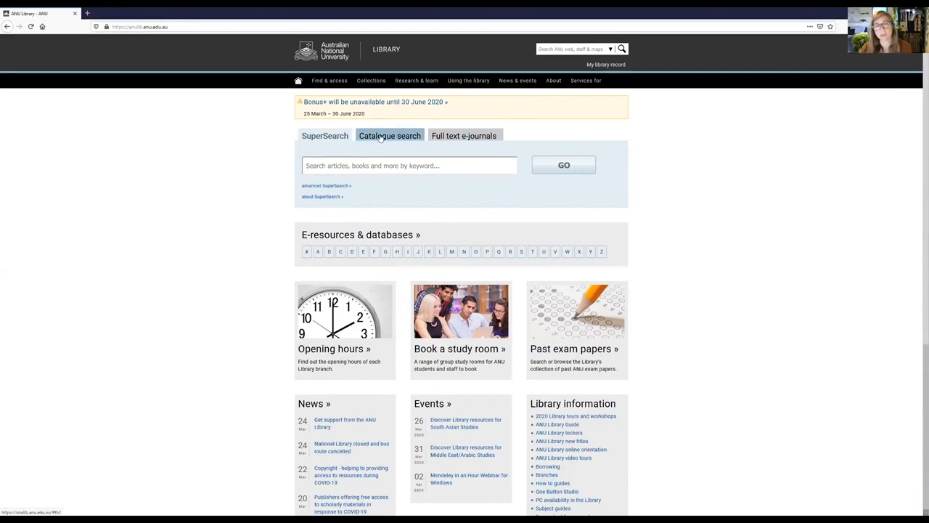
left_click(389, 136)
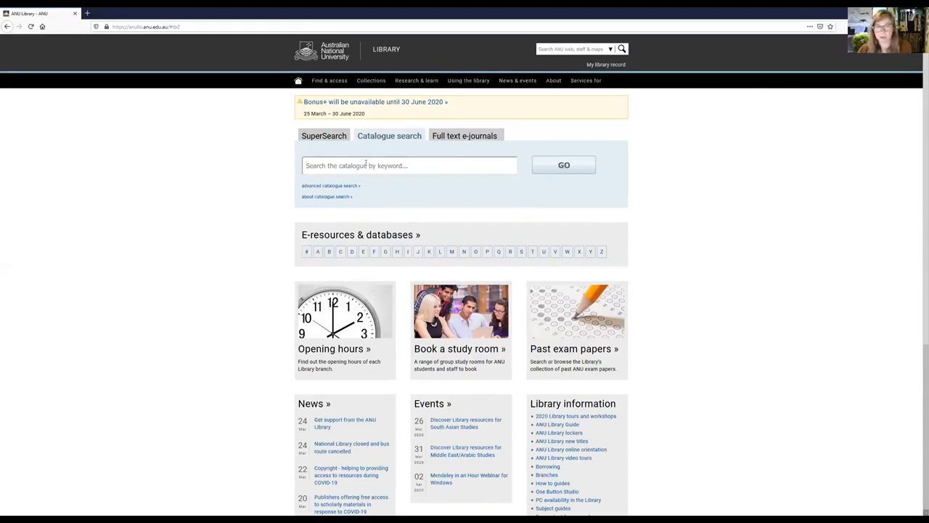
type("camp")
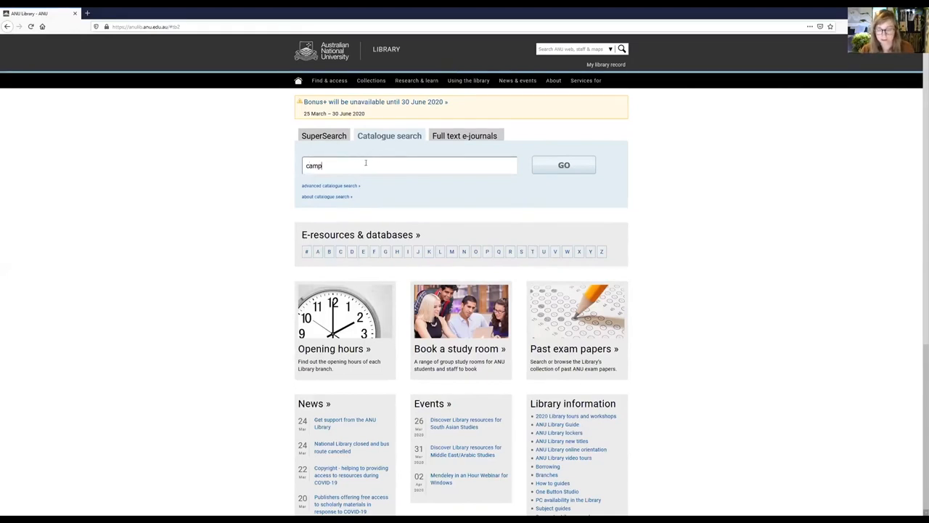
type("bell")
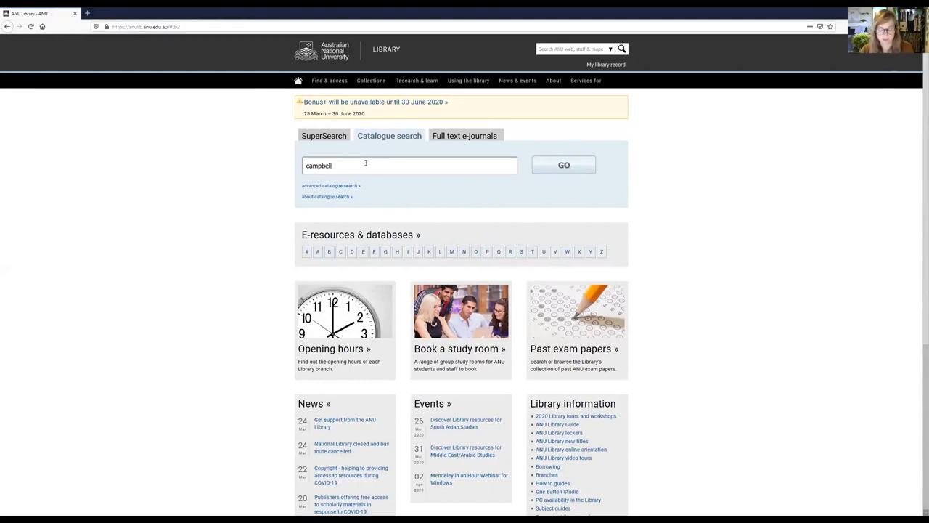
type("biology")
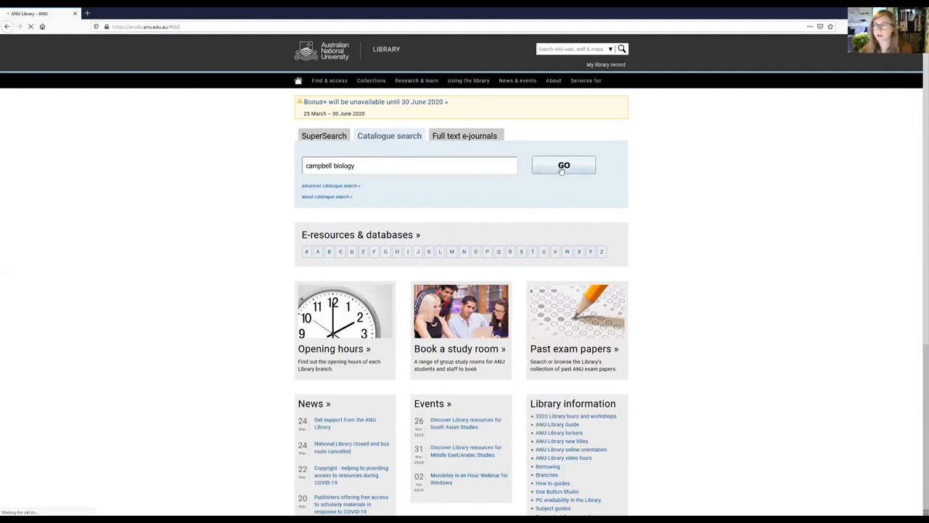
left_click(563, 166)
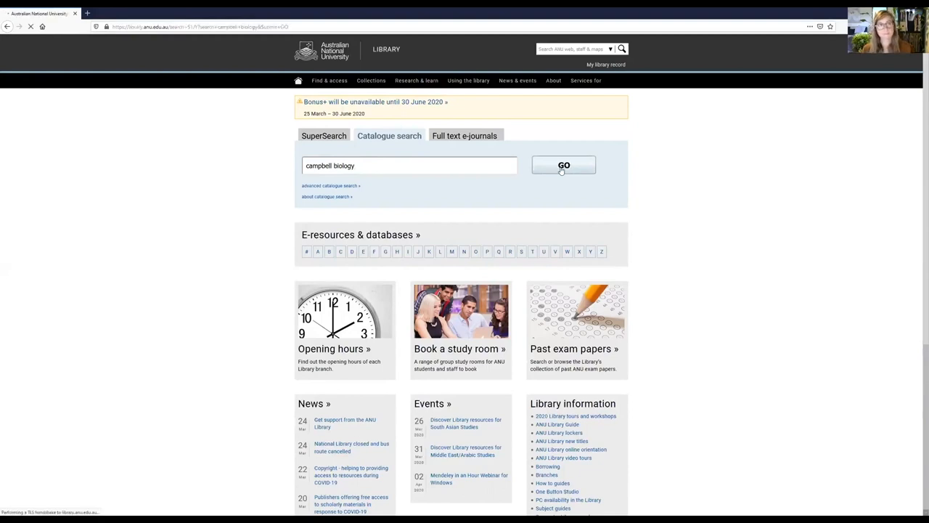
left_click(563, 165)
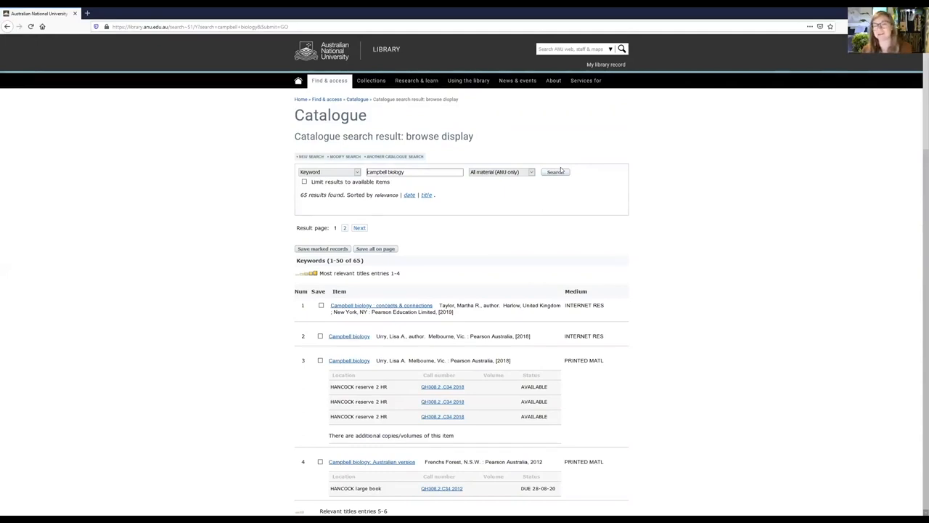
mouse_move(491, 101)
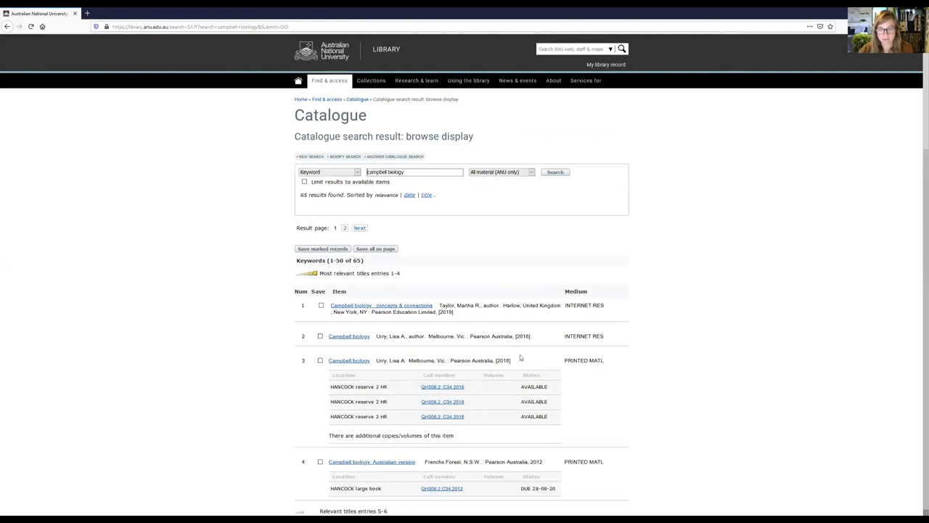
mouse_move(356, 370)
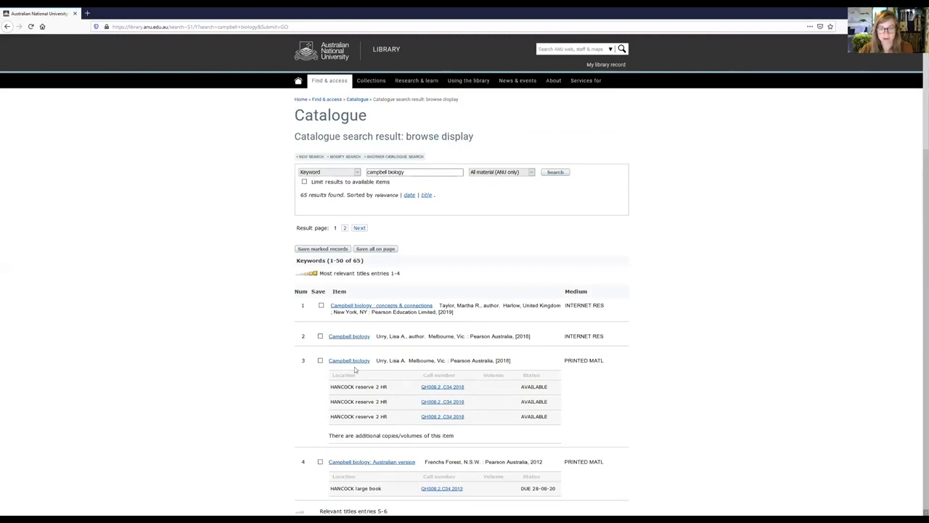
mouse_move(409, 394)
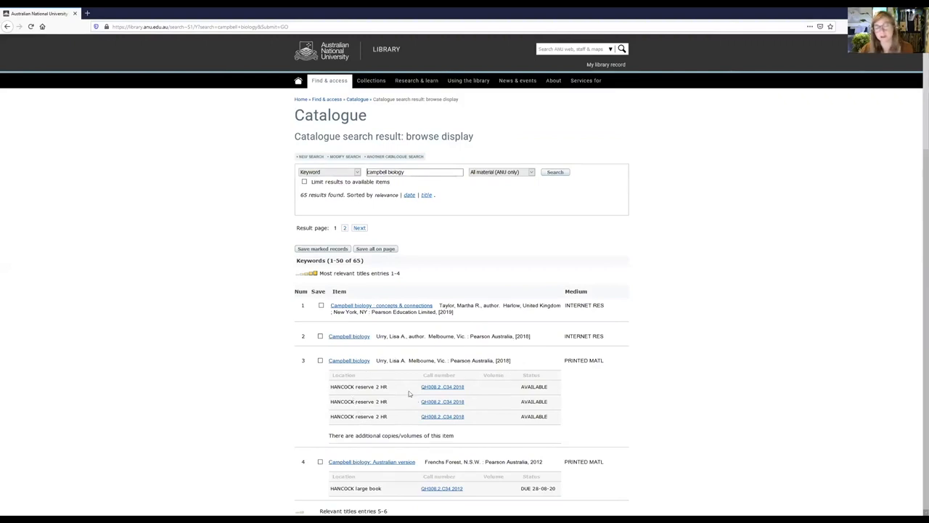
mouse_move(504, 386)
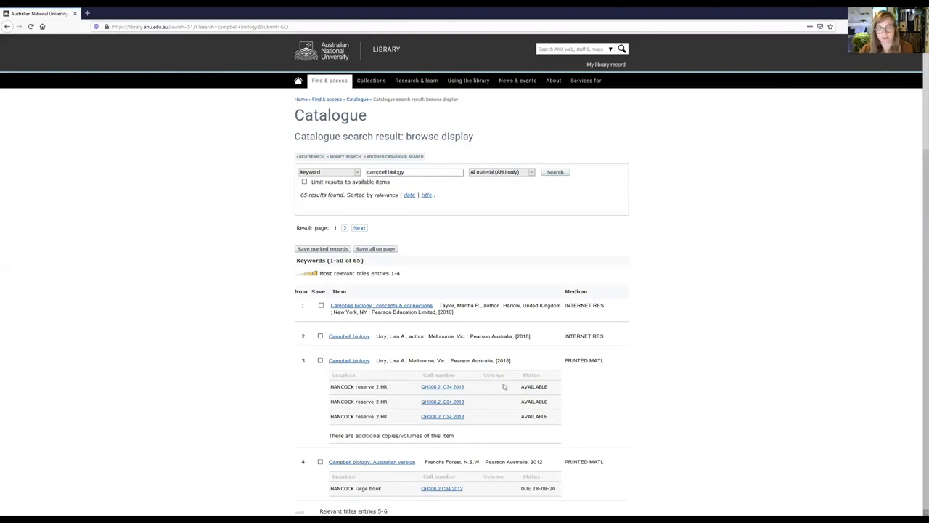
scroll("down", 3)
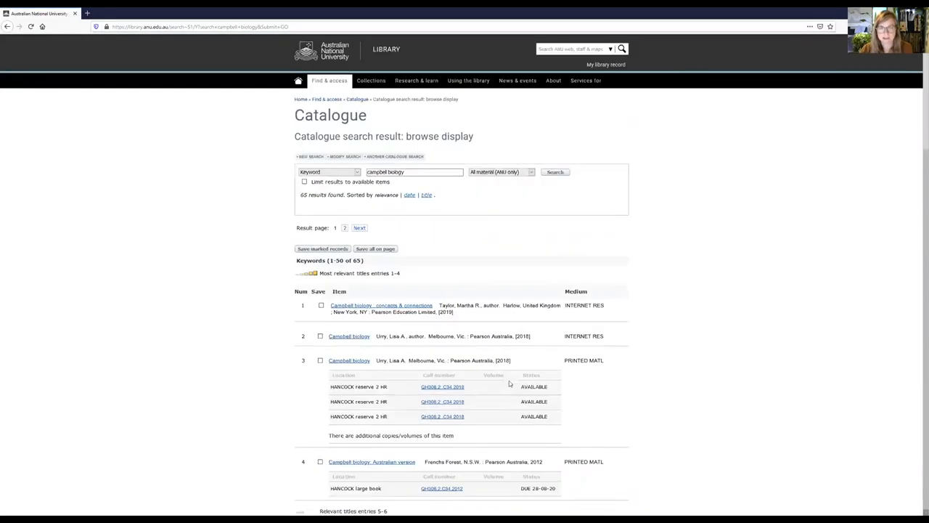
mouse_move(609, 363)
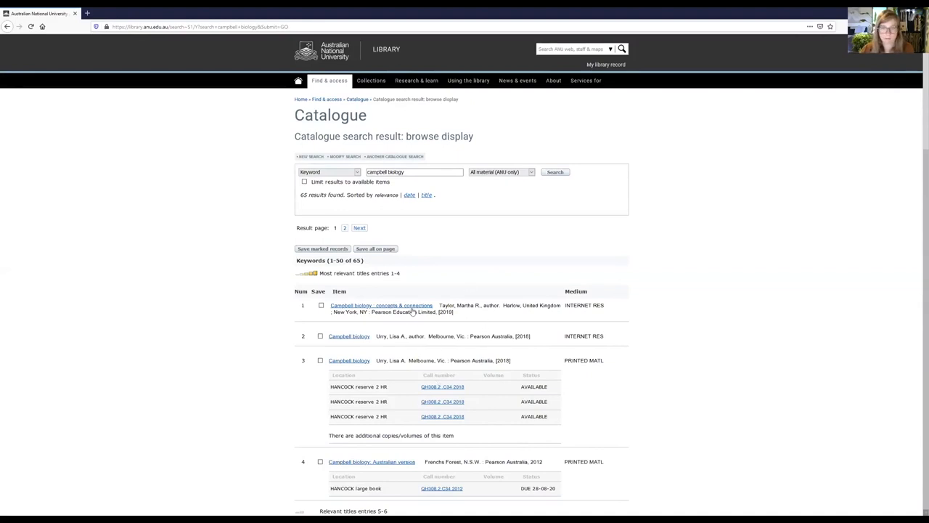
left_click(380, 304)
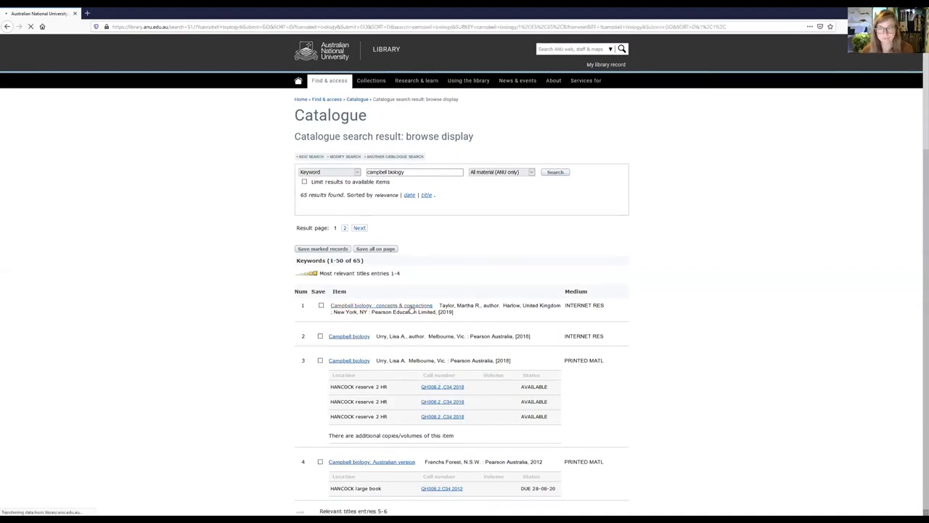
left_click(381, 305)
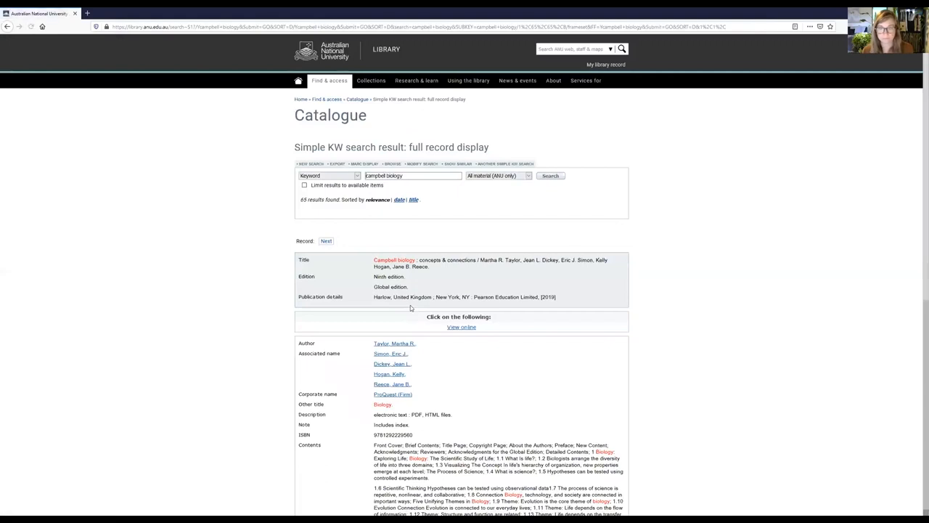
mouse_move(408, 277)
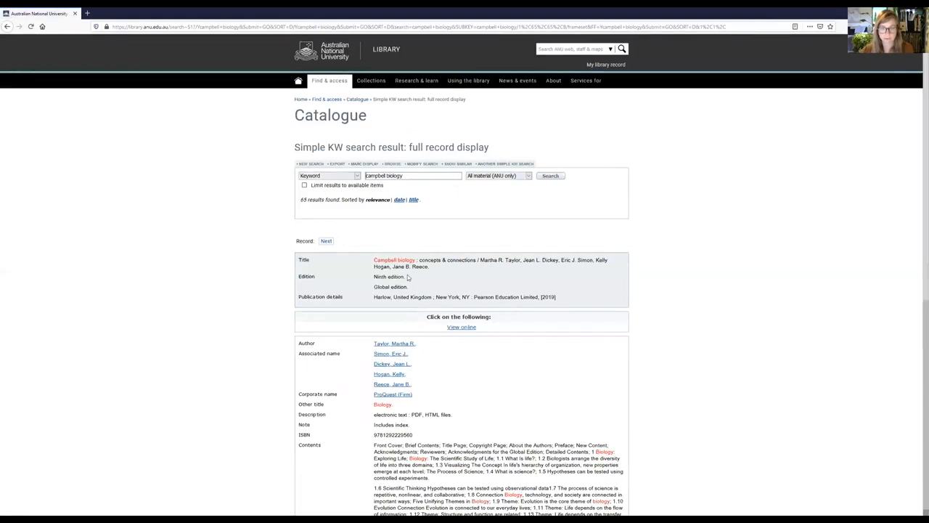
scroll("down", 3)
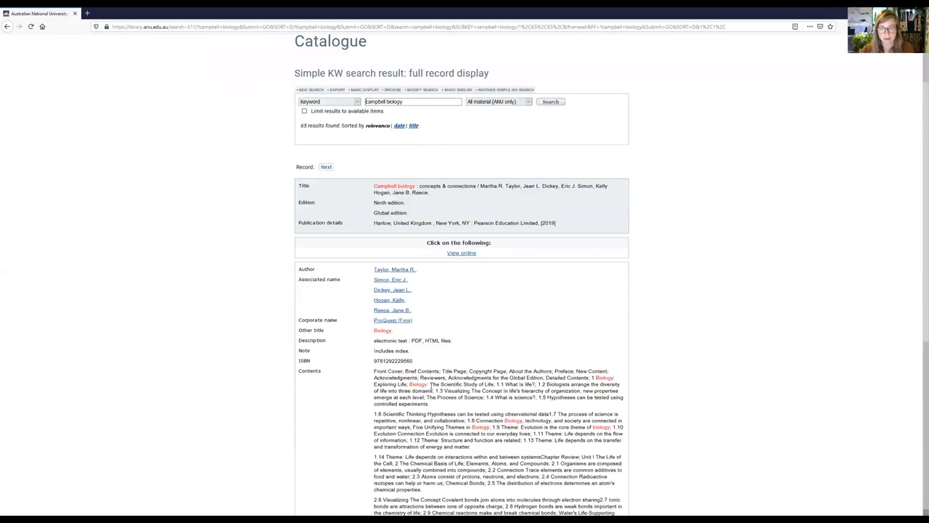
scroll("down", 3)
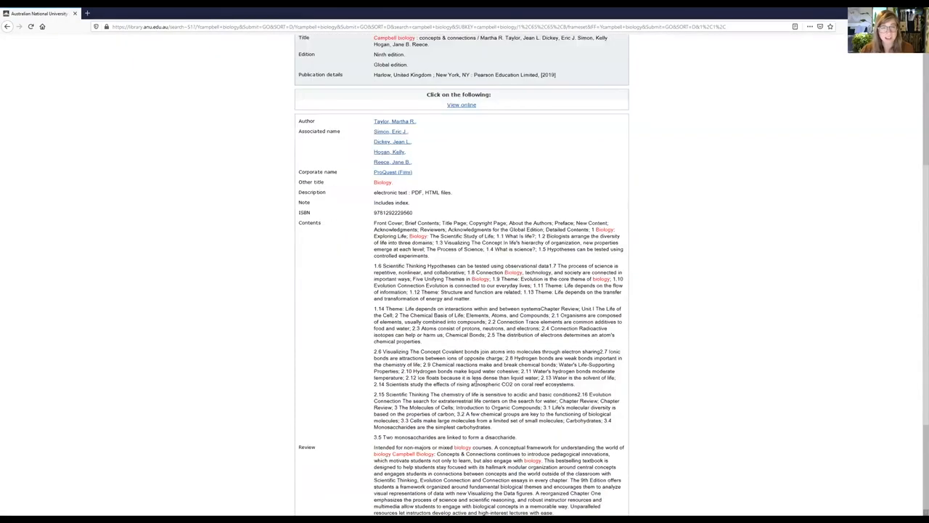
scroll("down", 3)
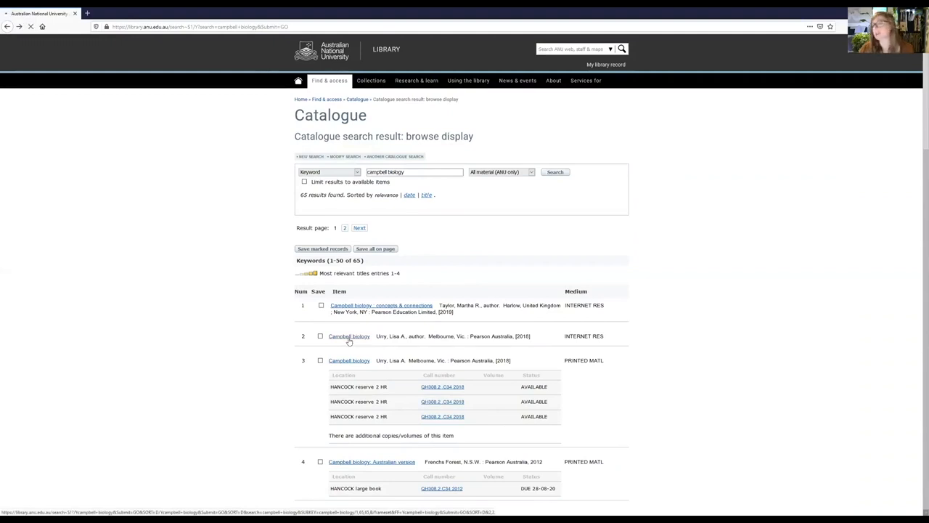
View the 2018 Urry Campbell Biology record online in ProQuest Ebook Central.
left_click(348, 337)
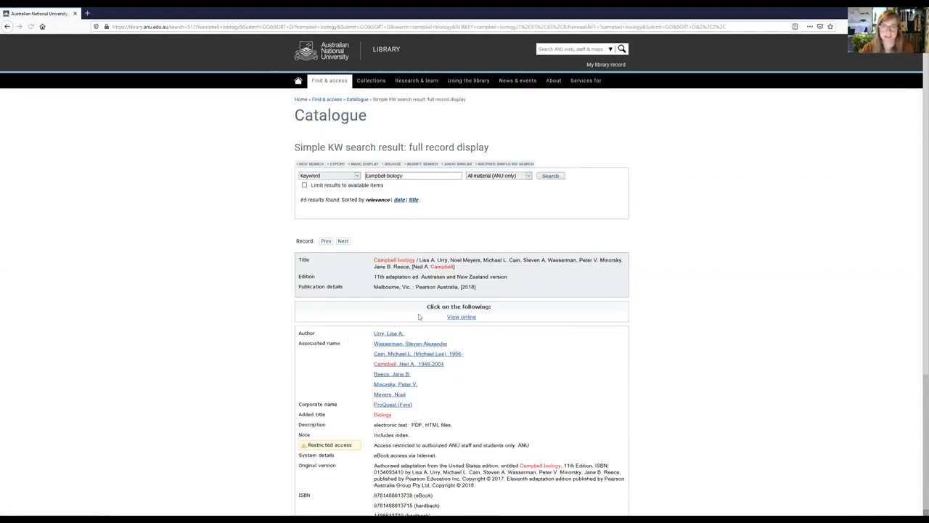
scroll("down", 3)
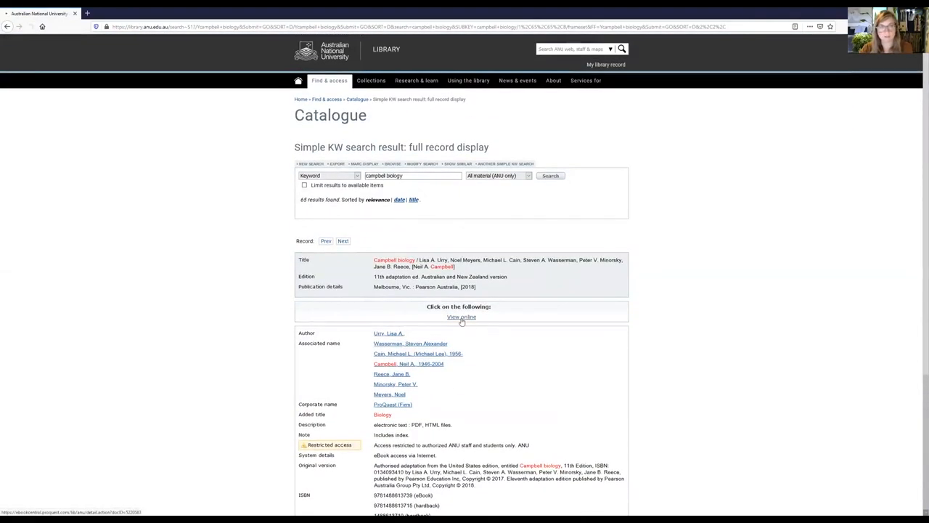
left_click(462, 316)
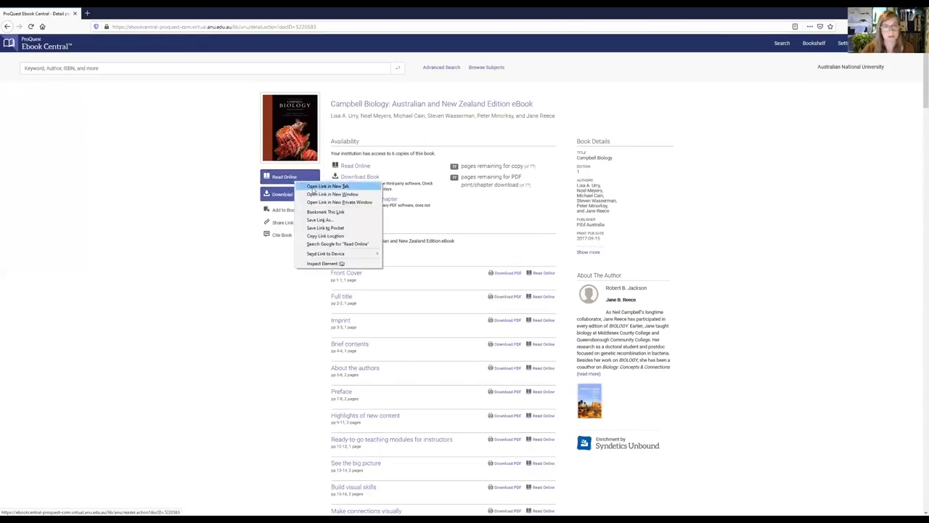
In the ebook reader, jump to chapter 6 'A Tour of the Cell' and read its opening pages.
left_click(328, 186)
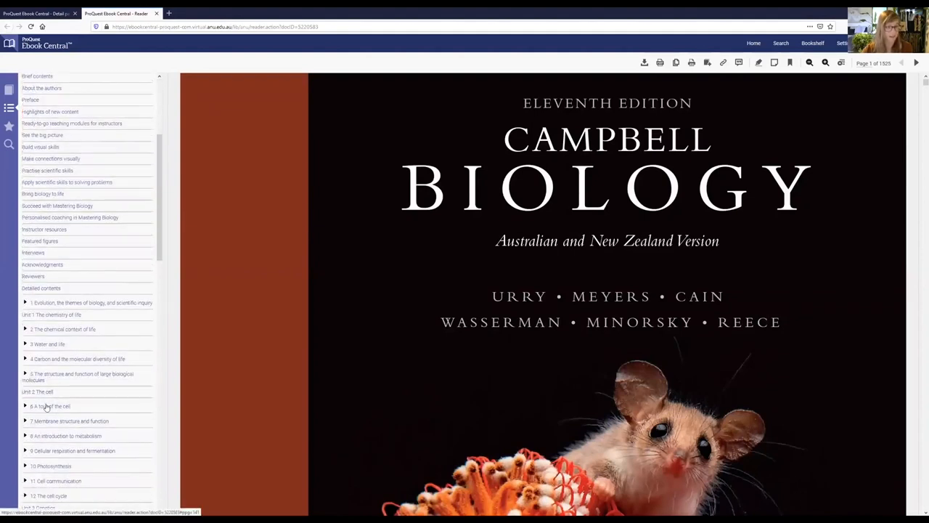
left_click(49, 406)
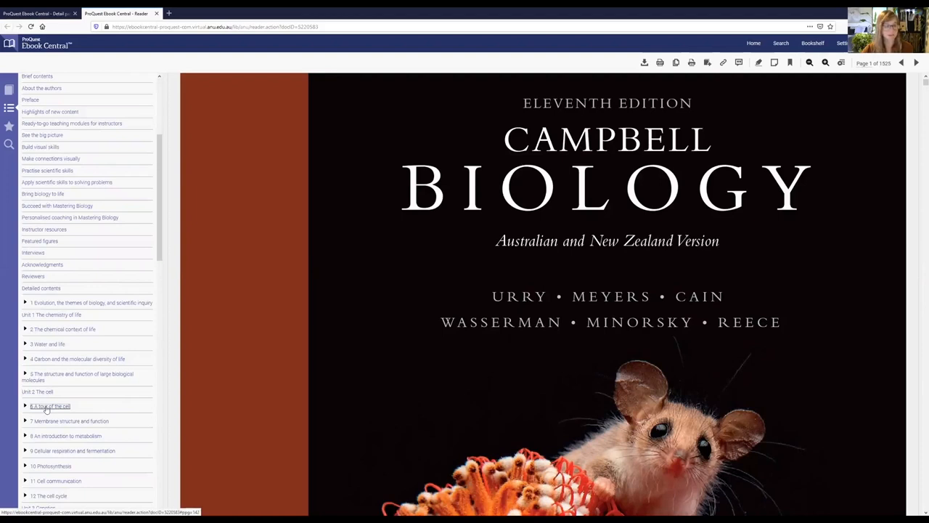
left_click(49, 407)
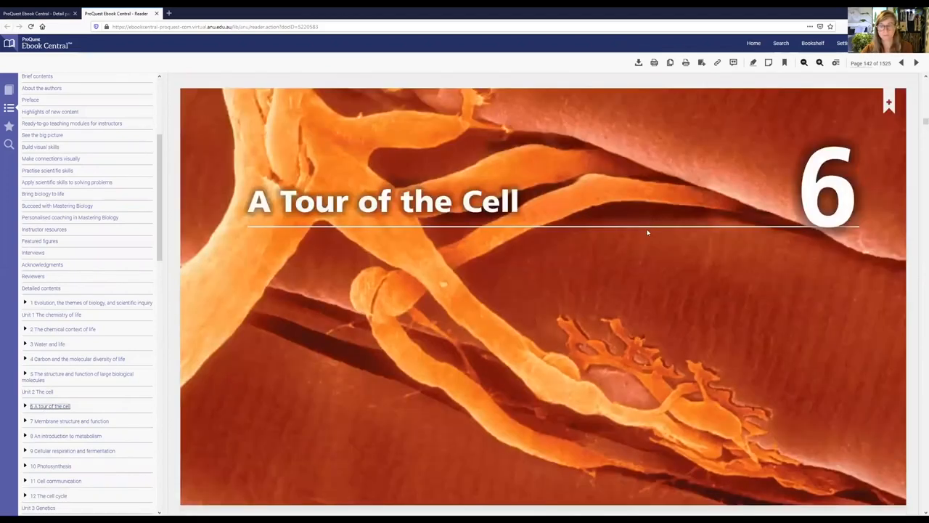
scroll("down", 3)
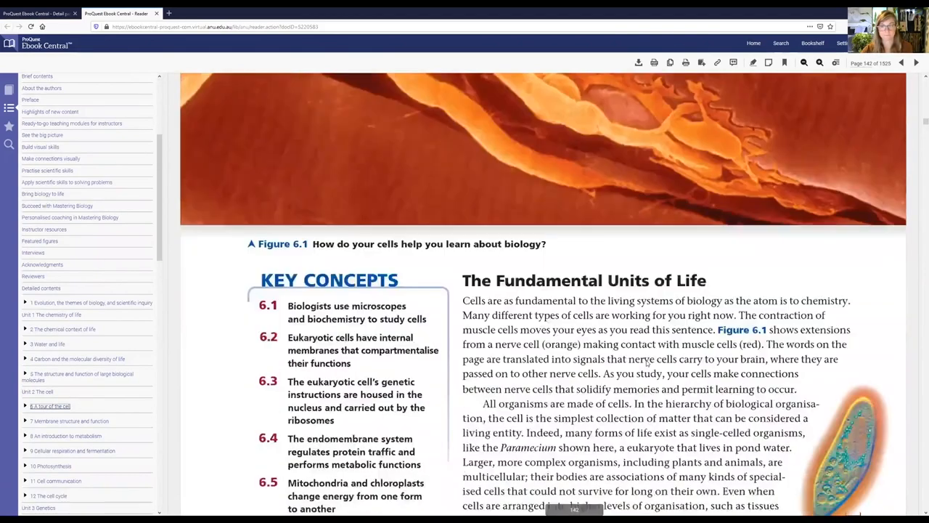
scroll("down", 3)
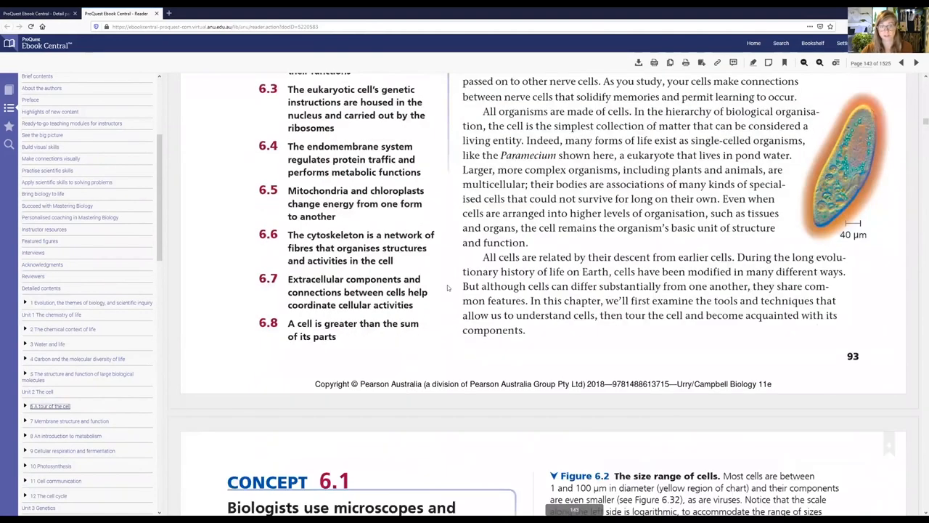
scroll("down", 3)
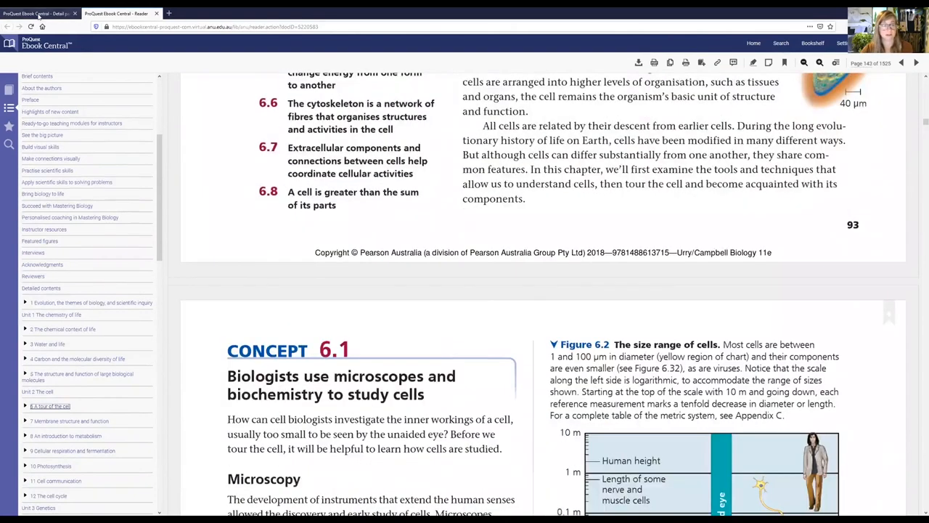
Return to the ebook's details page and browse its Table of Contents.
left_click(36, 13)
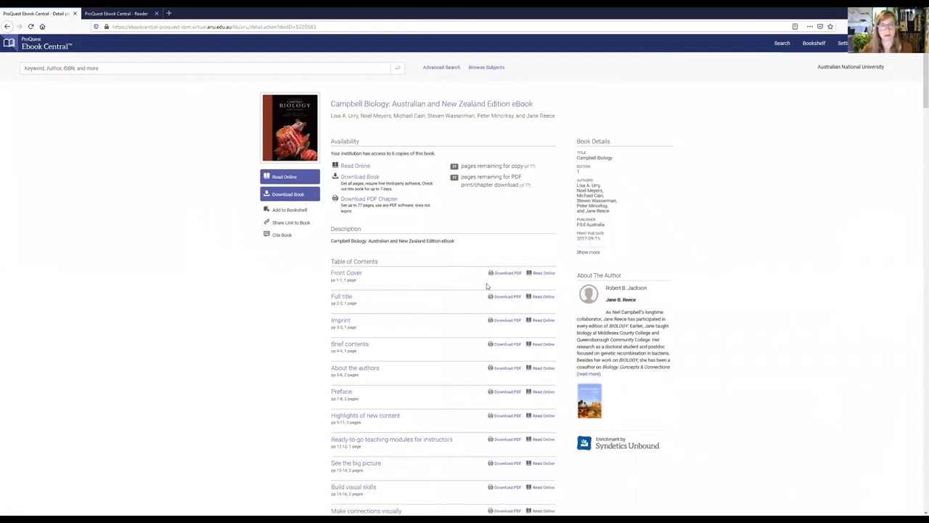
mouse_move(377, 374)
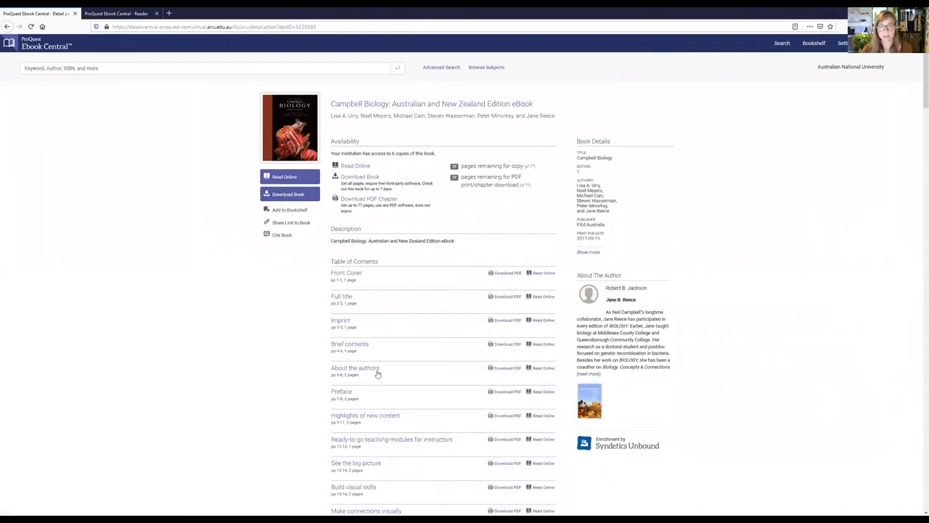
scroll("down", 3)
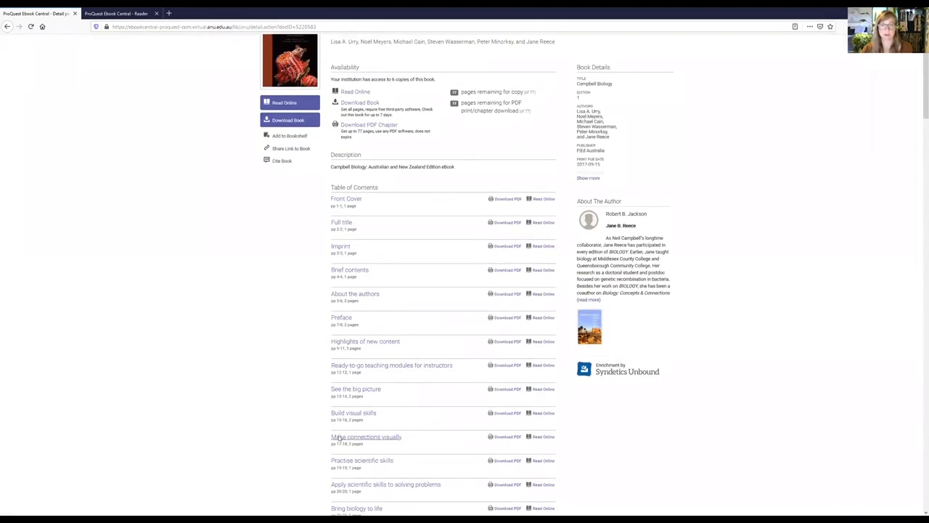
scroll("down", 3)
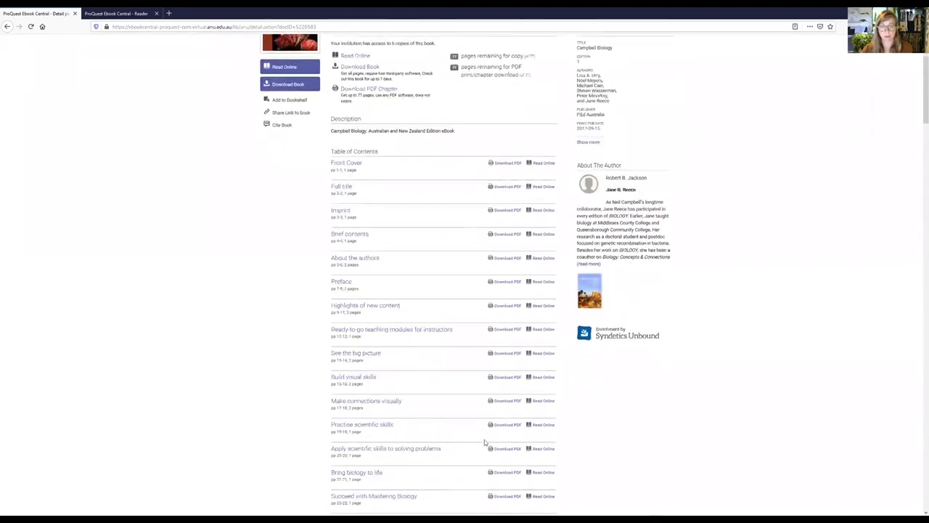
scroll("down", 3)
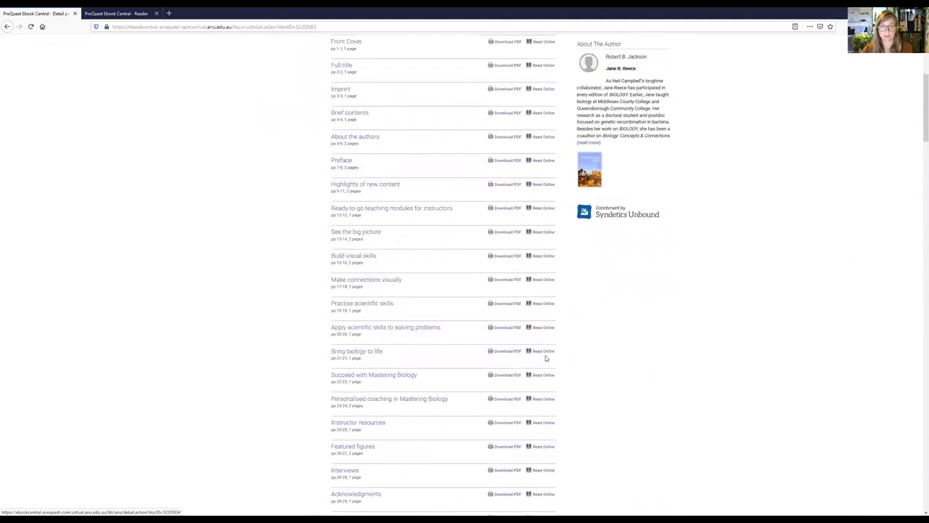
scroll("up", 3)
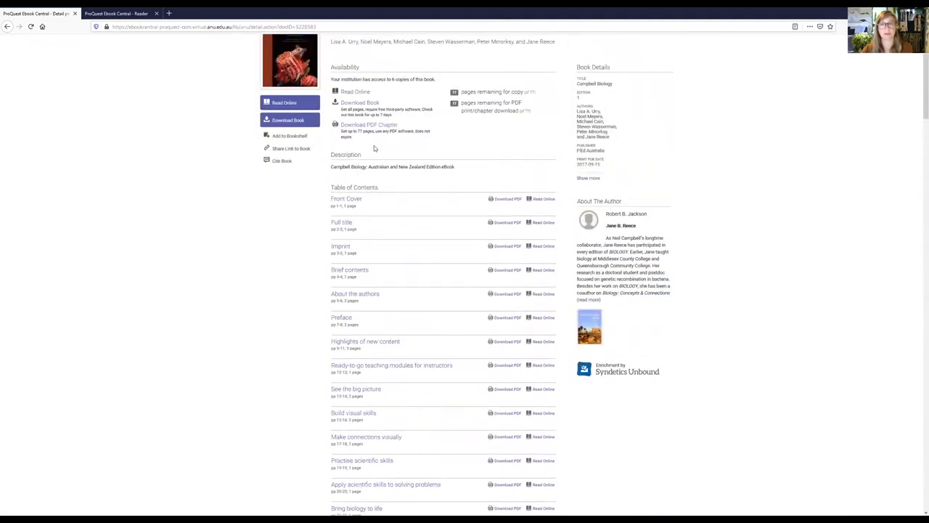
scroll("up", 3)
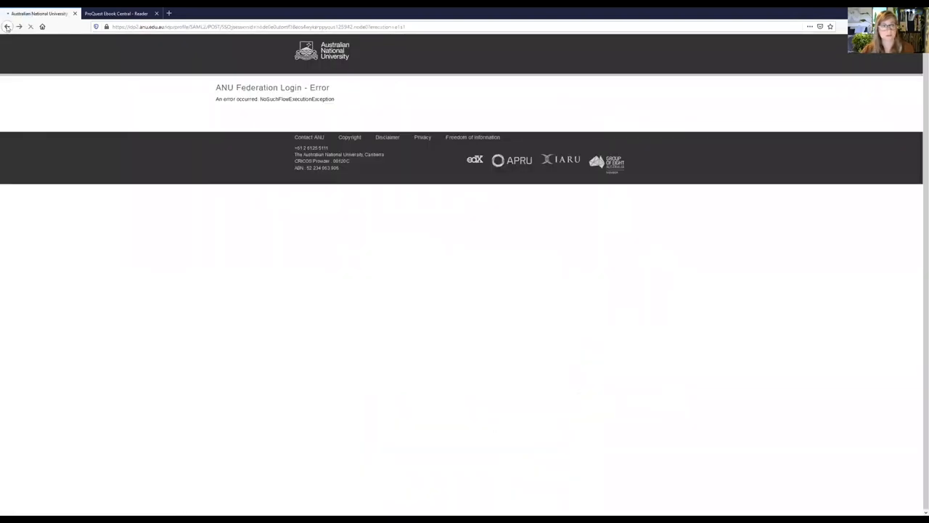
From the library home page, go to the advanced catalogue search page.
left_click(7, 26)
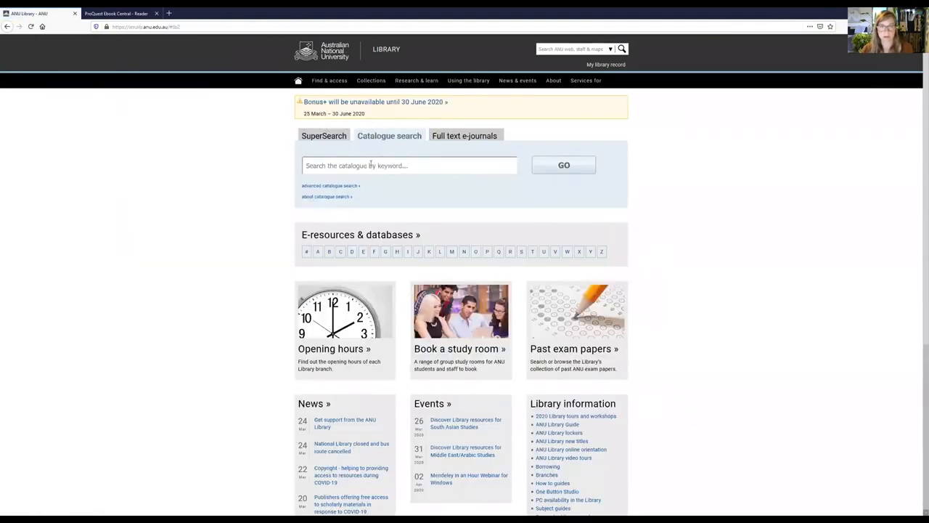
mouse_move(331, 185)
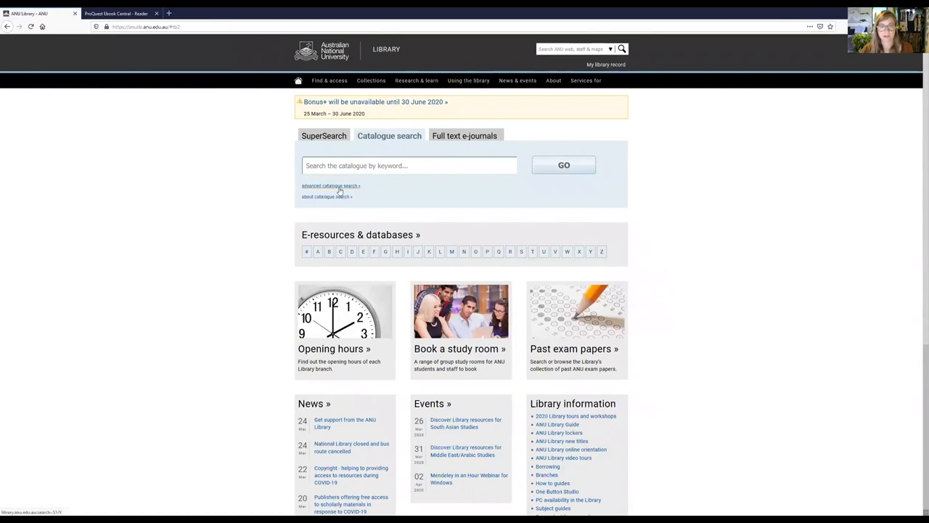
left_click(328, 186)
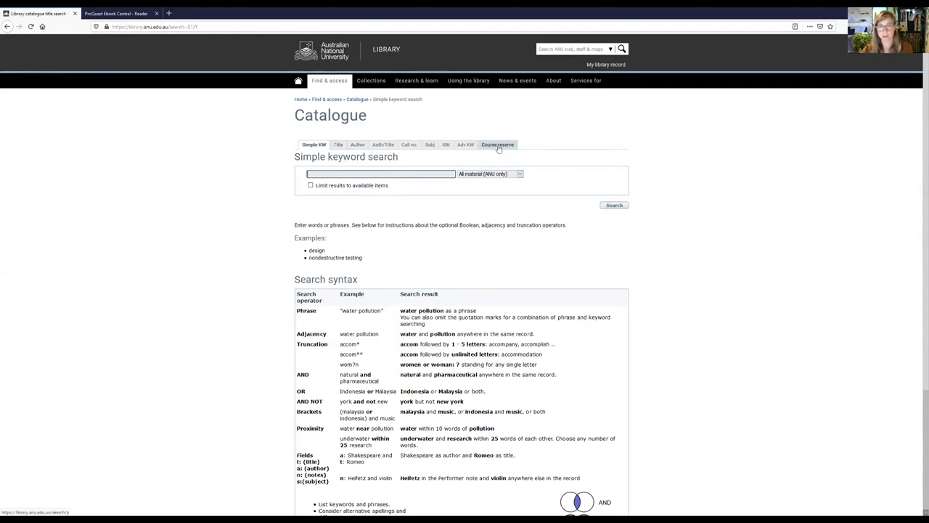
Search Course reserve by Course name for 'MEDI' and review the MEDI1001 reserve list.
left_click(497, 145)
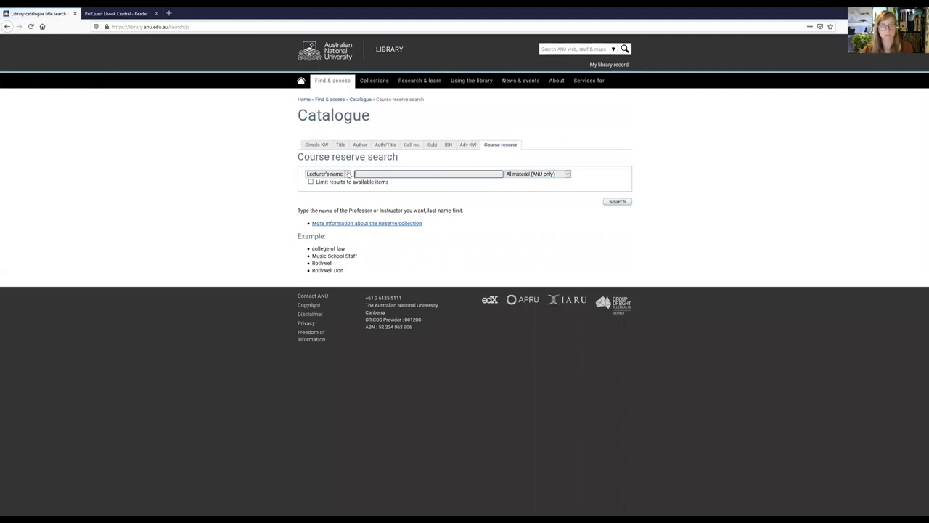
left_click(327, 174)
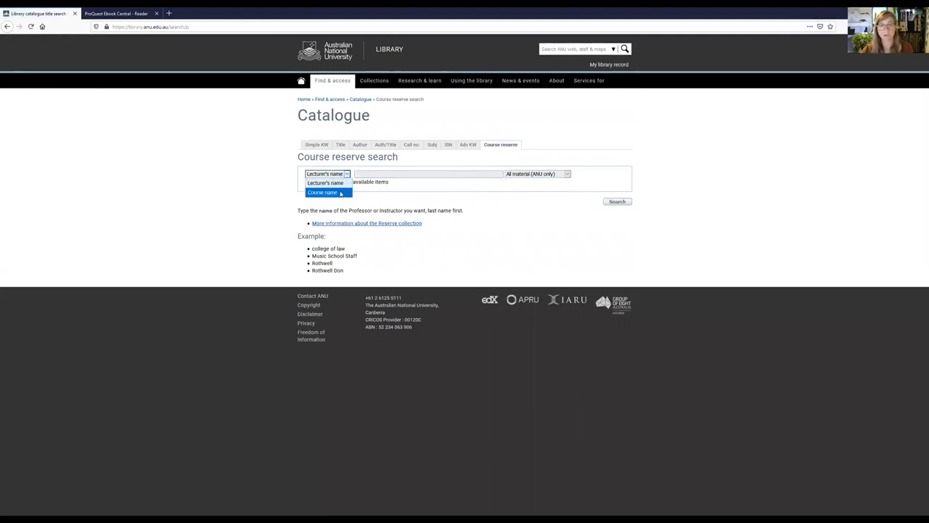
left_click(323, 192)
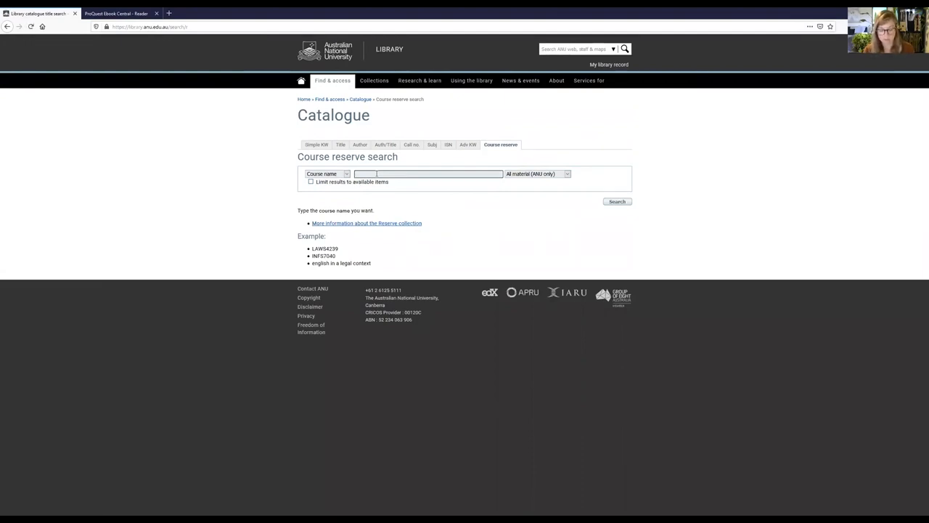
type("MEDI1001")
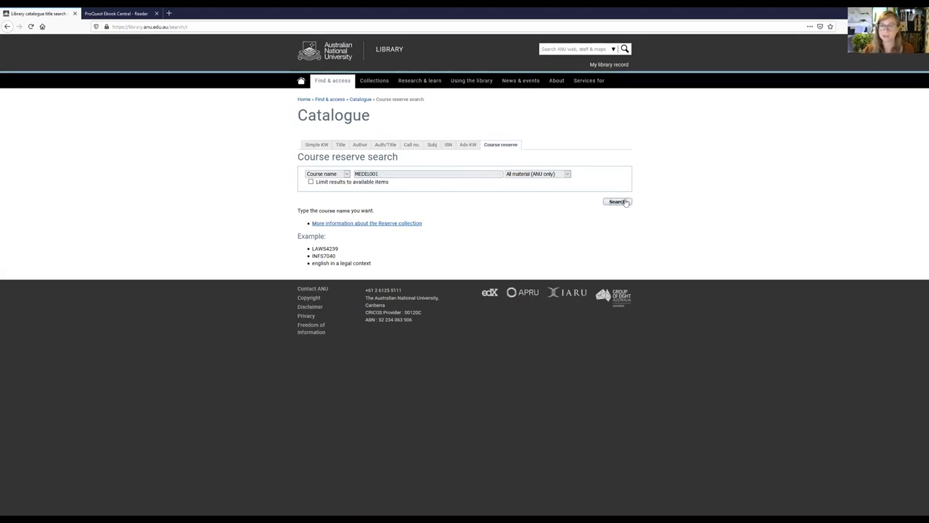
left_click(615, 201)
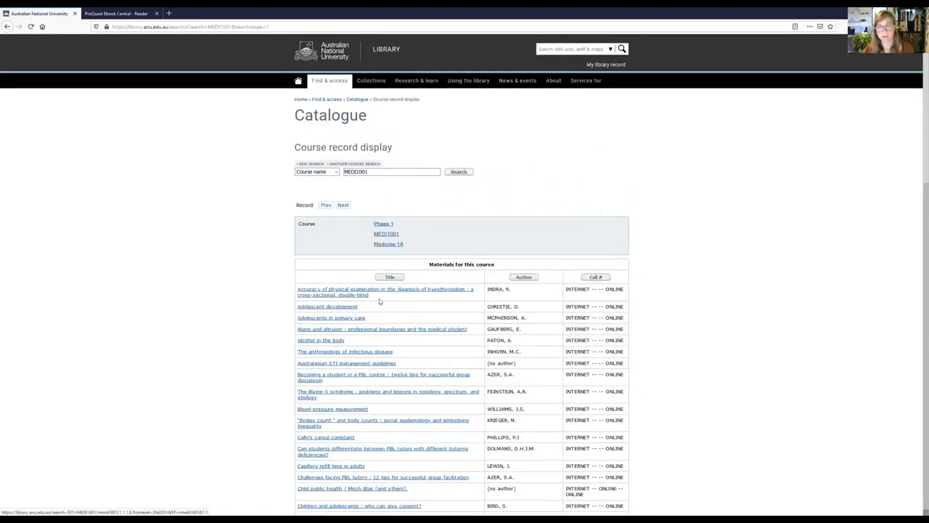
scroll("down", 3)
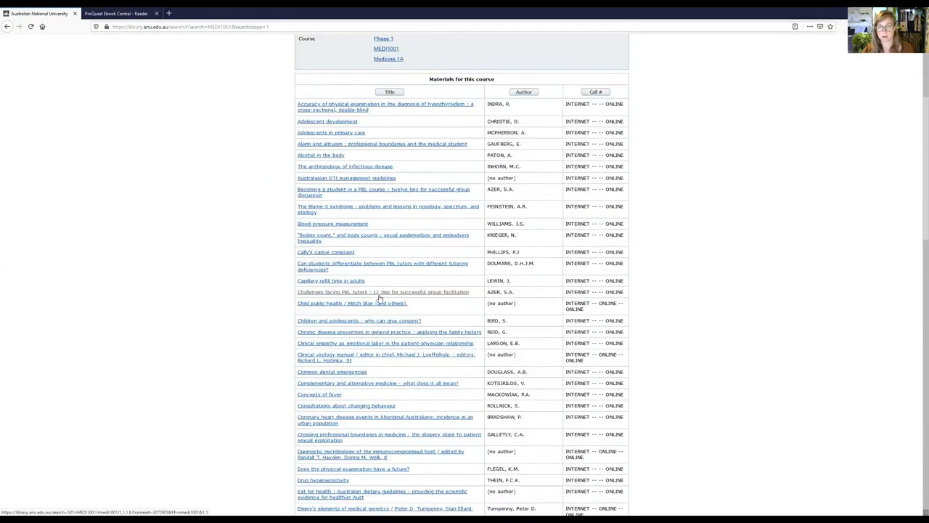
scroll("down", 3)
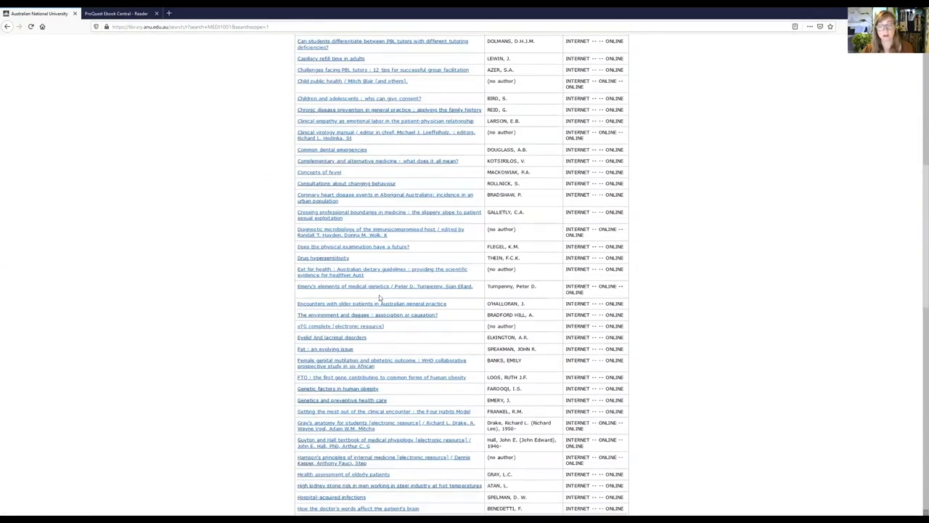
scroll("down", 3)
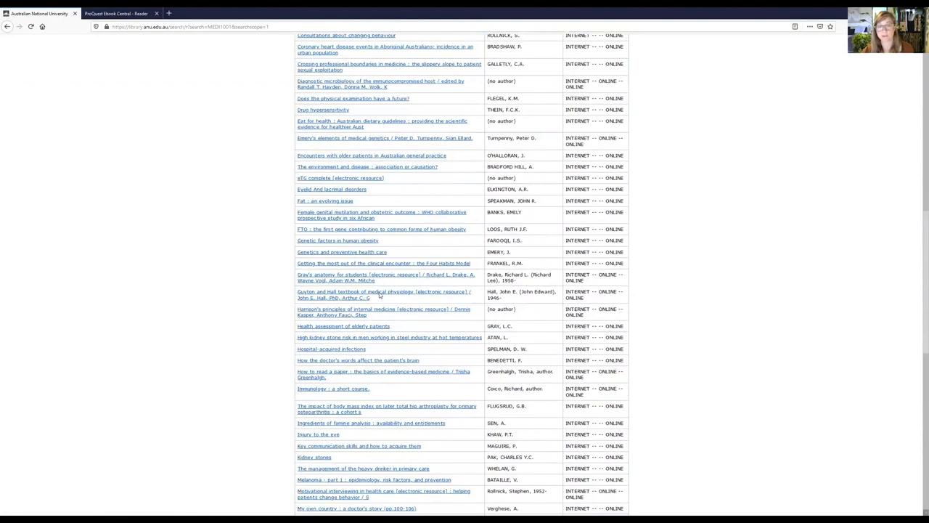
scroll("up", 3)
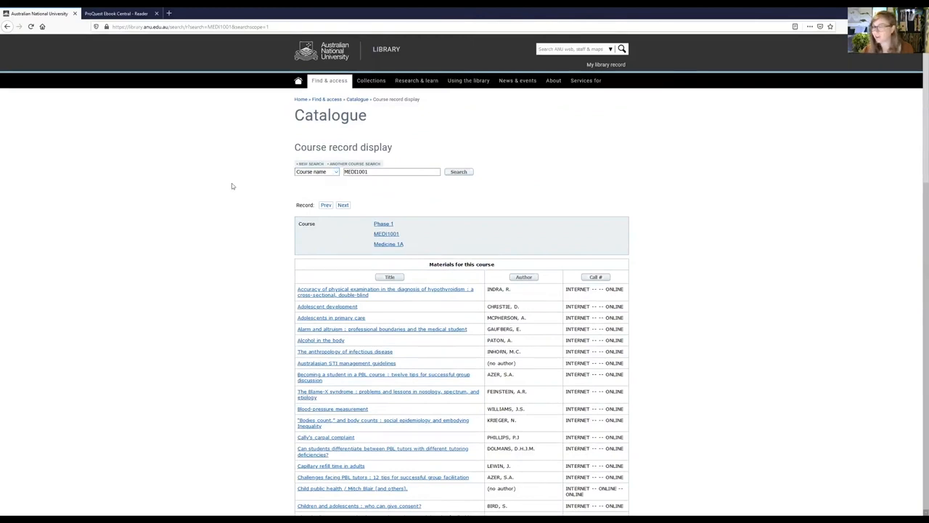
mouse_move(374, 47)
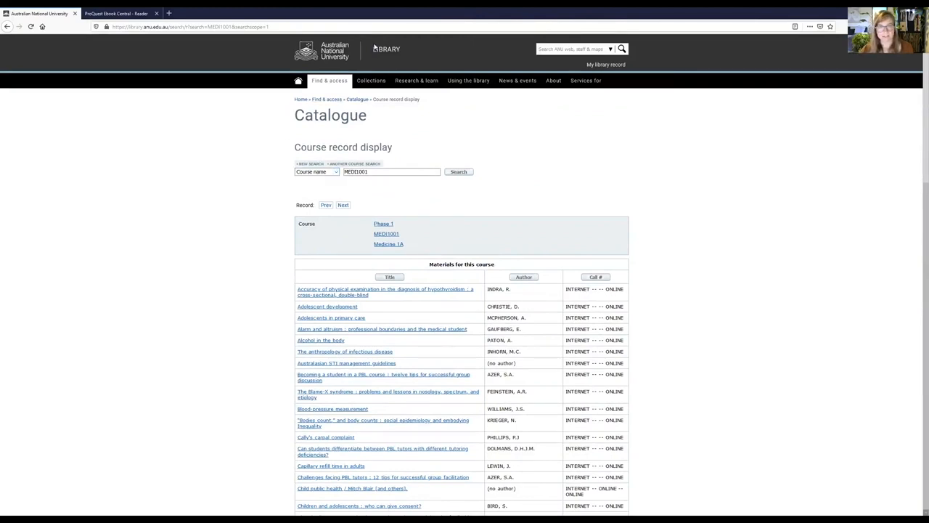
Return to the library home page via the ANU home page's Library link.
left_click(322, 51)
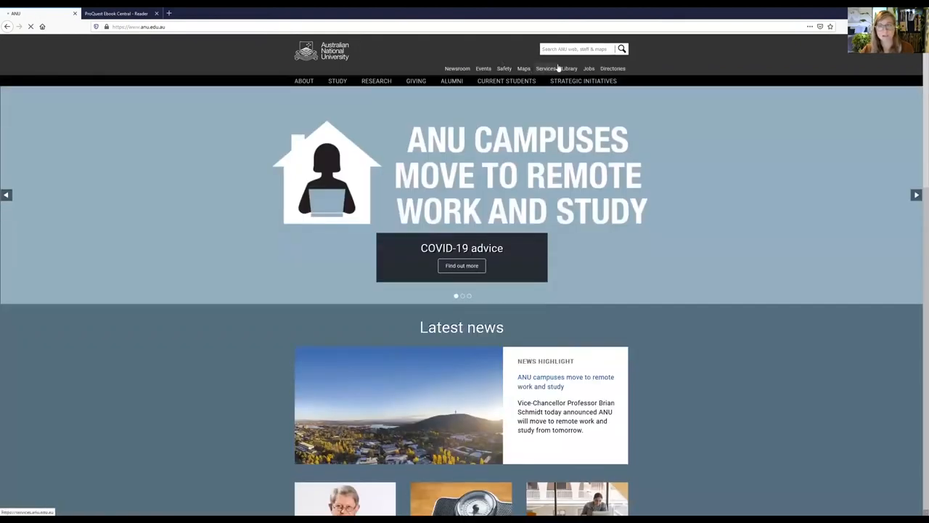
left_click(569, 68)
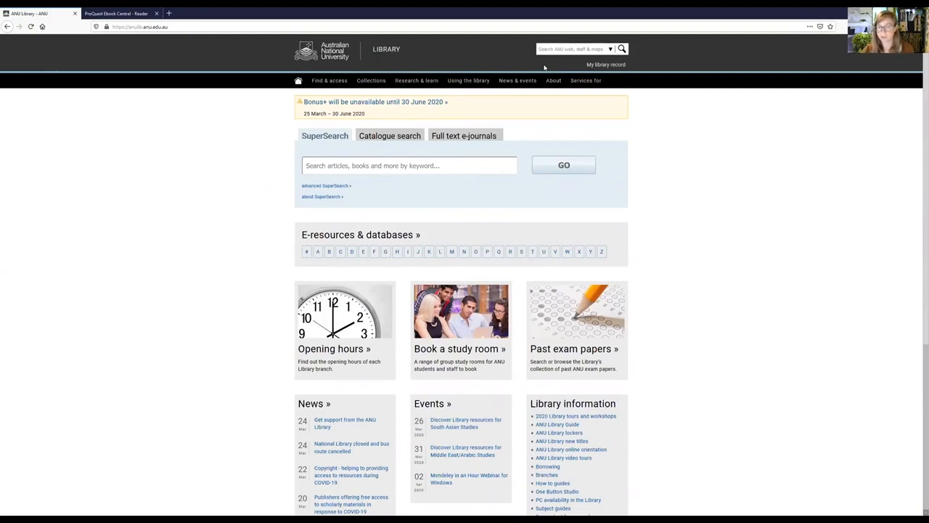
mouse_move(749, 290)
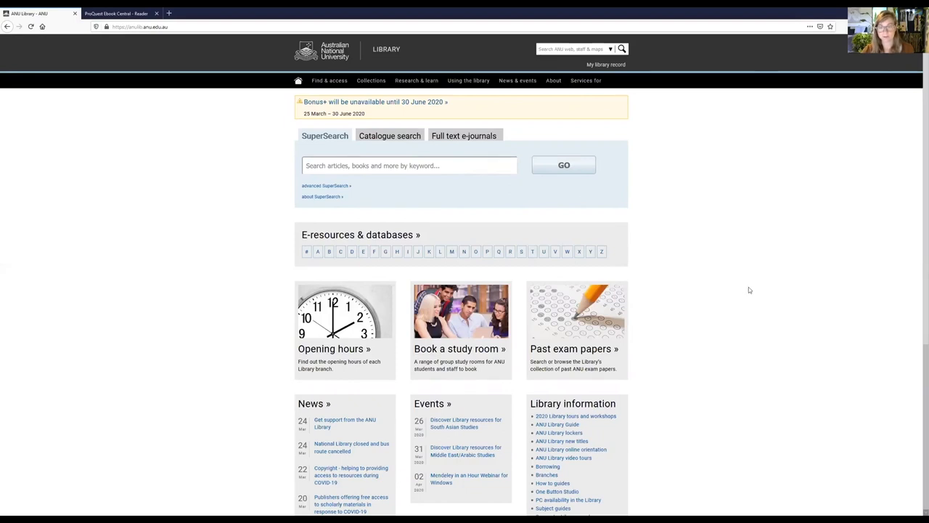
scroll("down", 3)
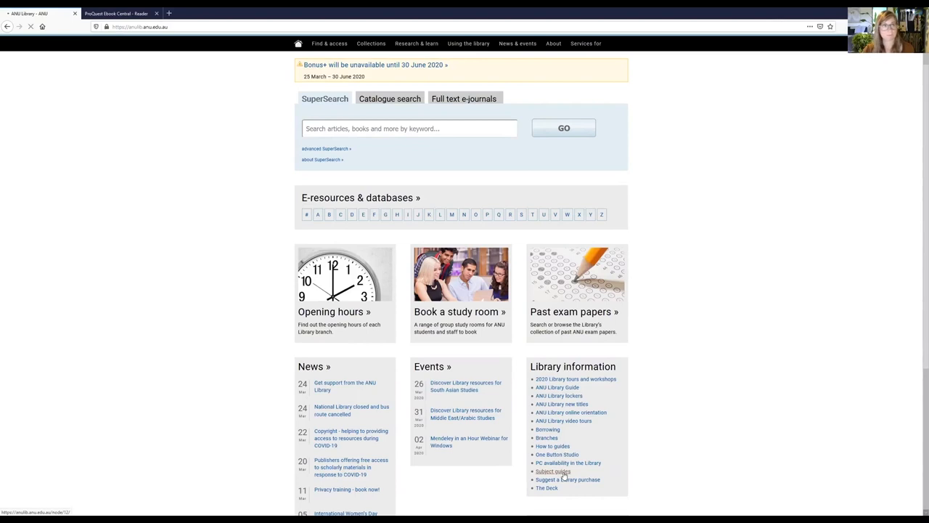
left_click(551, 470)
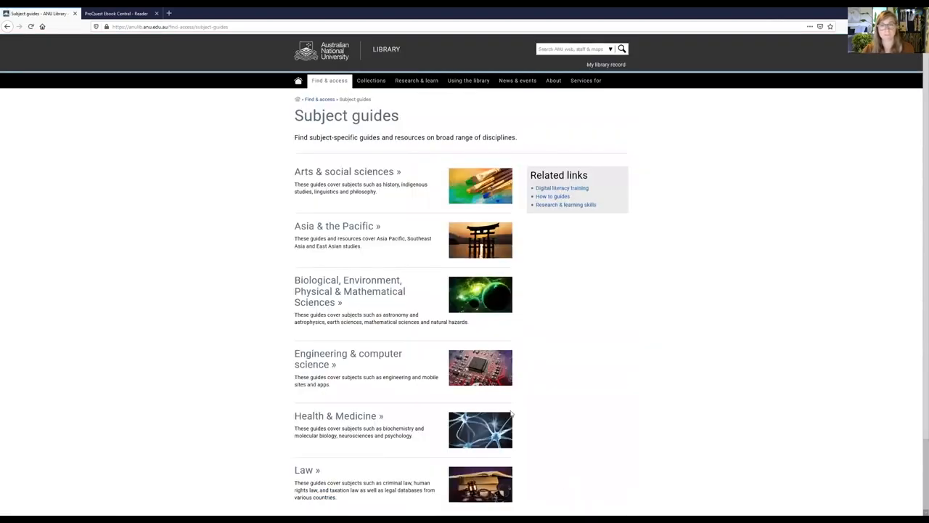
mouse_move(290, 221)
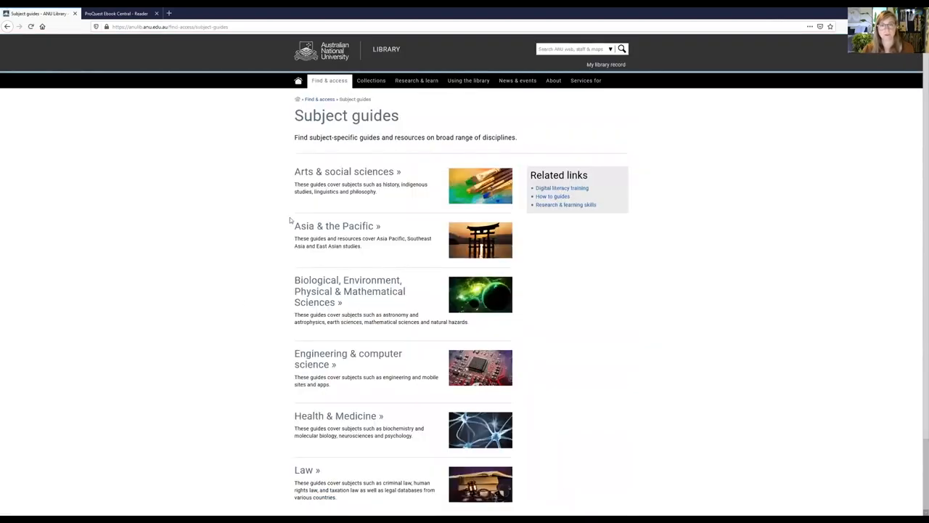
scroll("down", 3)
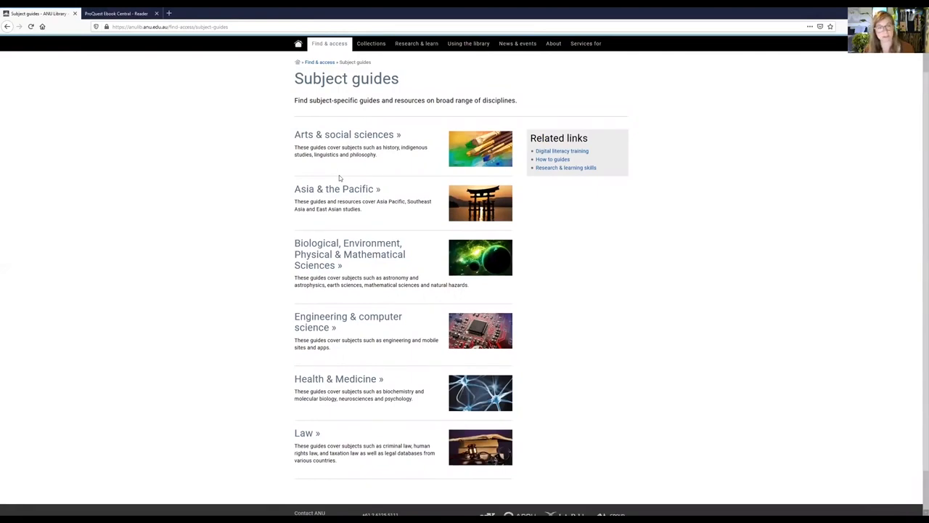
mouse_move(315, 250)
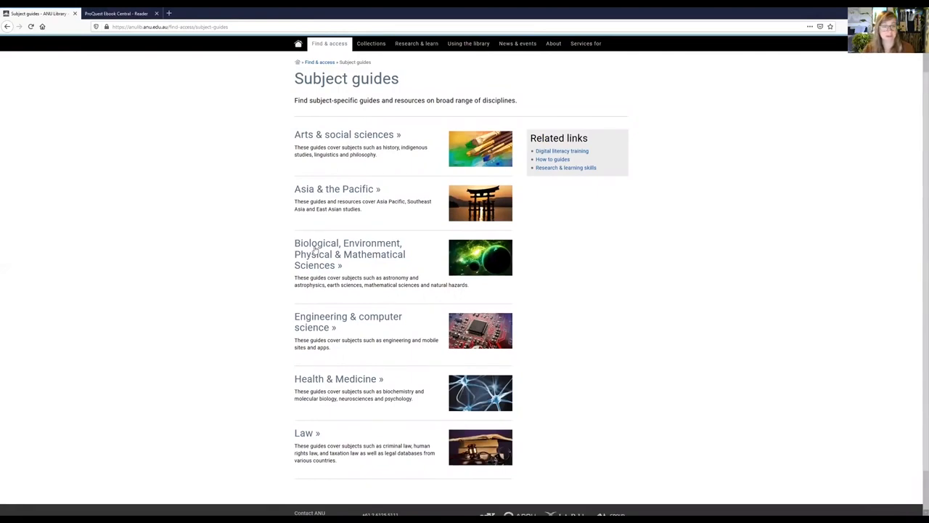
mouse_move(348, 322)
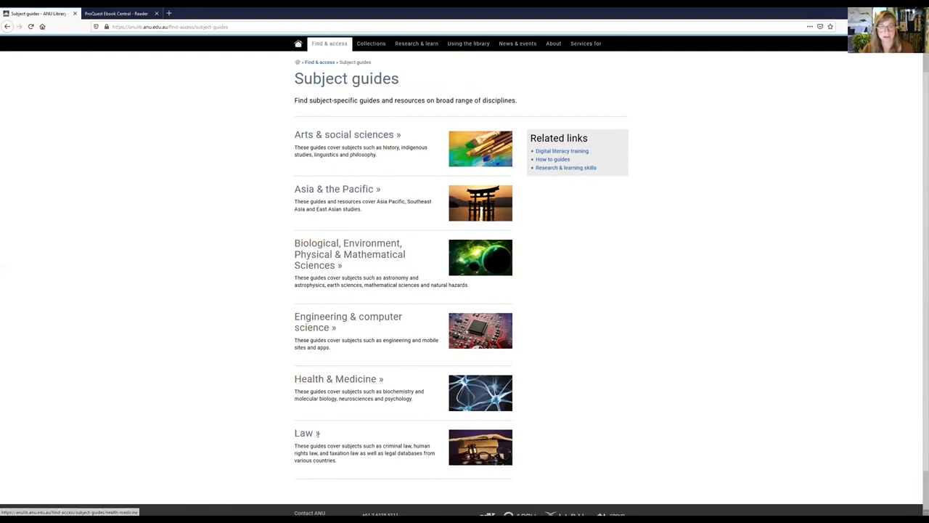
mouse_move(174, 186)
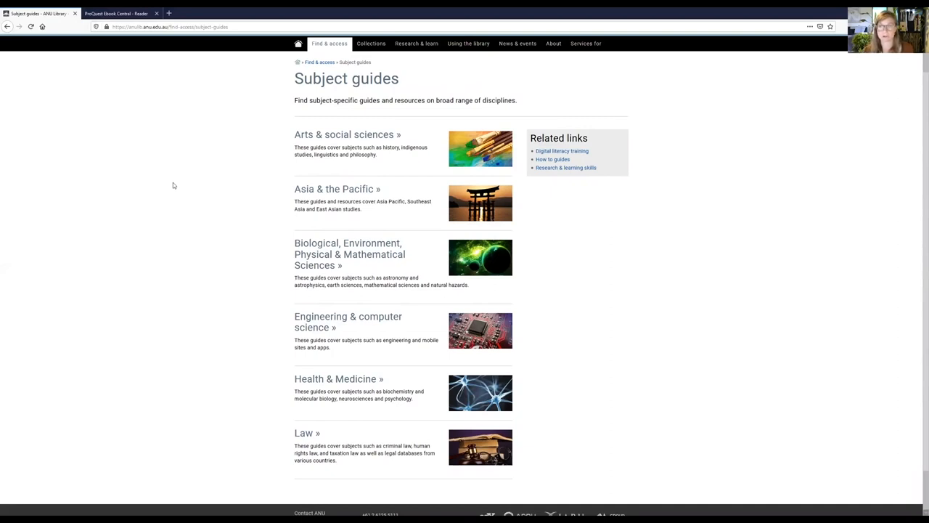
mouse_move(325, 254)
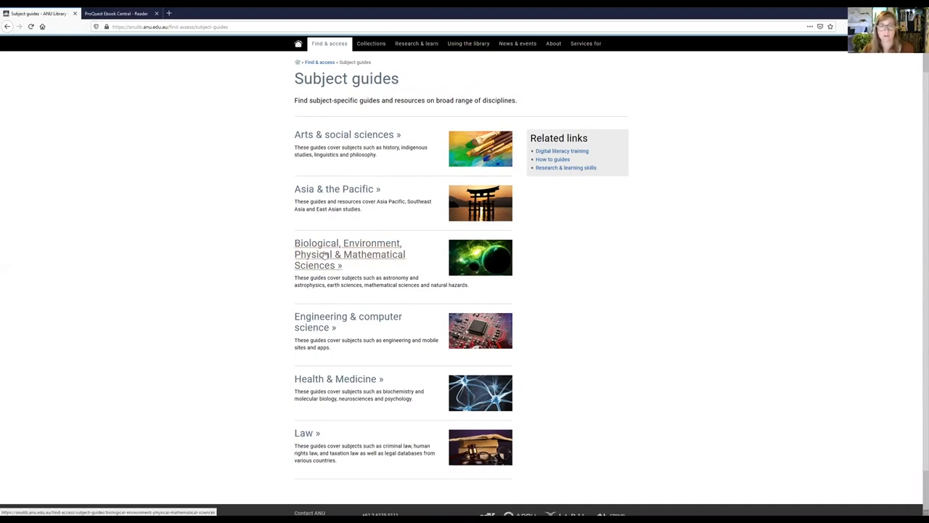
Reach the Environment & Society guide via Biological, Environment, Physical & Mathematical Sciences.
left_click(348, 243)
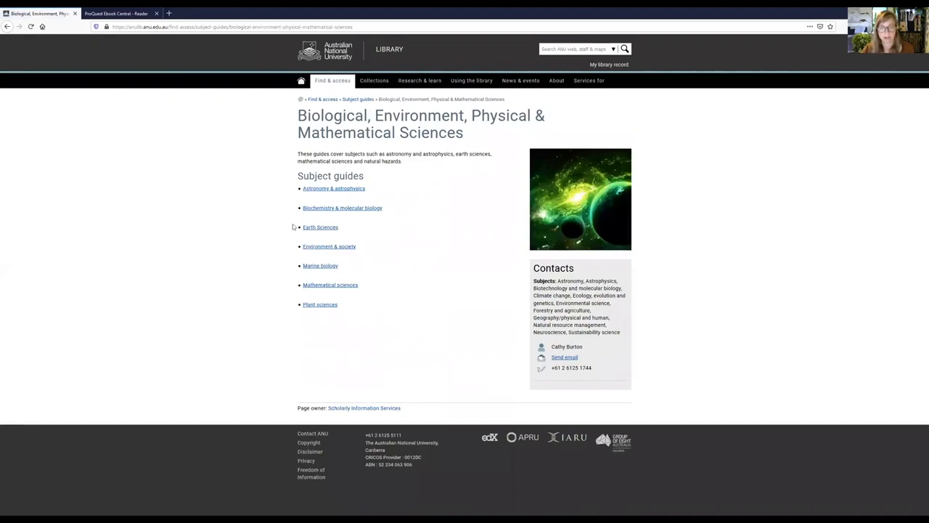
mouse_move(301, 355)
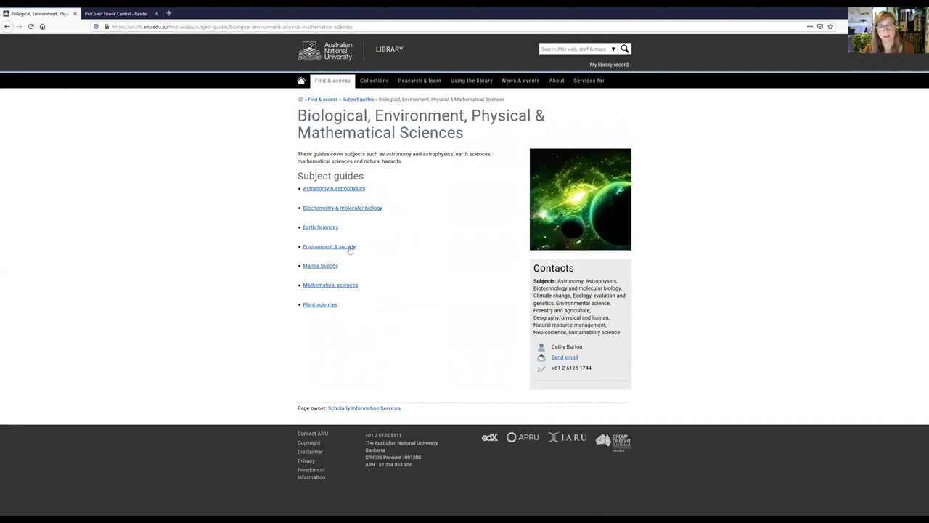
left_click(328, 247)
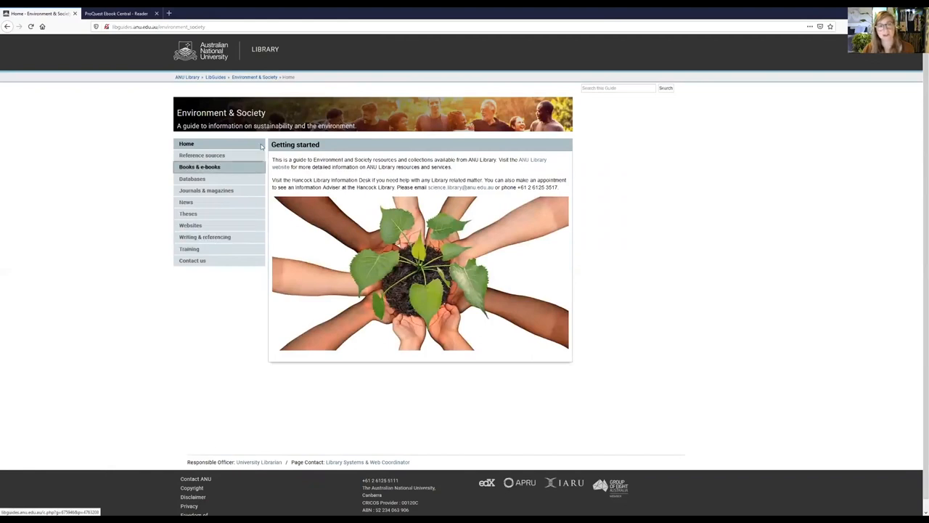
mouse_move(202, 153)
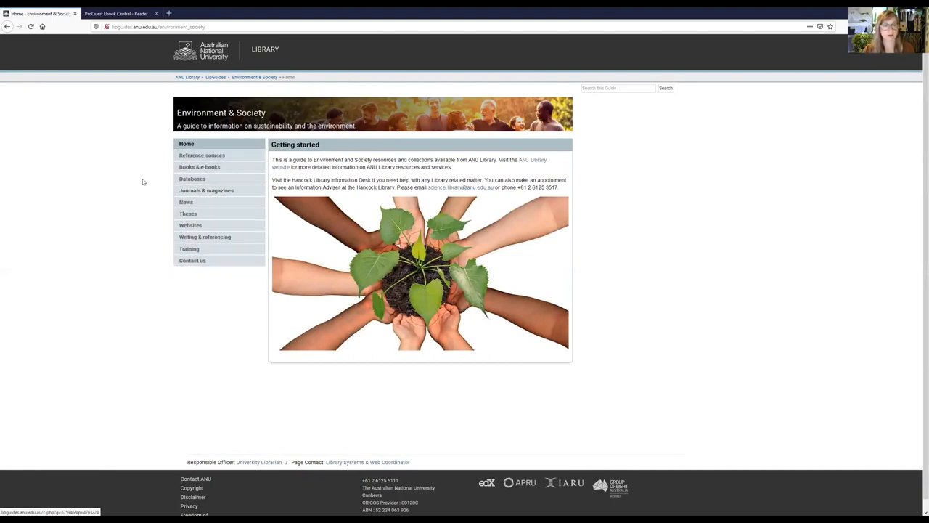
mouse_move(148, 172)
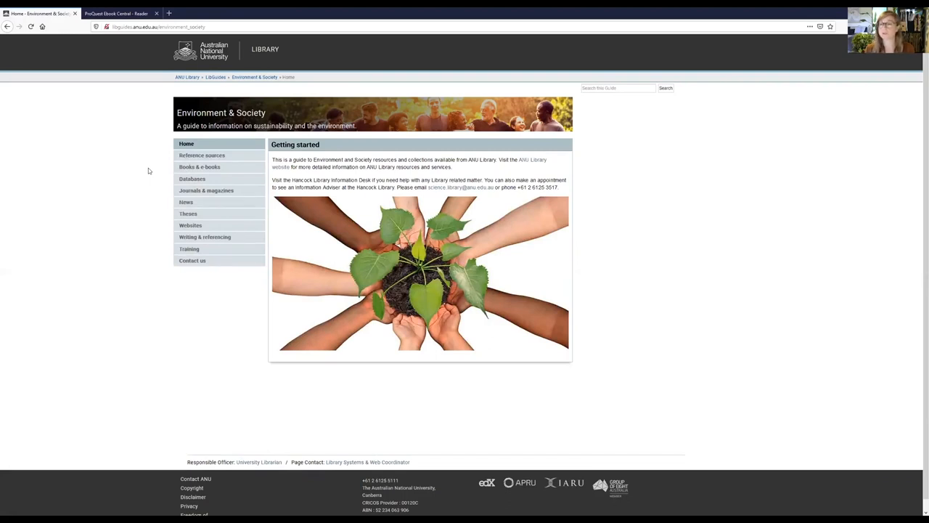
mouse_move(165, 166)
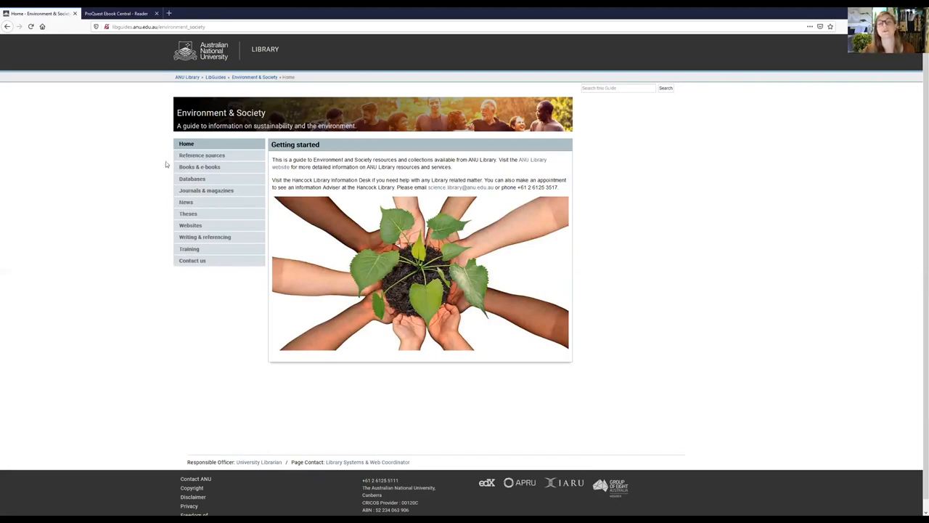
Under Reference sources, view the Dictionaries, encyclopaedias & handbooks list.
left_click(202, 154)
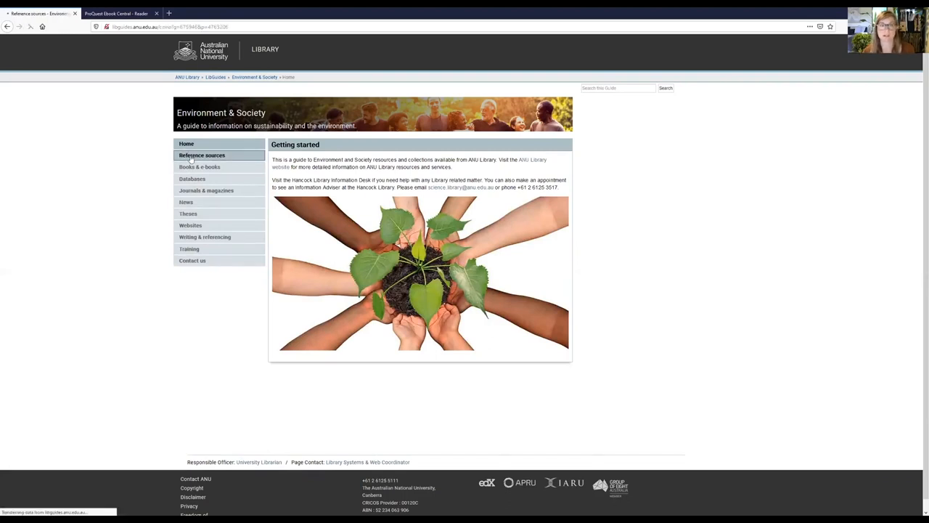
left_click(201, 153)
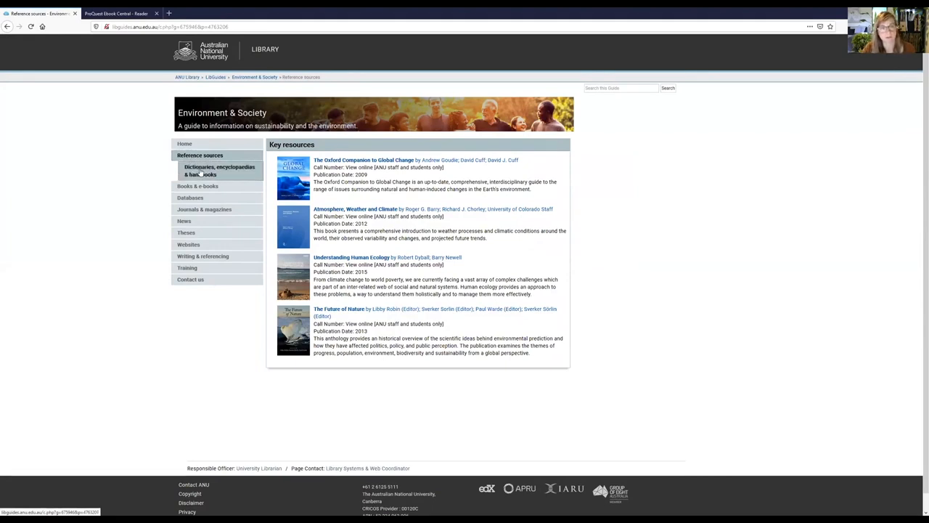
left_click(219, 171)
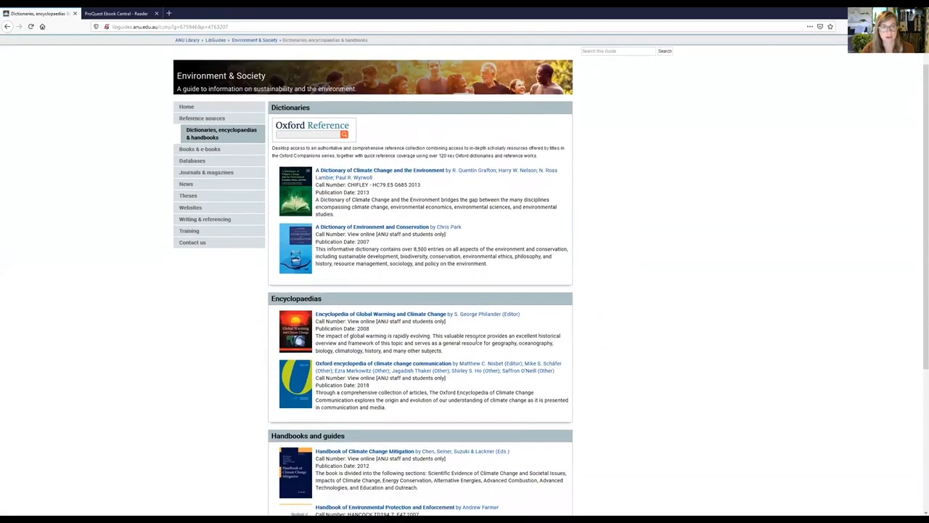
scroll("down", 3)
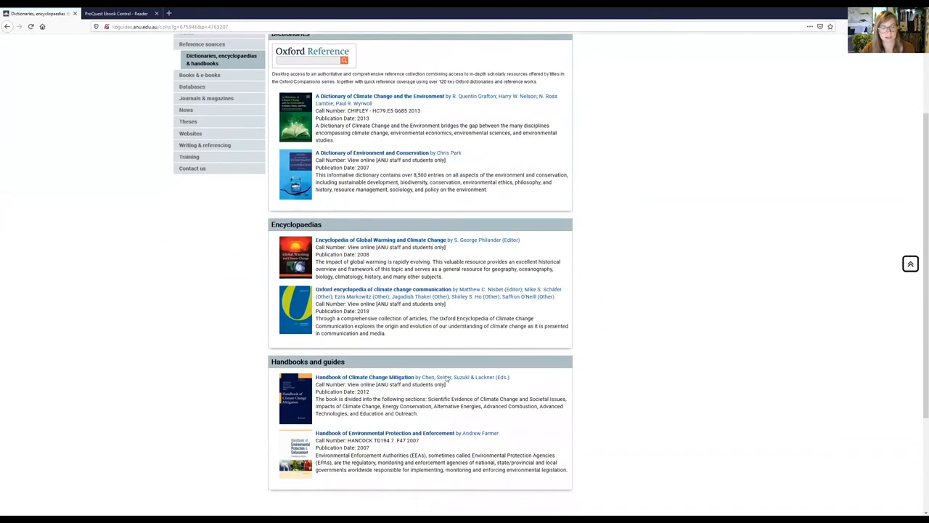
mouse_move(200, 397)
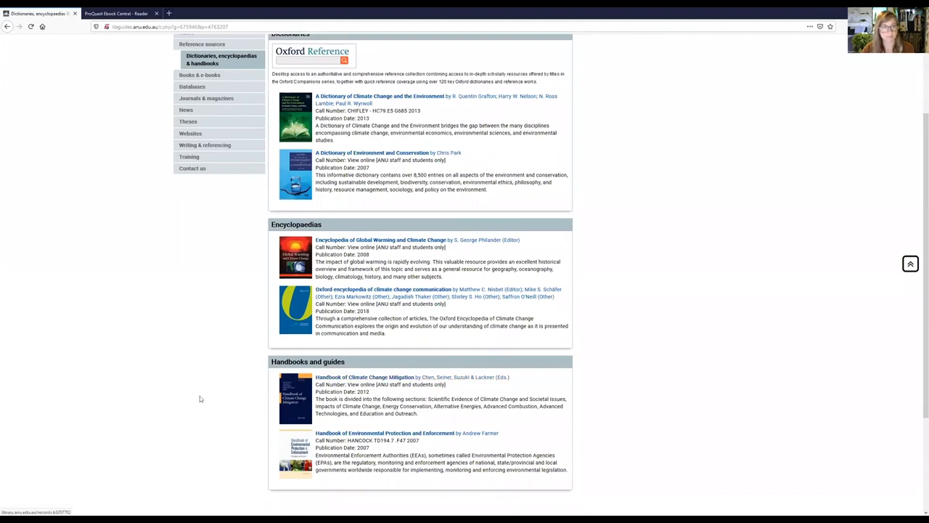
left_click(201, 76)
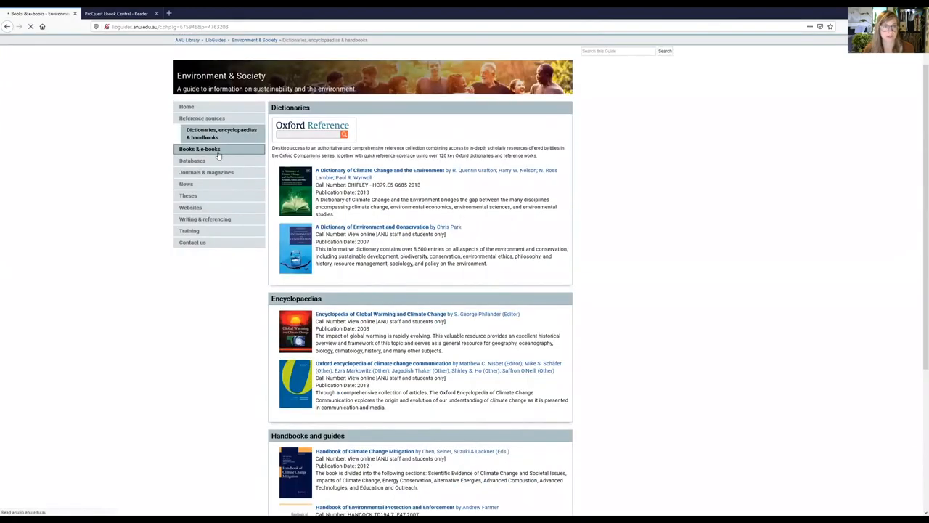
Visit the guide's E-book collections and Journals & magazines sections.
left_click(199, 148)
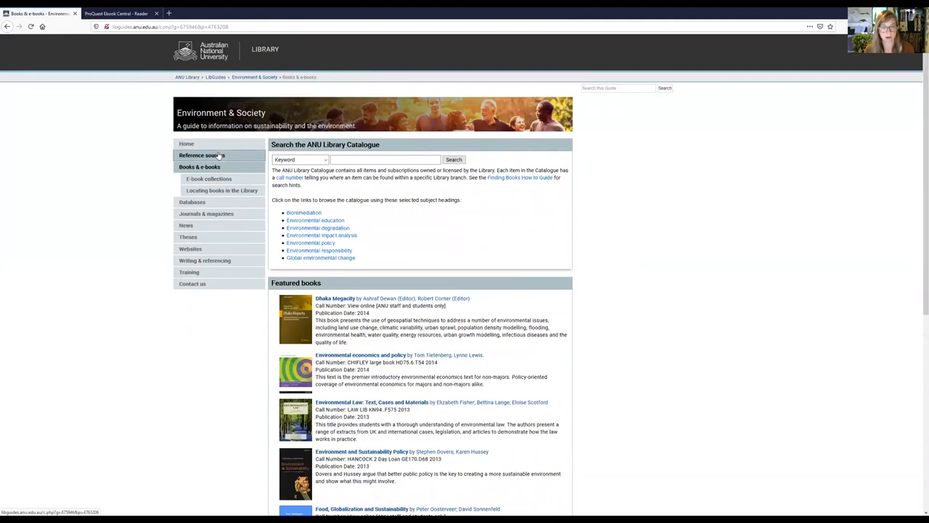
mouse_move(253, 279)
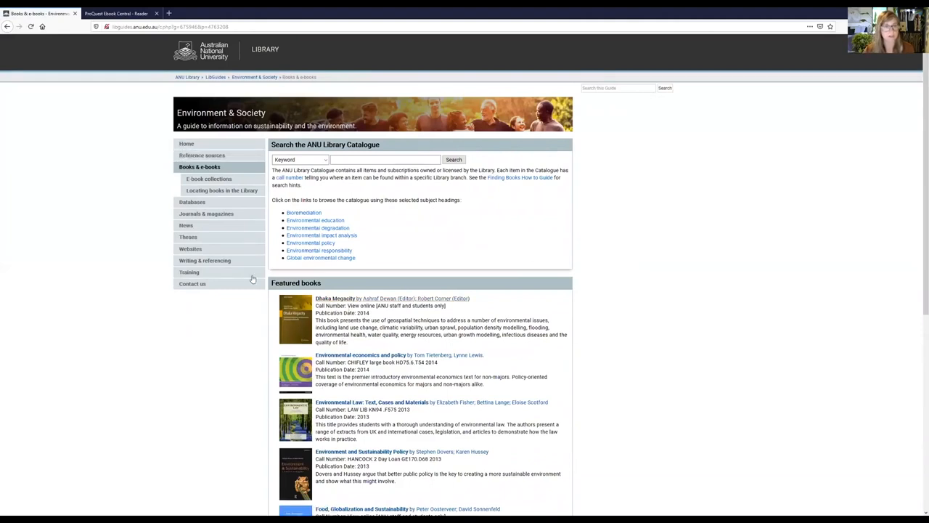
left_click(209, 179)
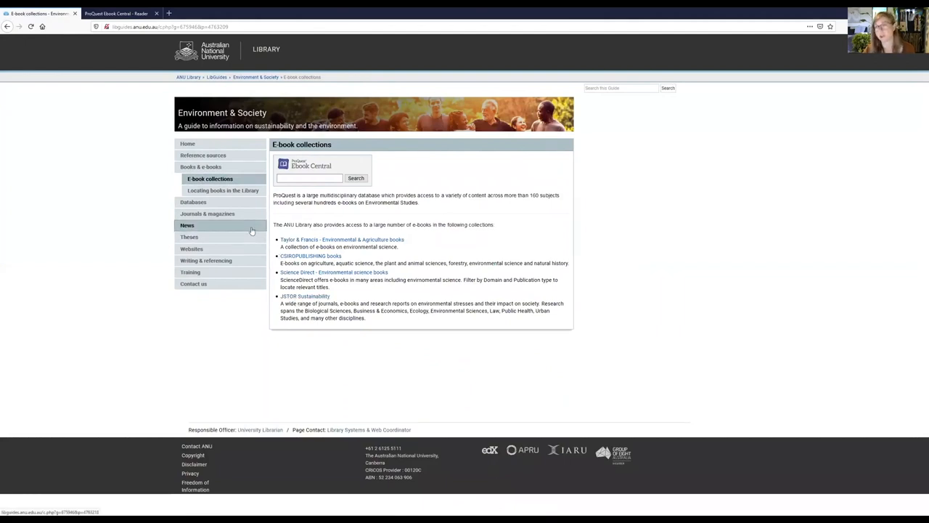
mouse_move(206, 213)
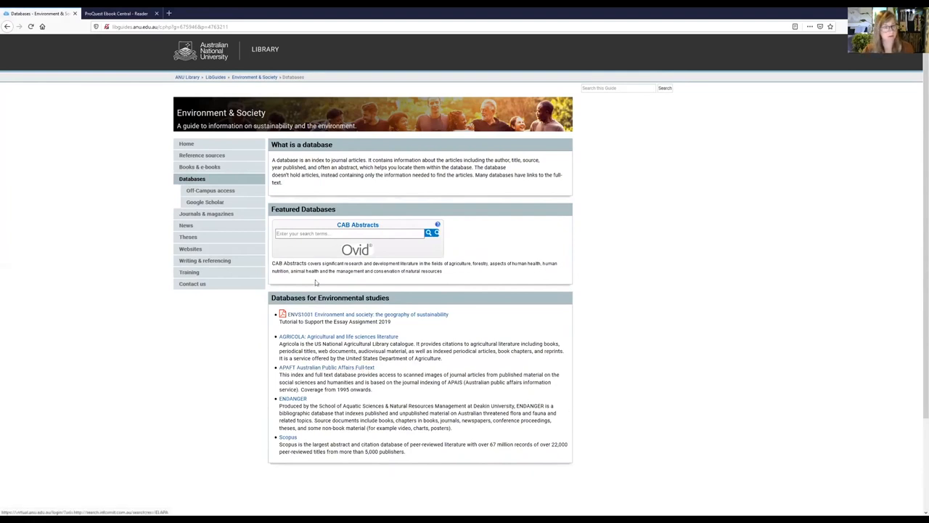
left_click(207, 214)
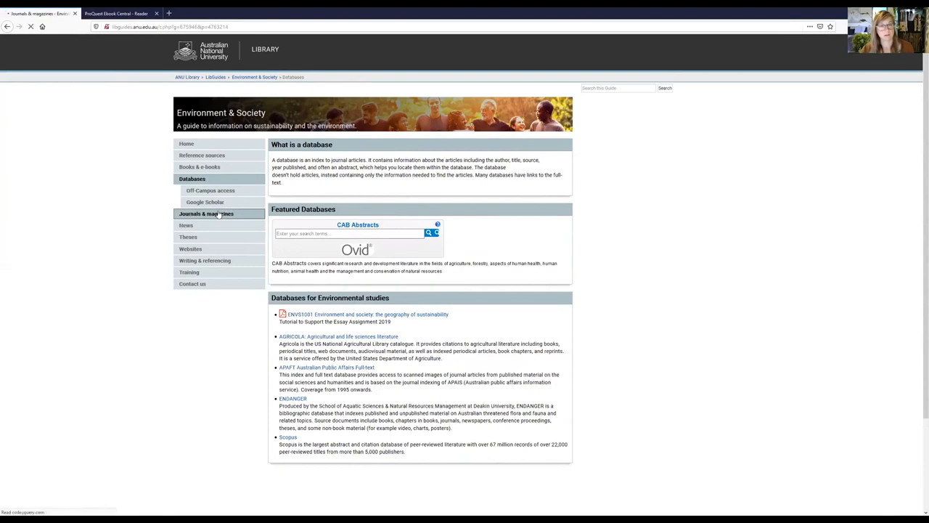
left_click(206, 213)
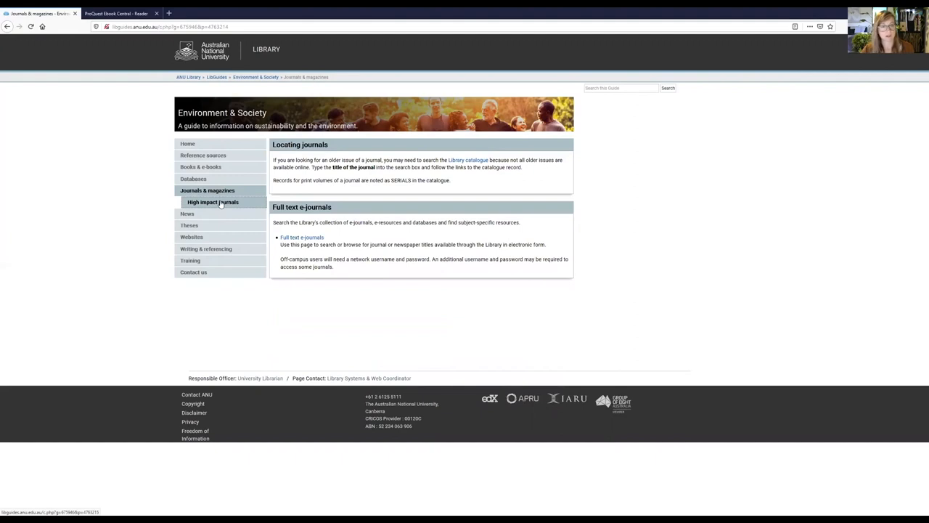
Visit High impact journals, Theses and Contact us, then the full library guides list.
left_click(212, 202)
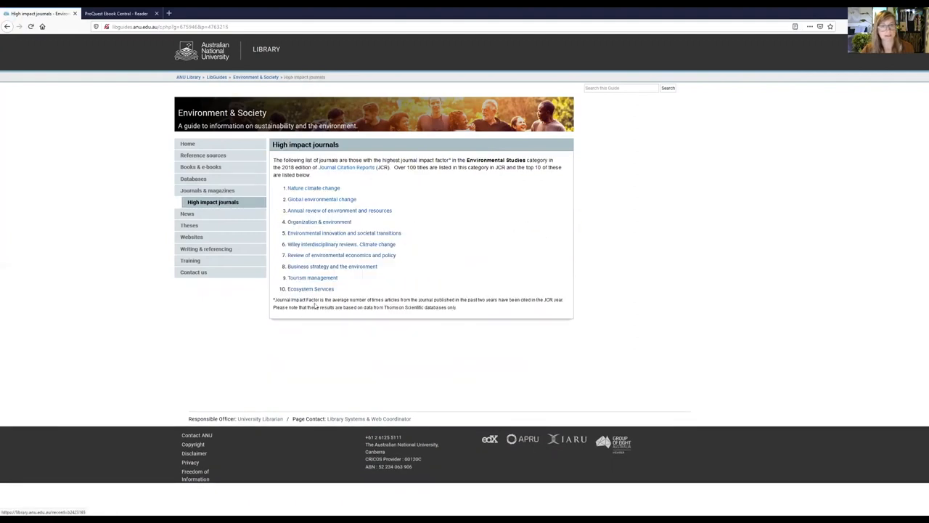
mouse_move(206, 248)
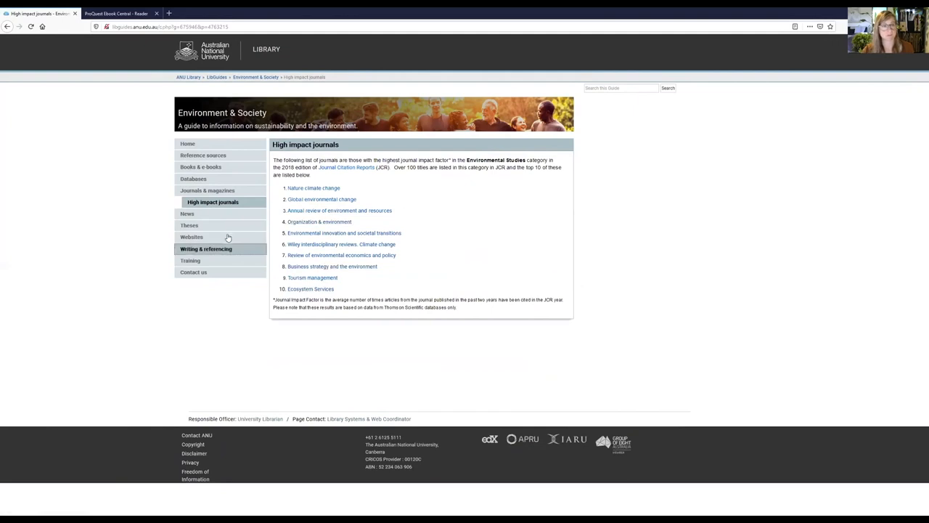
mouse_move(224, 213)
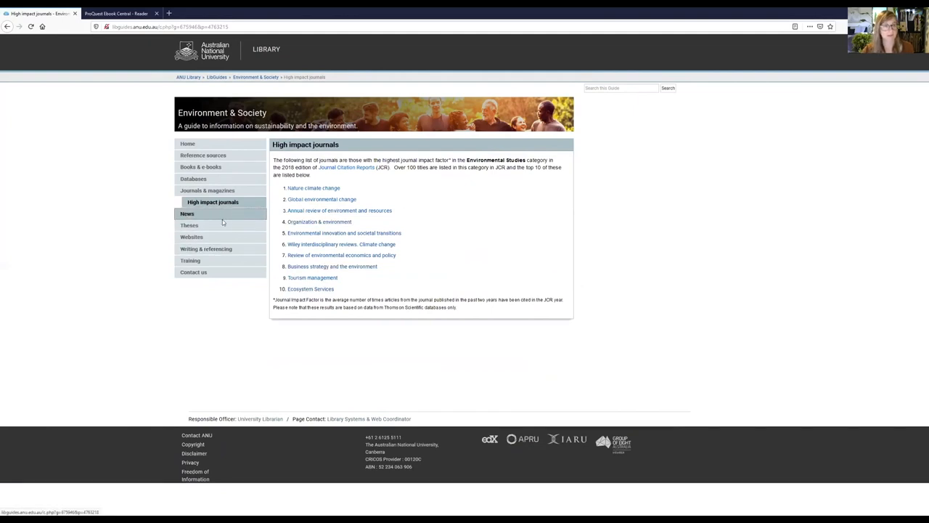
left_click(188, 225)
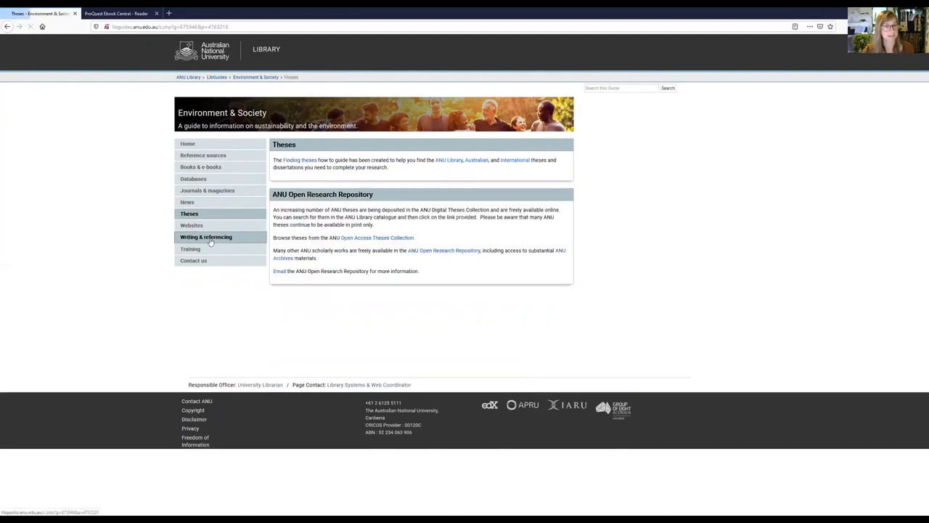
mouse_move(190, 250)
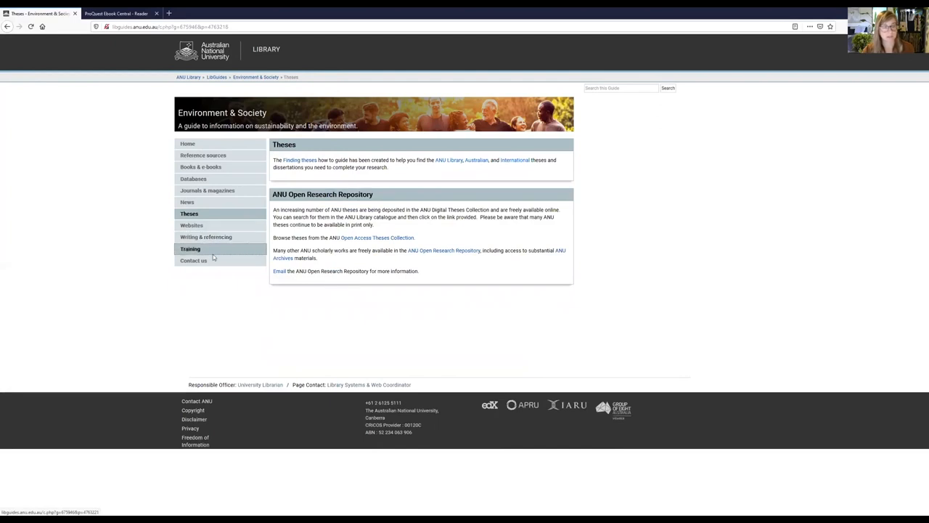
left_click(194, 261)
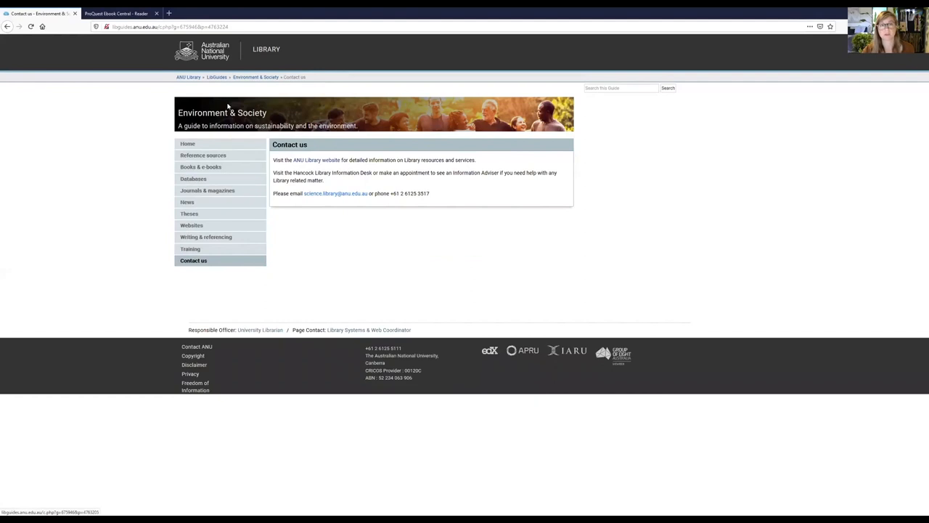
left_click(8, 26)
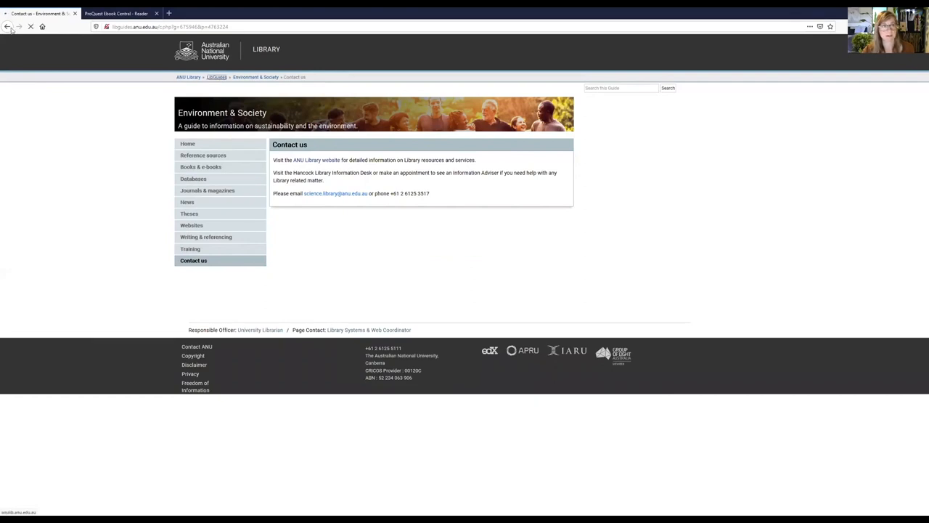
Browse the full alphabetical list of 92 library guides and return to its top.
left_click(8, 26)
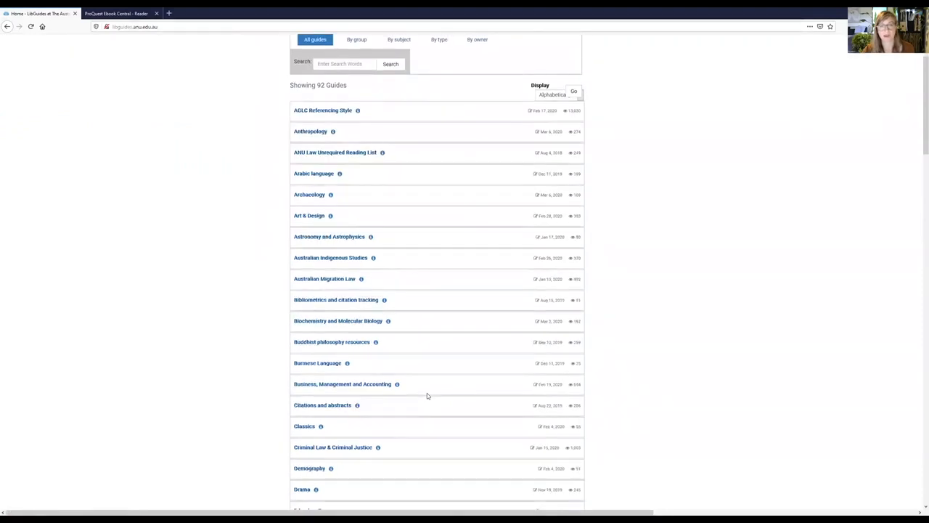
scroll("down", 3)
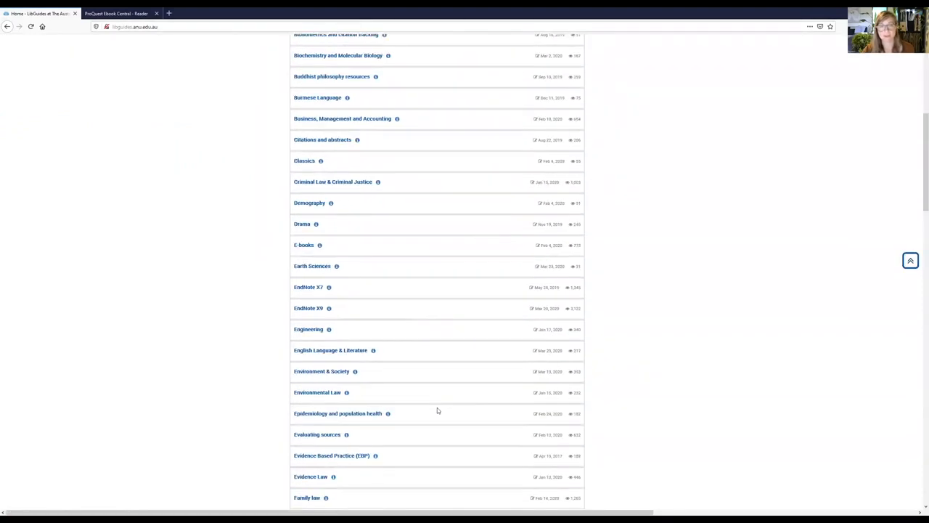
scroll("up", 3)
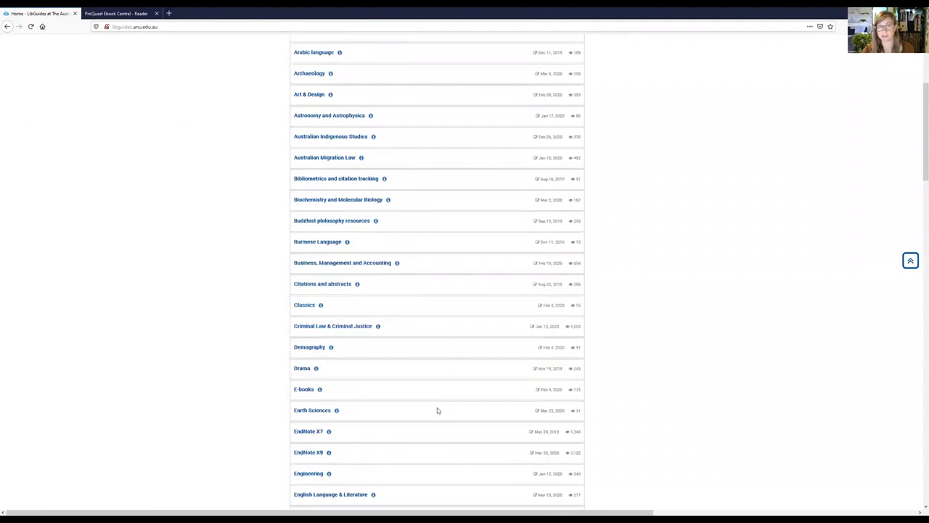
scroll("up", 3)
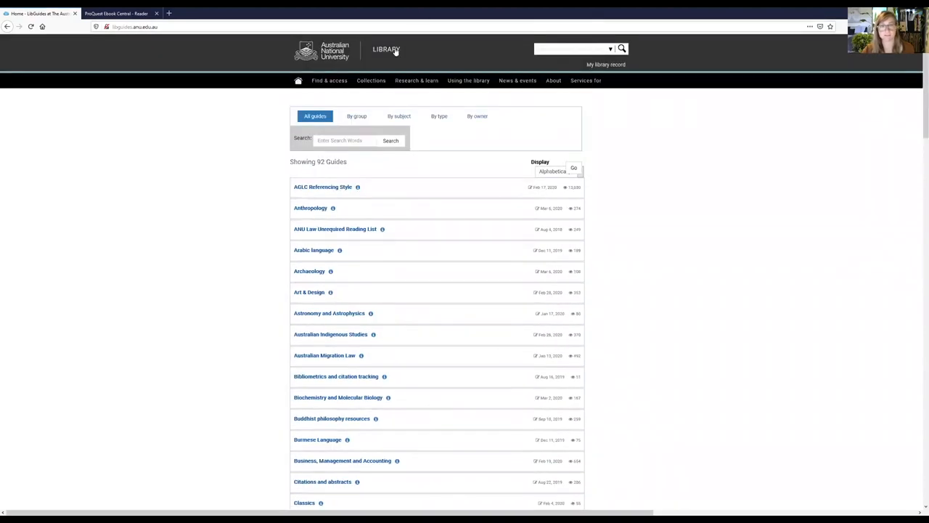
mouse_move(349, 51)
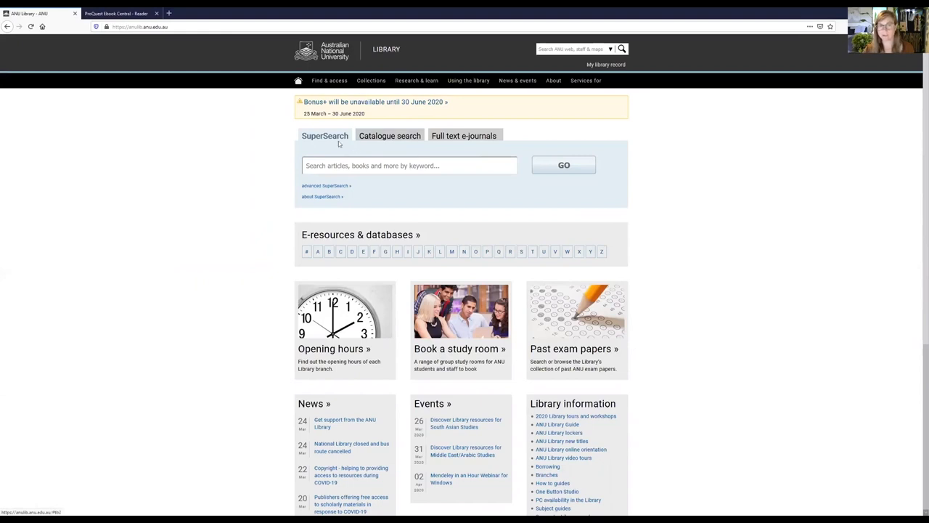
mouse_move(330, 144)
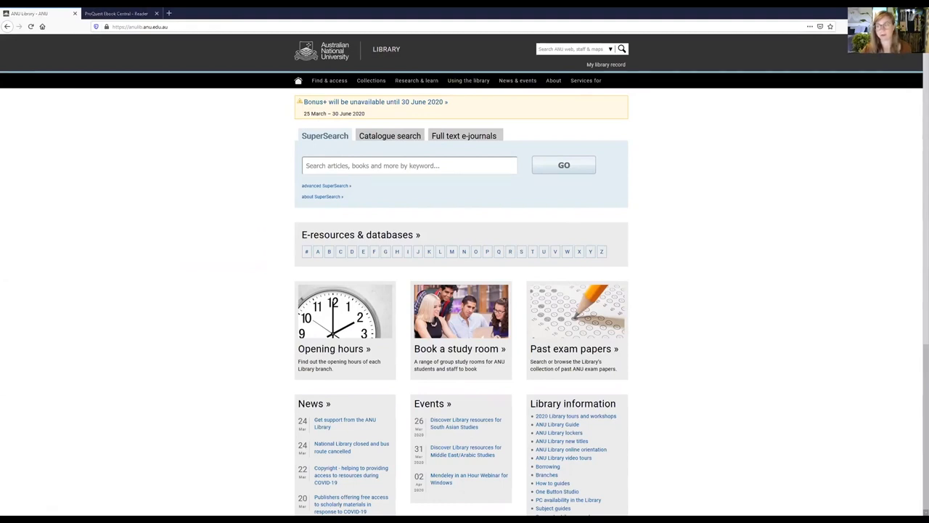
mouse_move(764, 403)
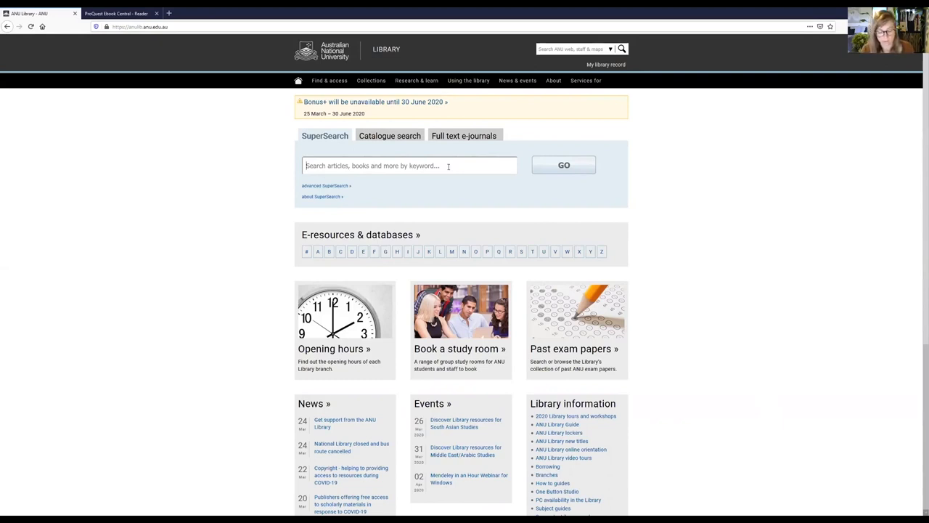
Run a SuperSearch for 'hydroelectric OR hydro-electric'.
type("hydro")
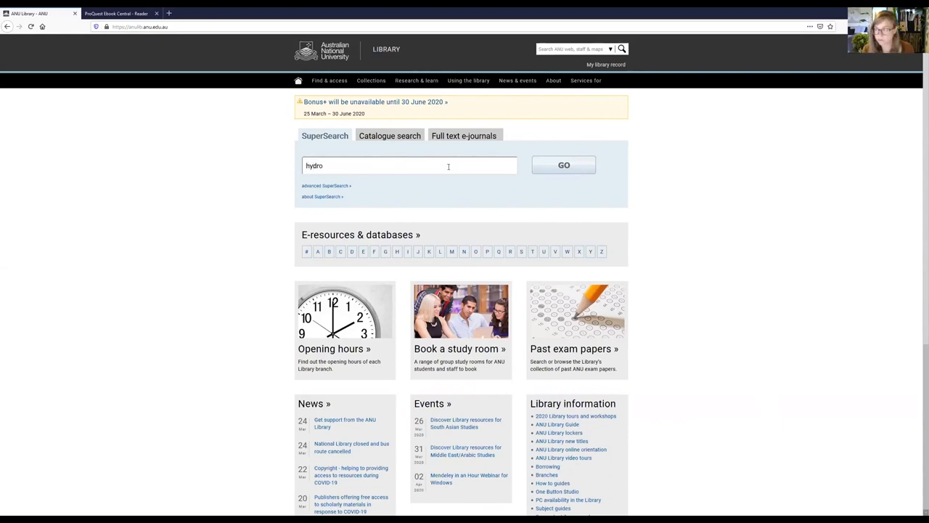
type("electric")
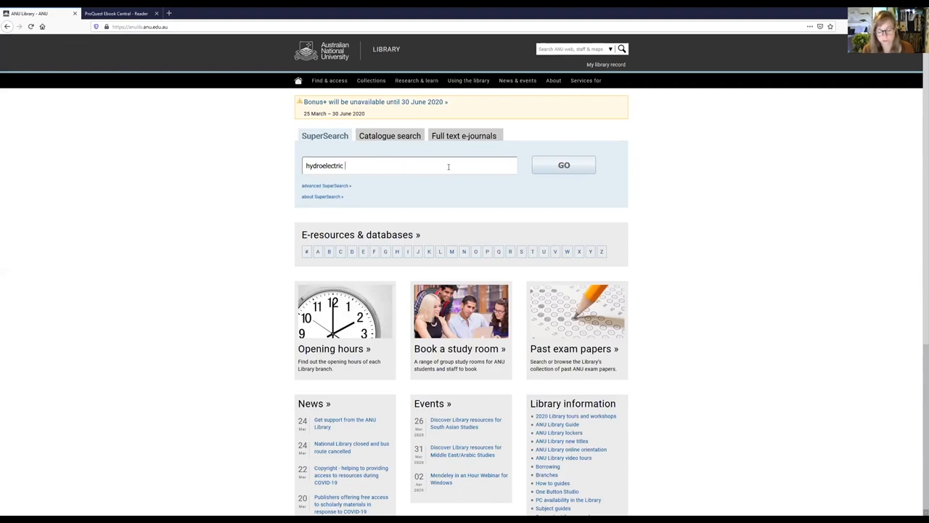
type("OR")
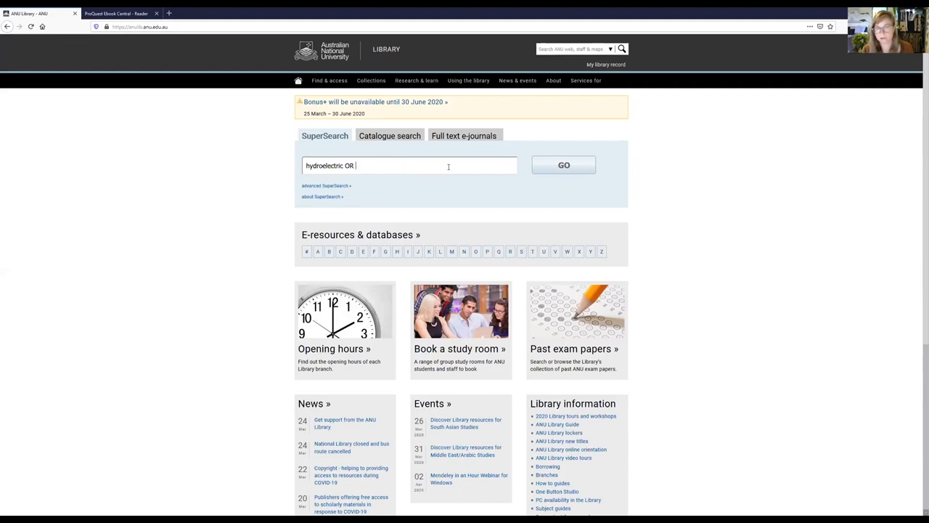
type("hydro-ele")
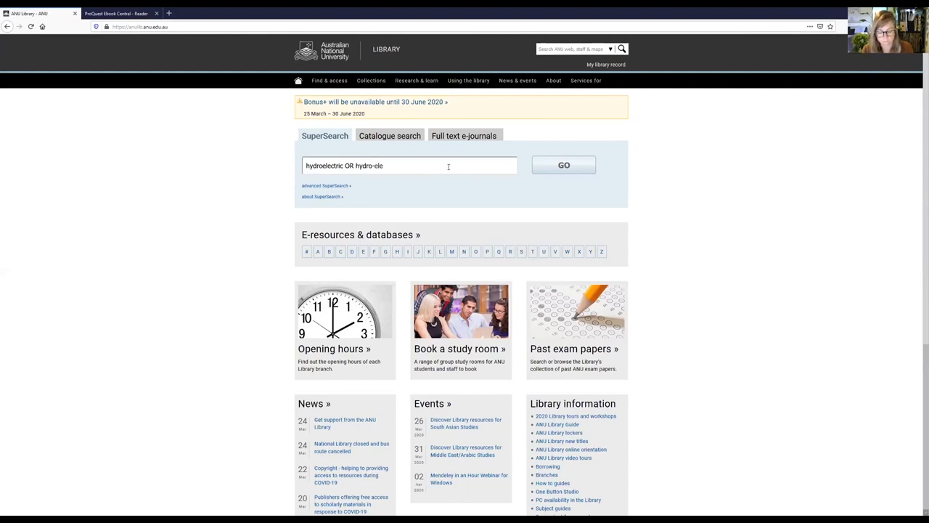
type("ctric")
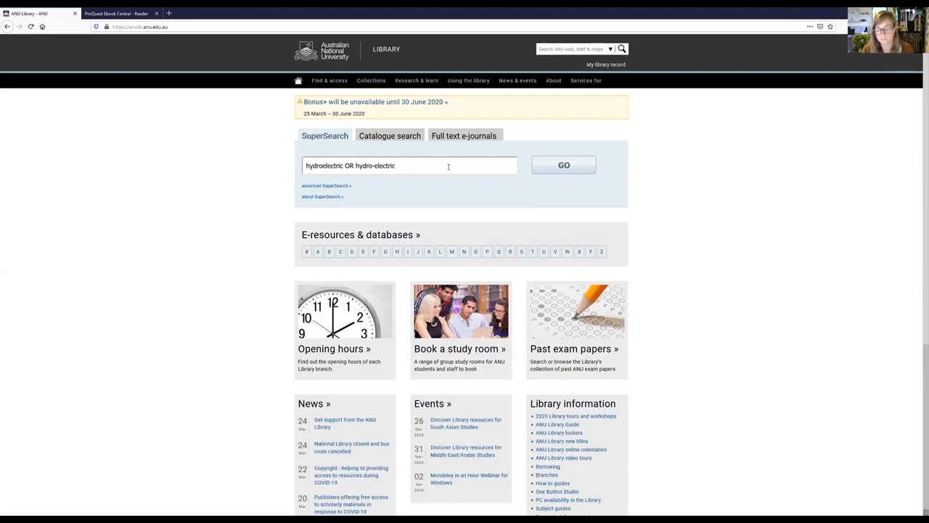
left_click(564, 166)
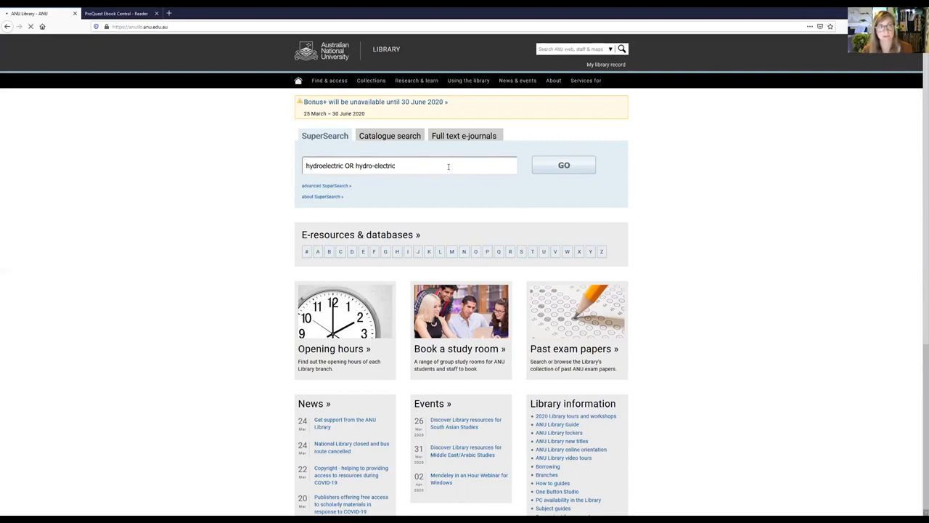
left_click(563, 165)
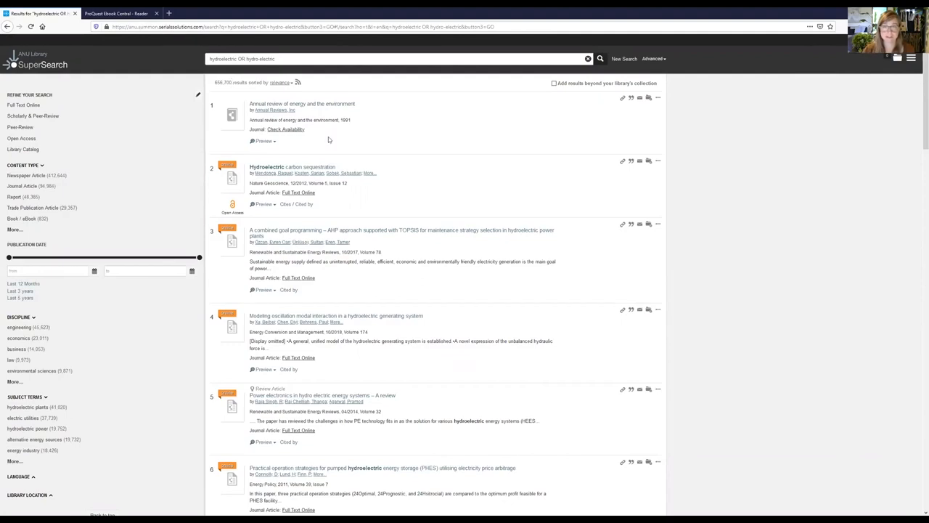
mouse_move(318, 328)
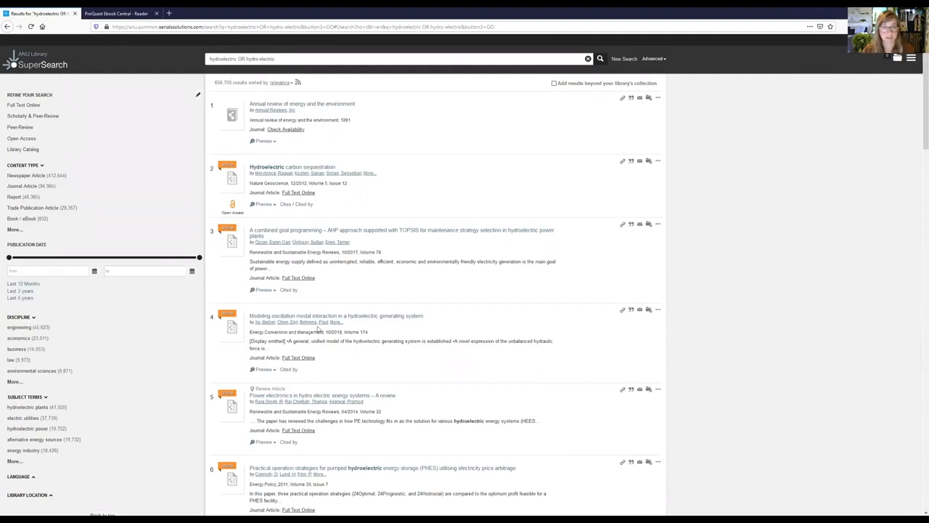
Expand the details of the Hydroelectric carbon sequestration result.
scroll("down", 3)
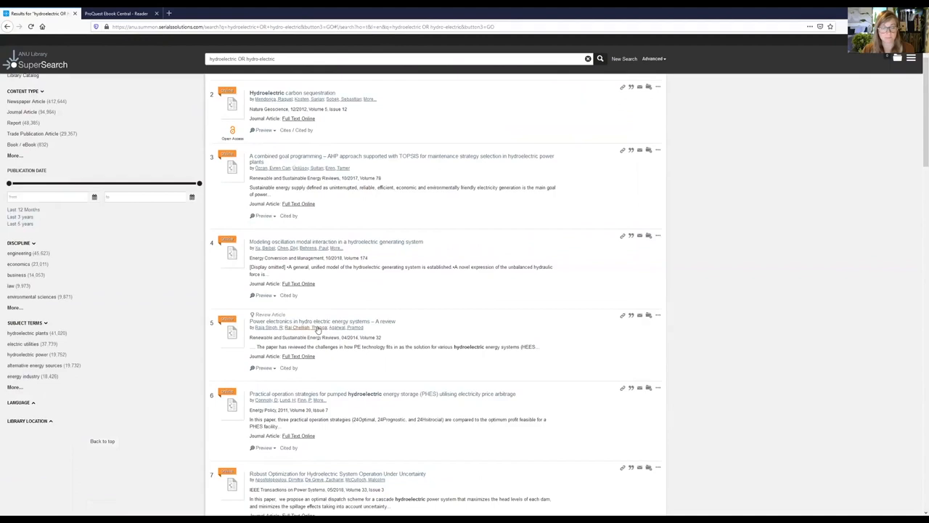
scroll("up", 3)
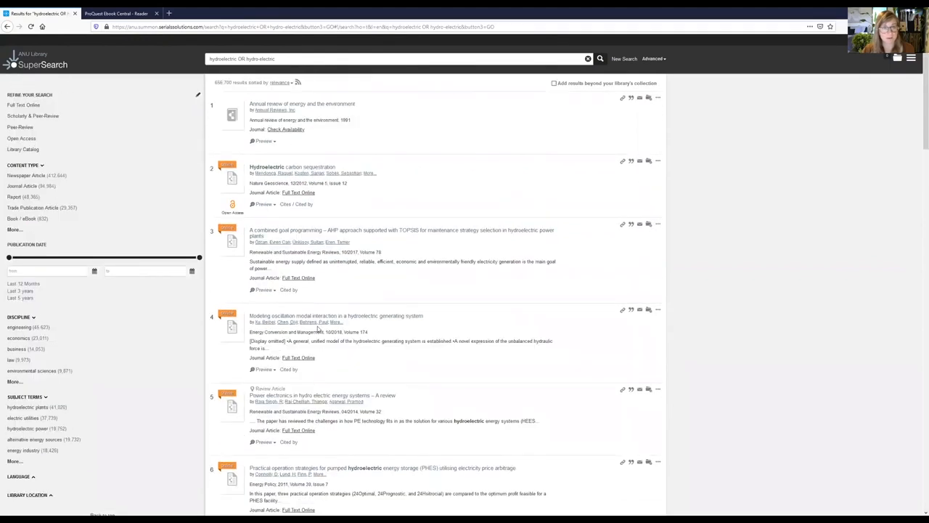
mouse_move(264, 206)
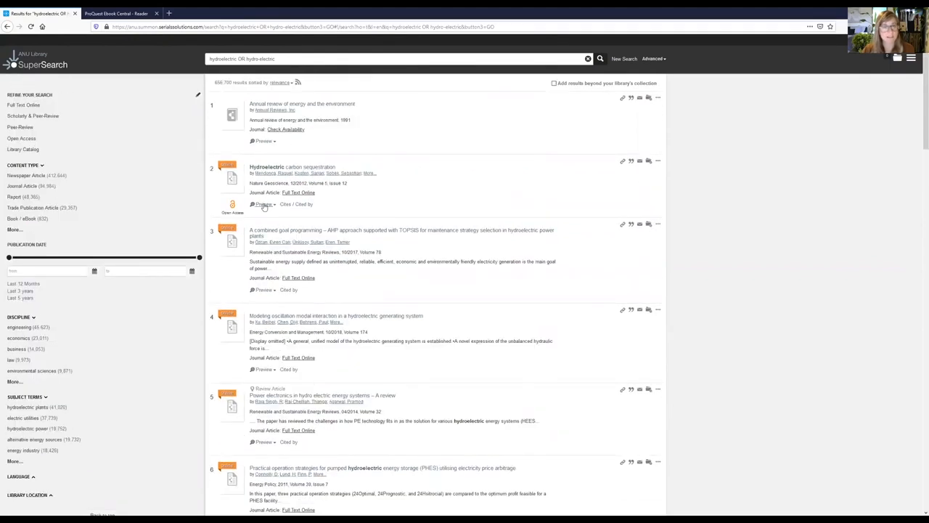
left_click(264, 203)
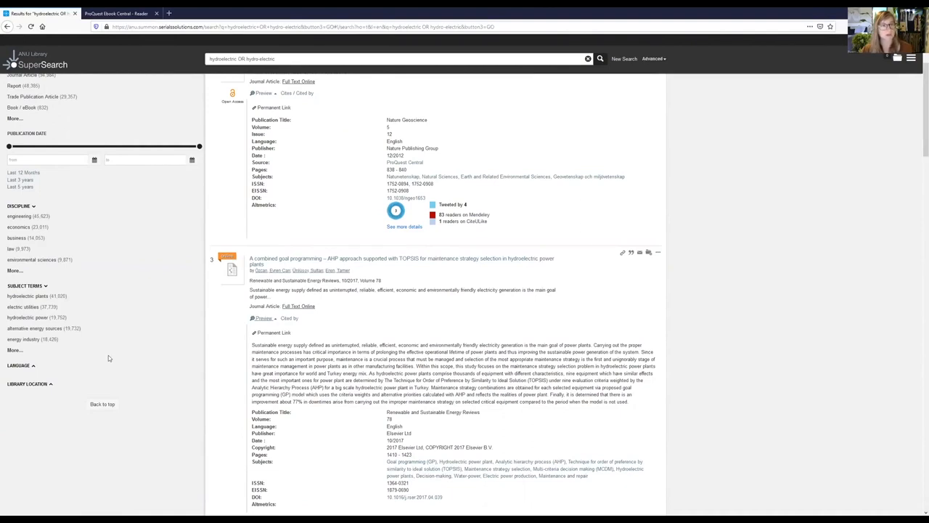
scroll("up", 3)
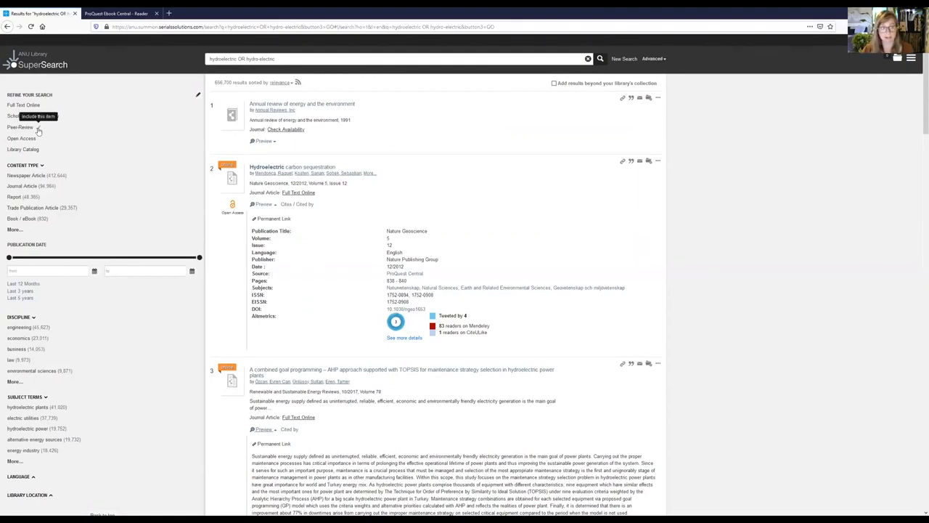
Limit the results to peer-reviewed items with full text online.
left_click(22, 128)
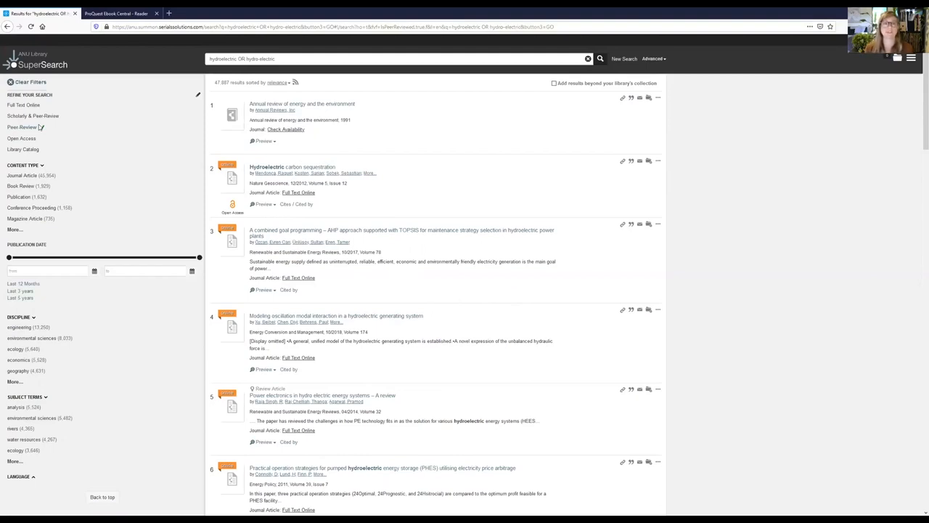
left_click(21, 128)
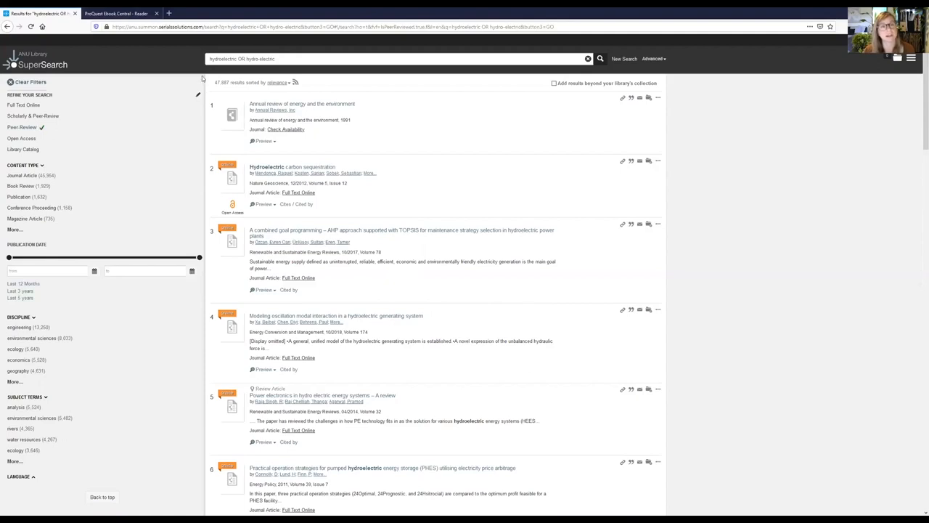
mouse_move(130, 124)
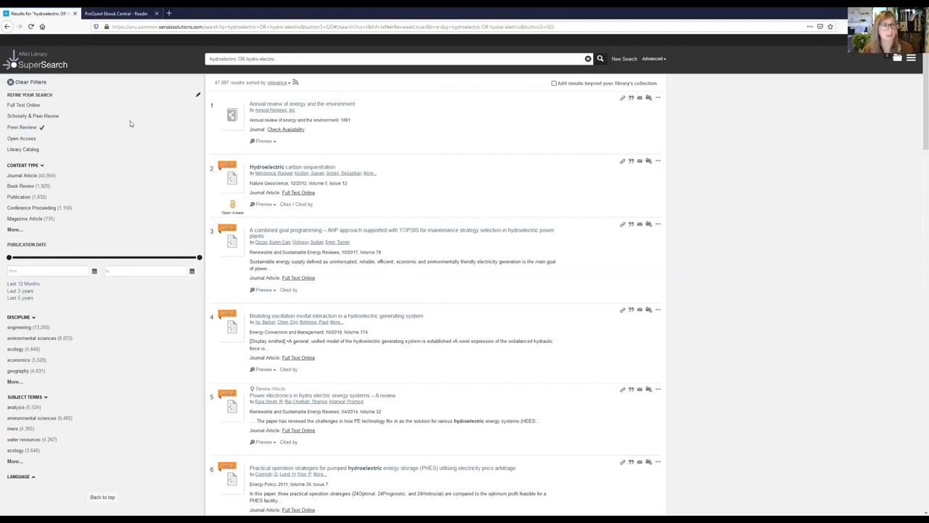
left_click(32, 116)
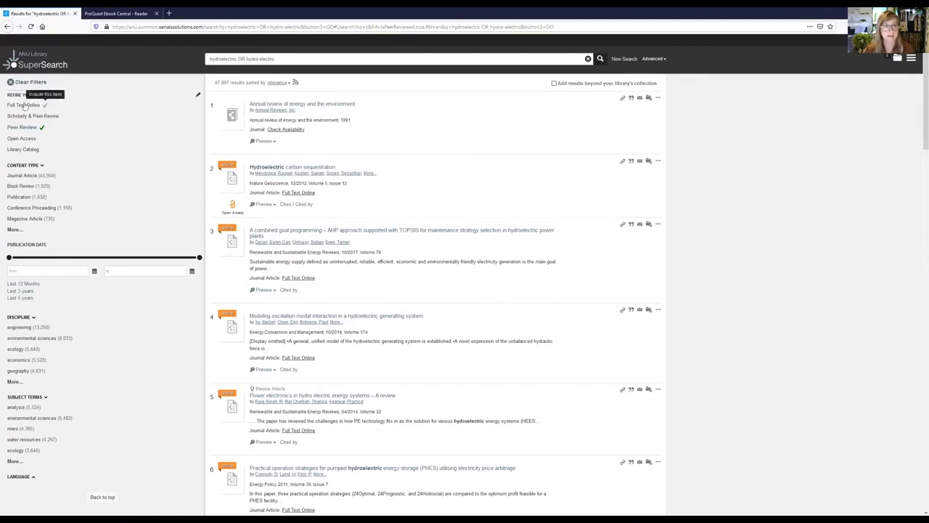
left_click(26, 105)
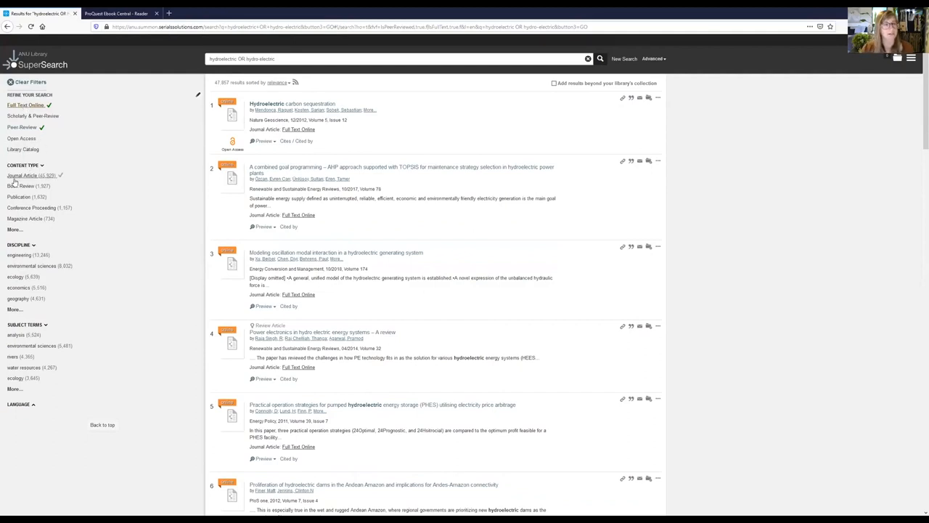
mouse_move(21, 186)
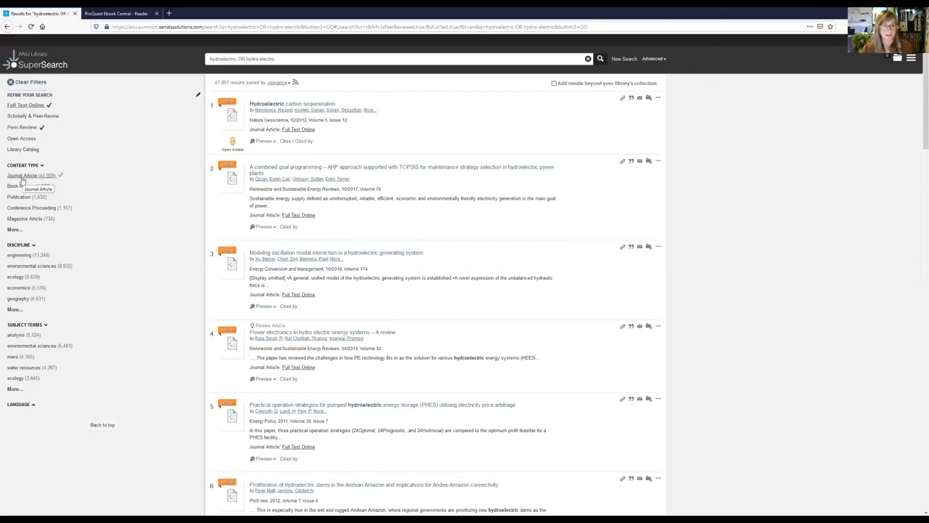
mouse_move(29, 185)
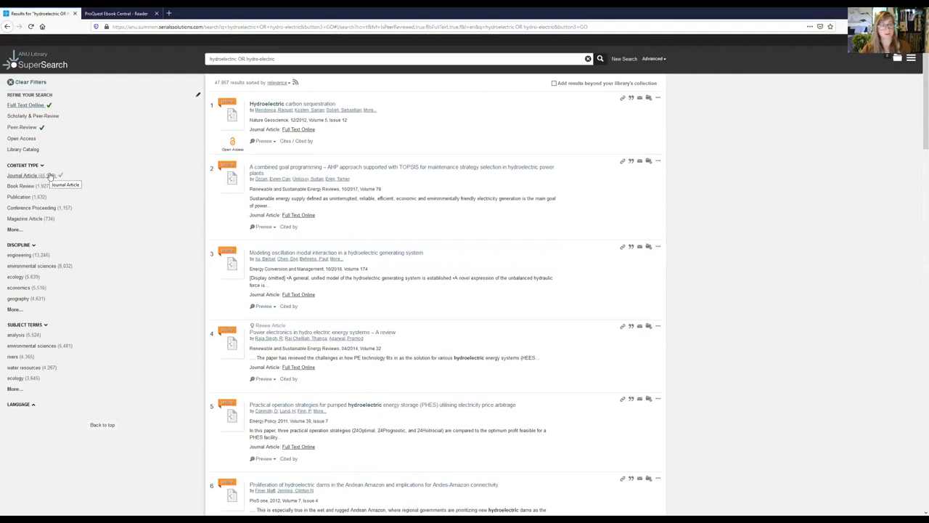
mouse_move(13, 230)
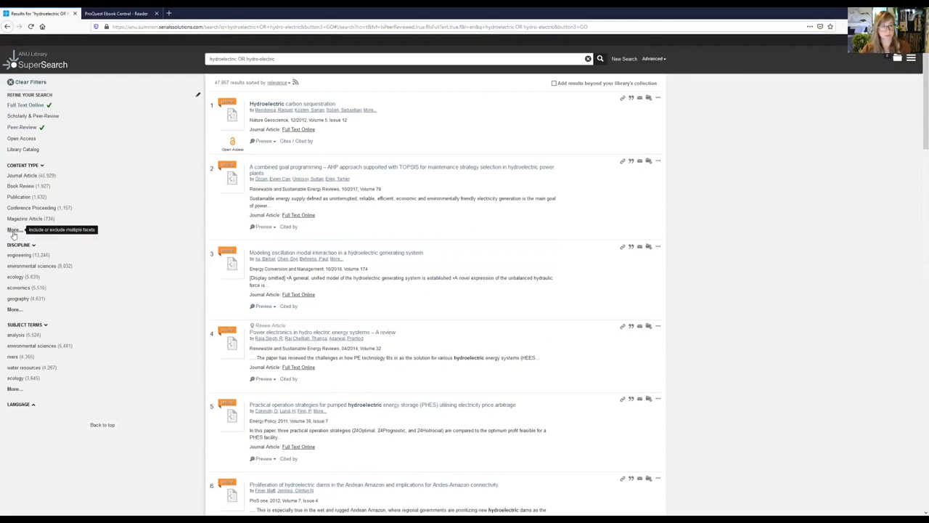
Limit the results to journal articles from recent publication dates.
left_click(15, 229)
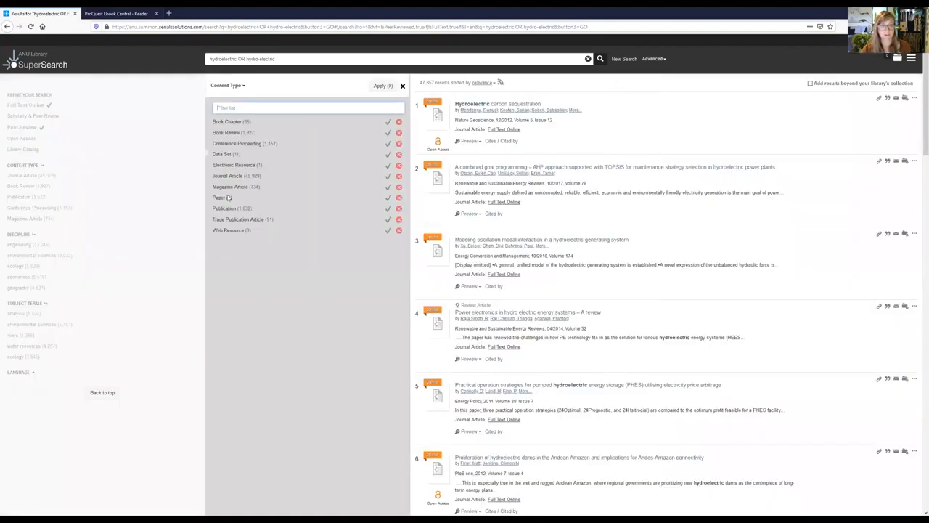
mouse_move(383, 86)
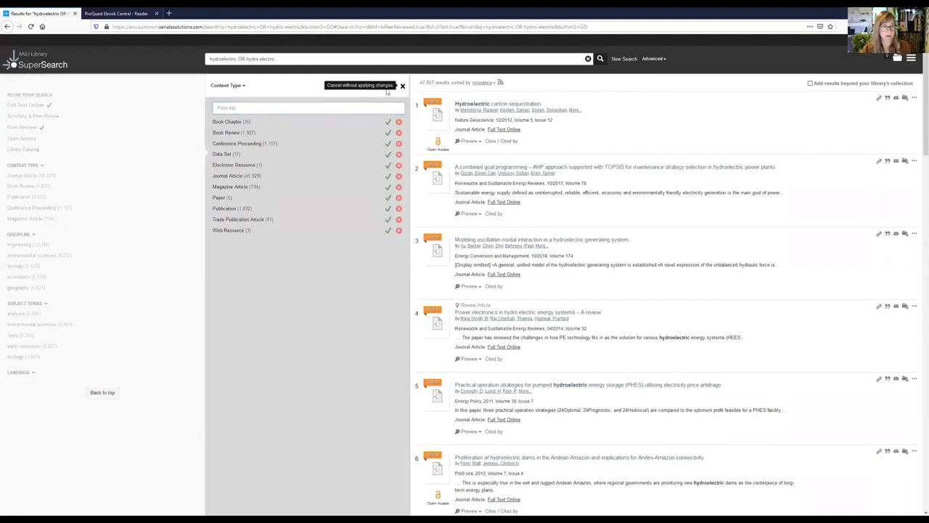
left_click(402, 85)
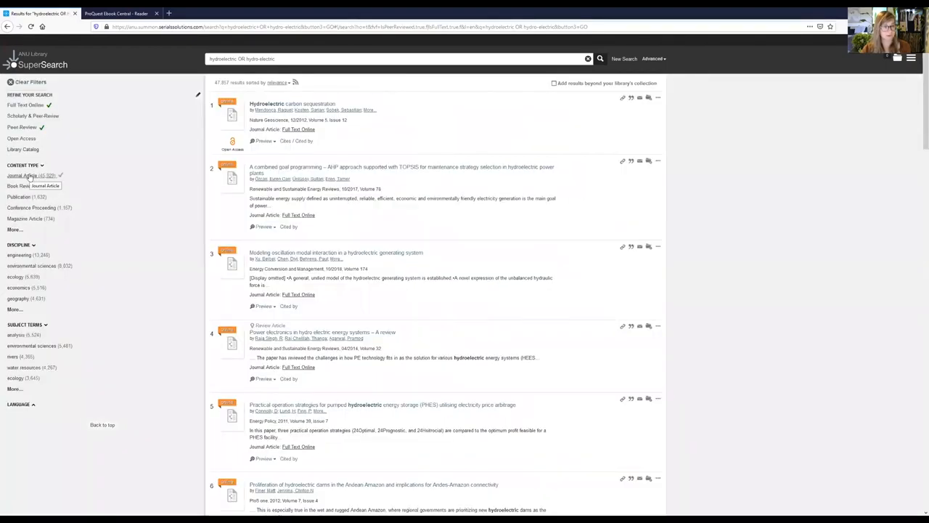
left_click(22, 174)
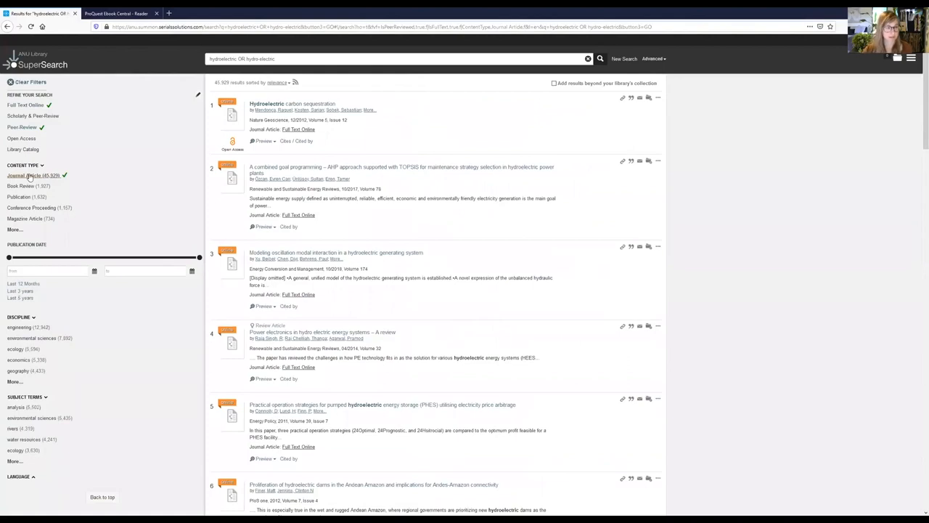
mouse_move(35, 284)
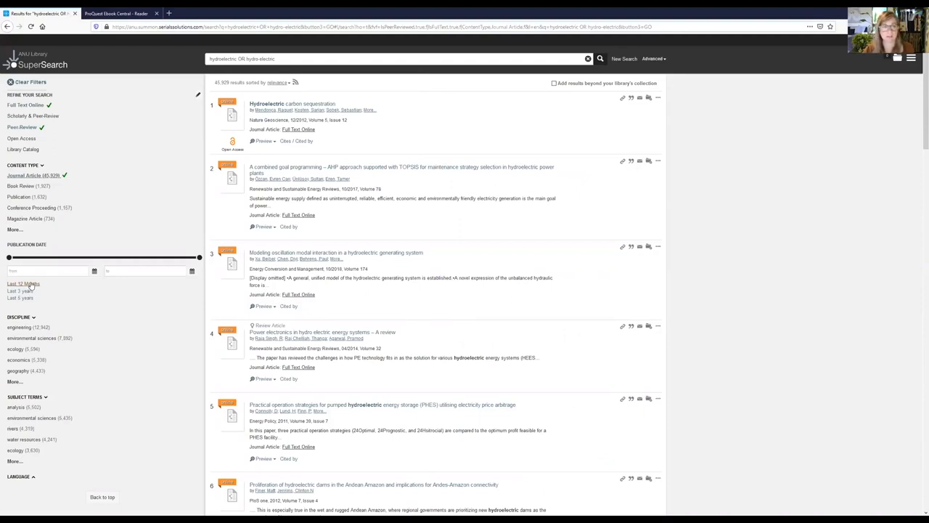
left_click(23, 293)
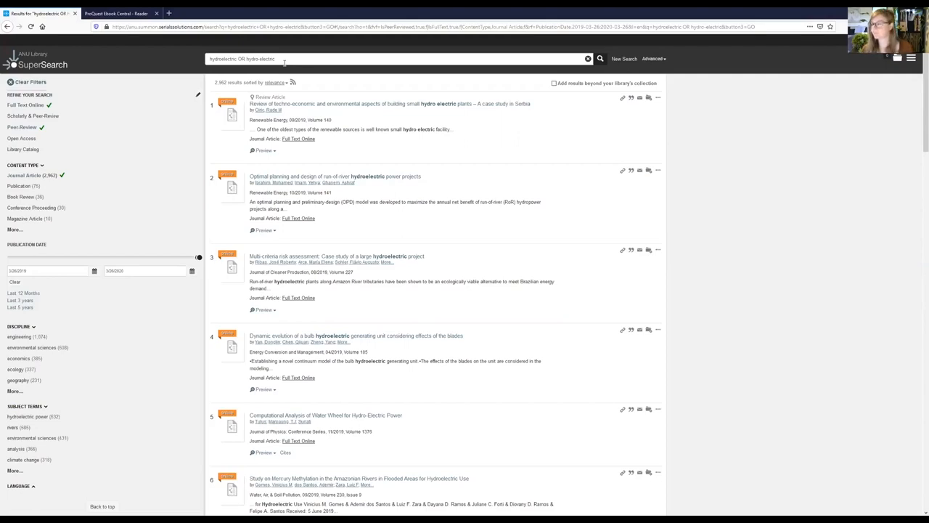
mouse_move(285, 64)
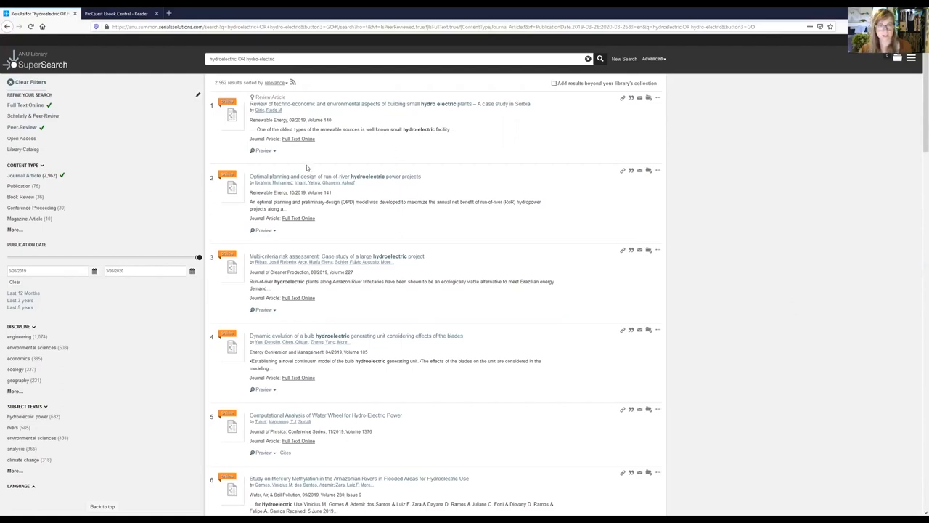
Follow the Full Text Online link of the bulb hydroelectric generating unit article.
scroll("down", 3)
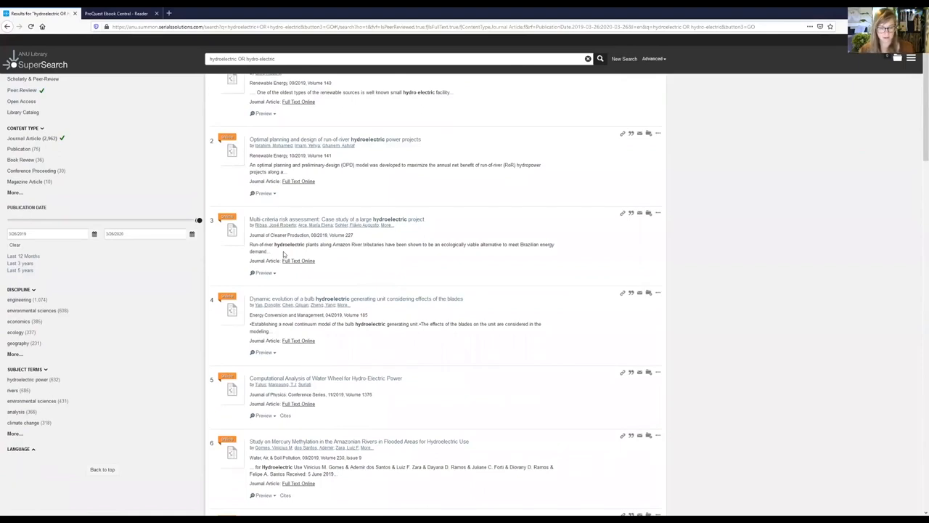
scroll("down", 3)
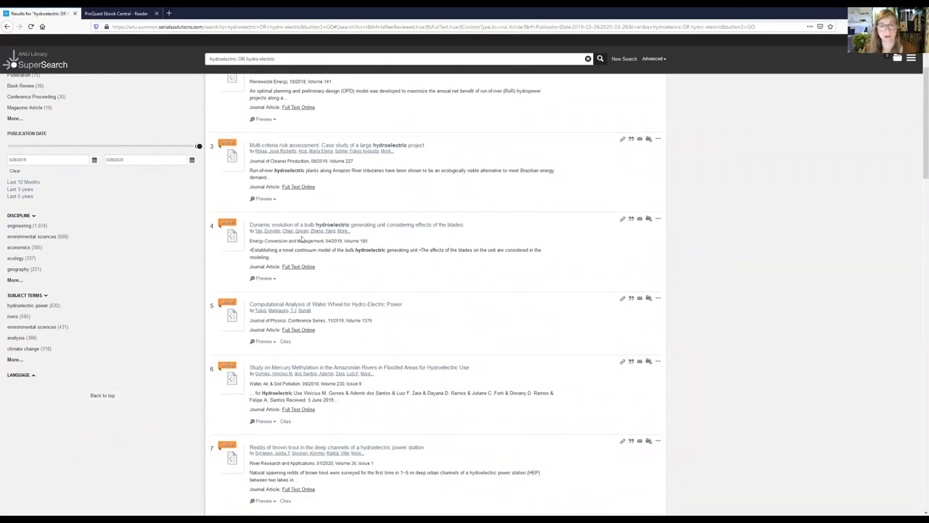
mouse_move(317, 272)
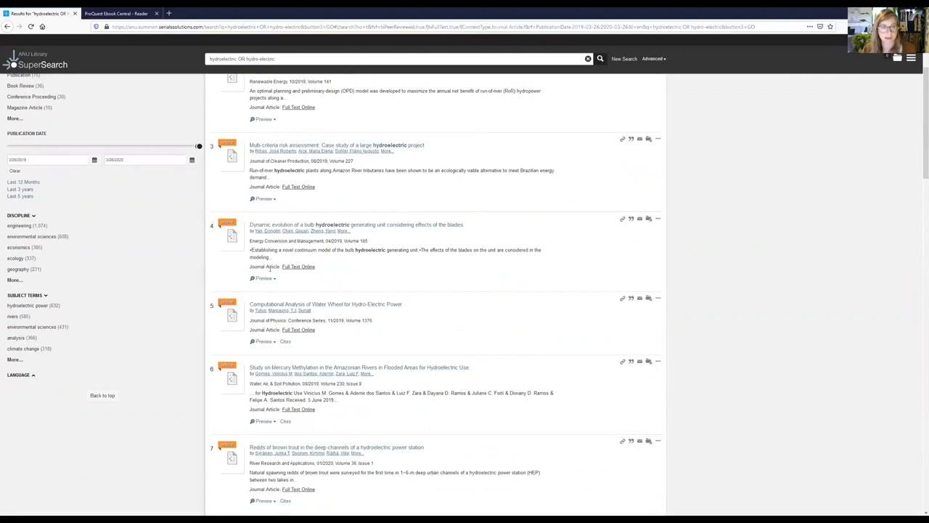
left_click(263, 279)
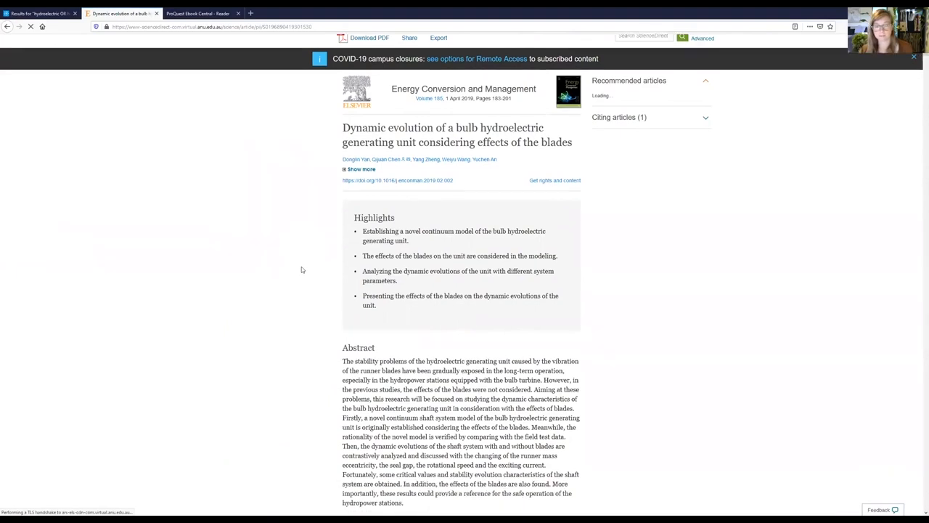
View the article as a PDF on ScienceDirect, then return to the SuperSearch results.
scroll("down", 3)
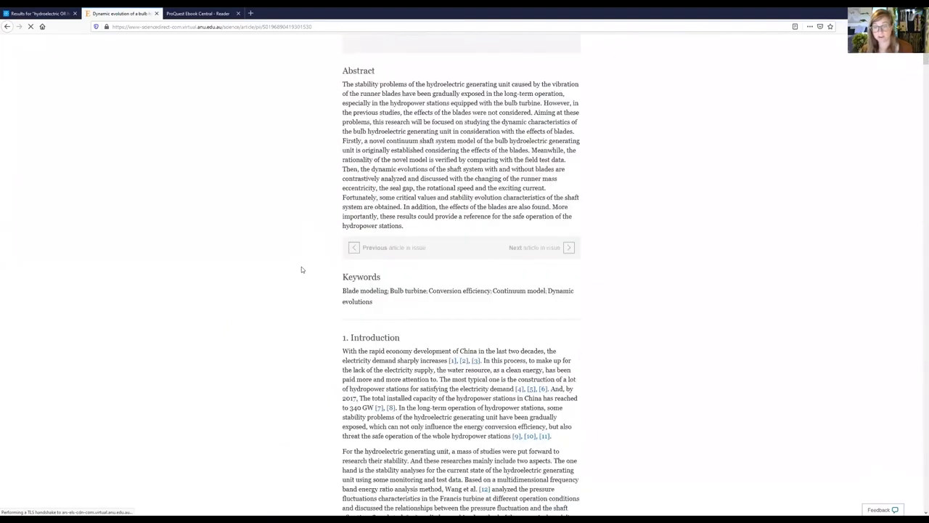
scroll("down", 3)
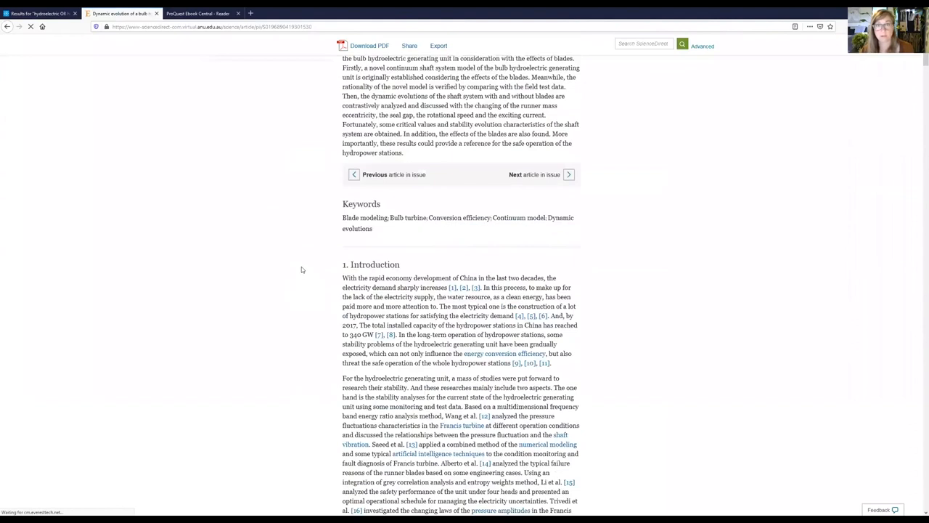
scroll("up", 3)
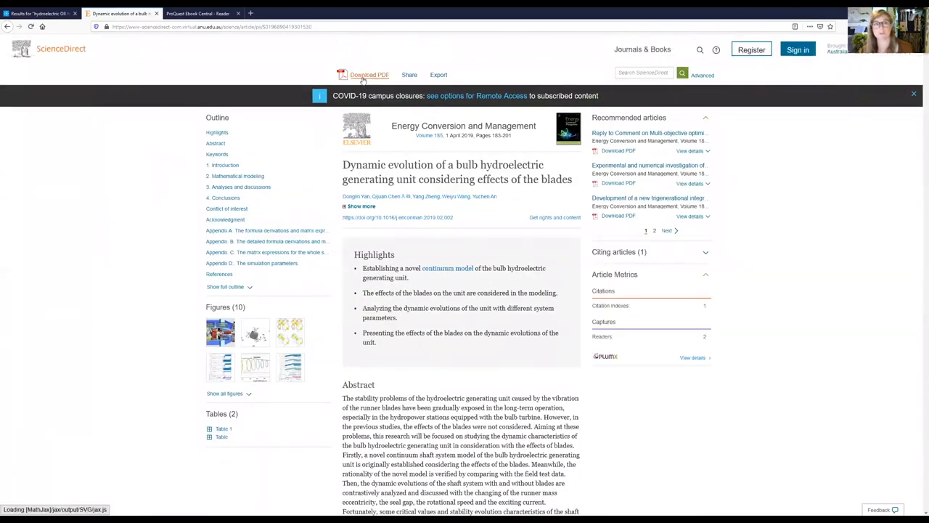
left_click(369, 75)
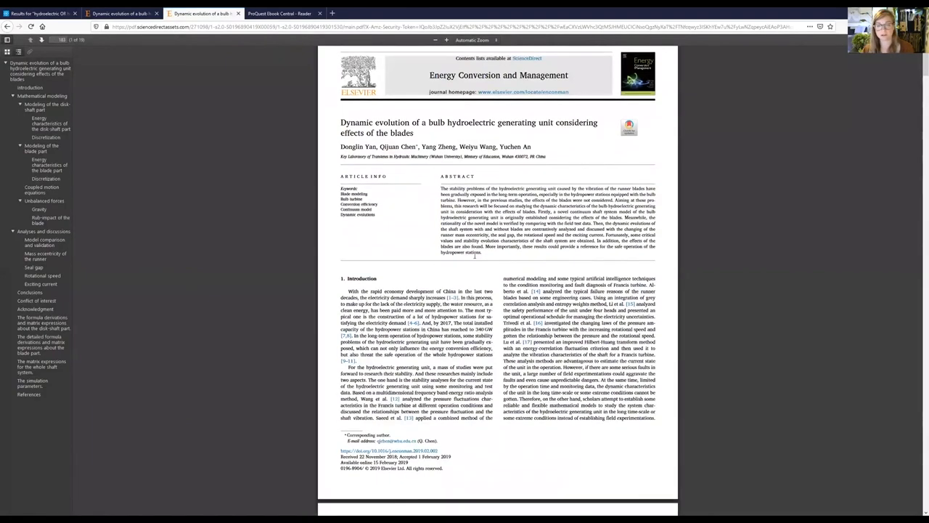
scroll("down", 3)
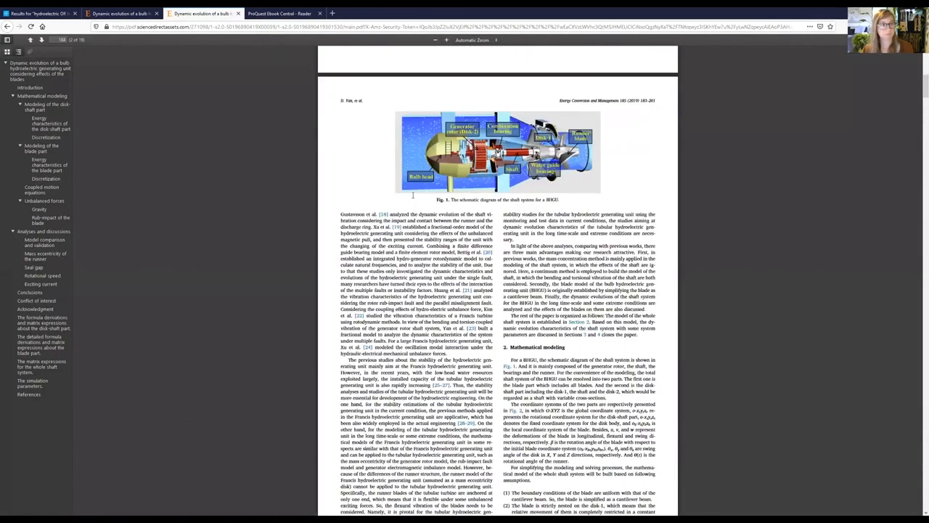
left_click(41, 14)
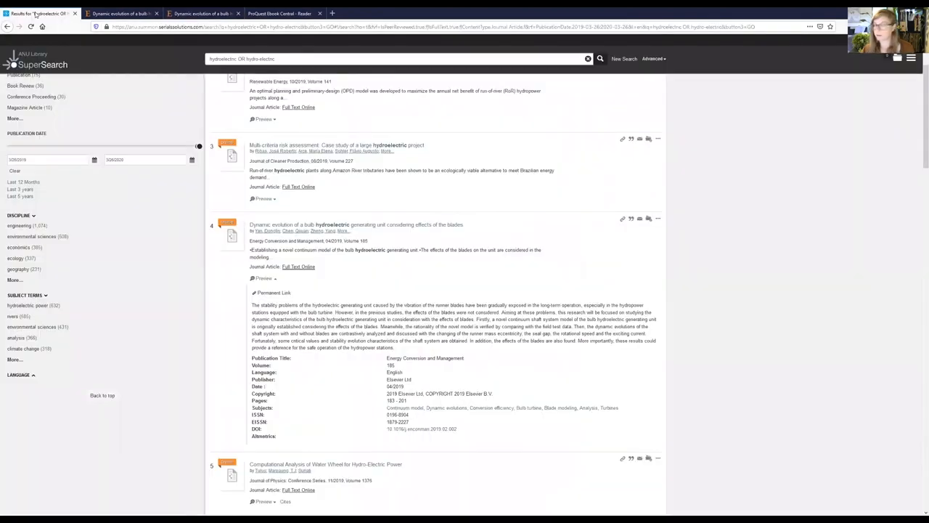
mouse_move(621, 191)
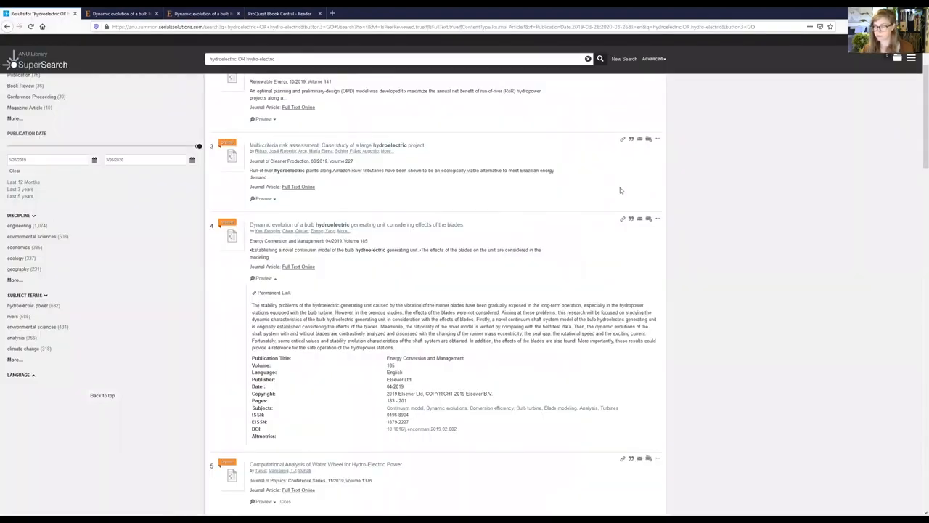
mouse_move(32, 58)
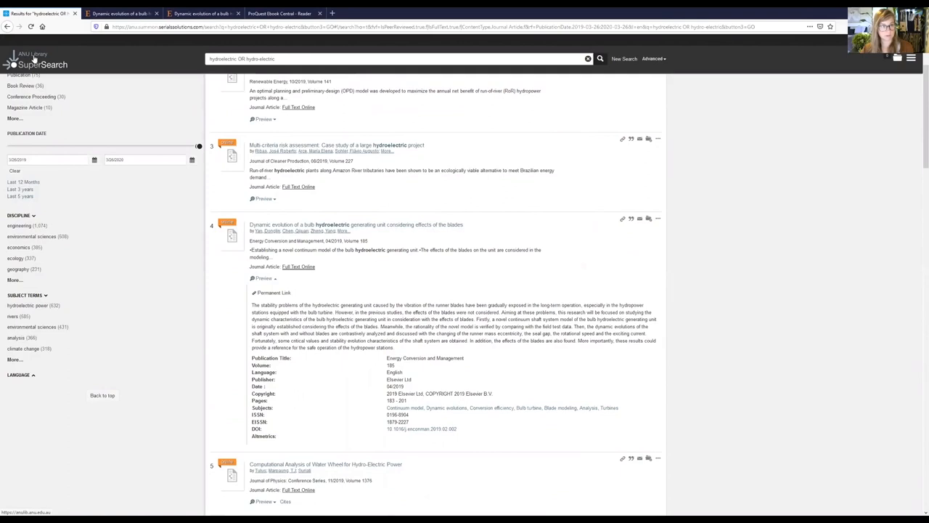
Return to the ANU Library home page via the SuperSearch logo.
left_click(32, 58)
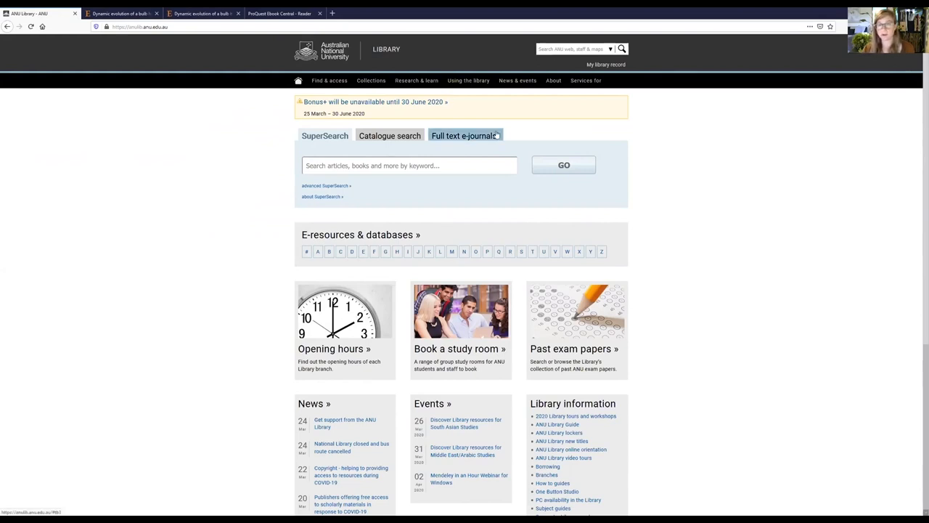
mouse_move(540, 100)
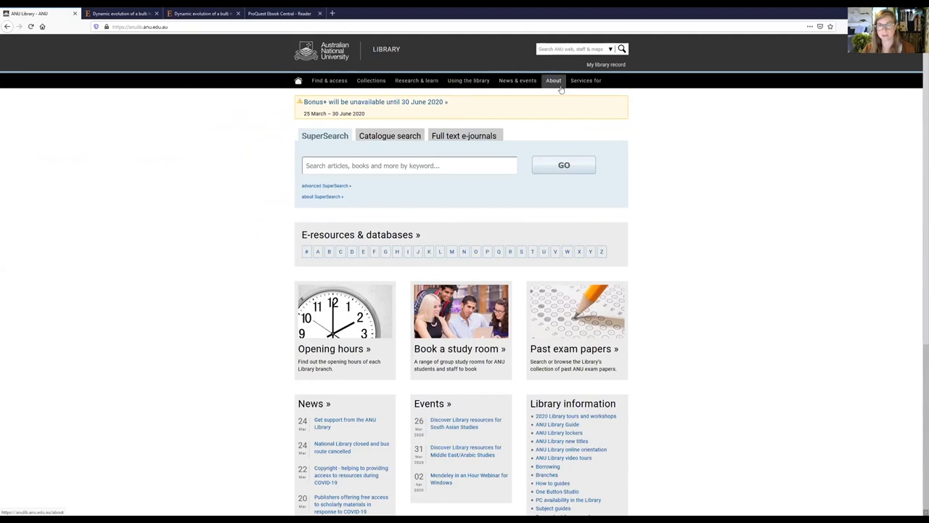
Reach Contacts & feedback from the About menu.
left_click(553, 82)
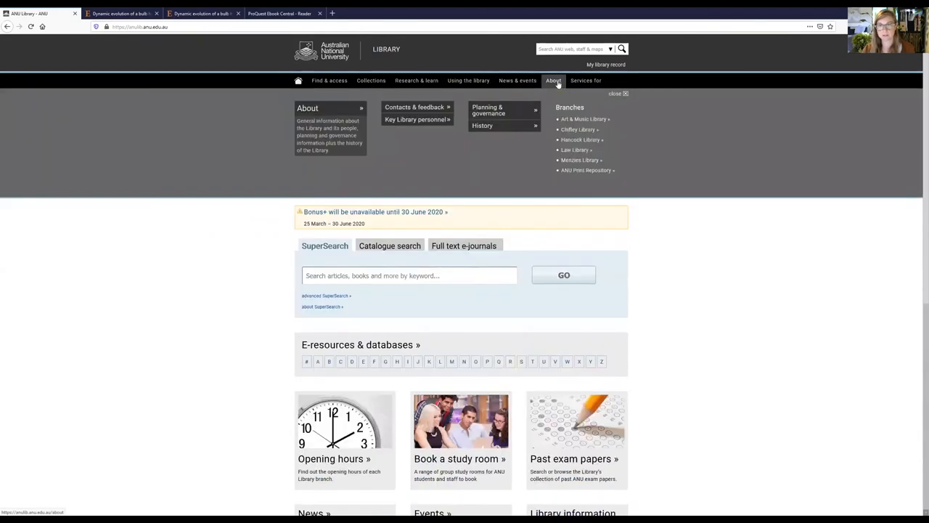
mouse_move(415, 108)
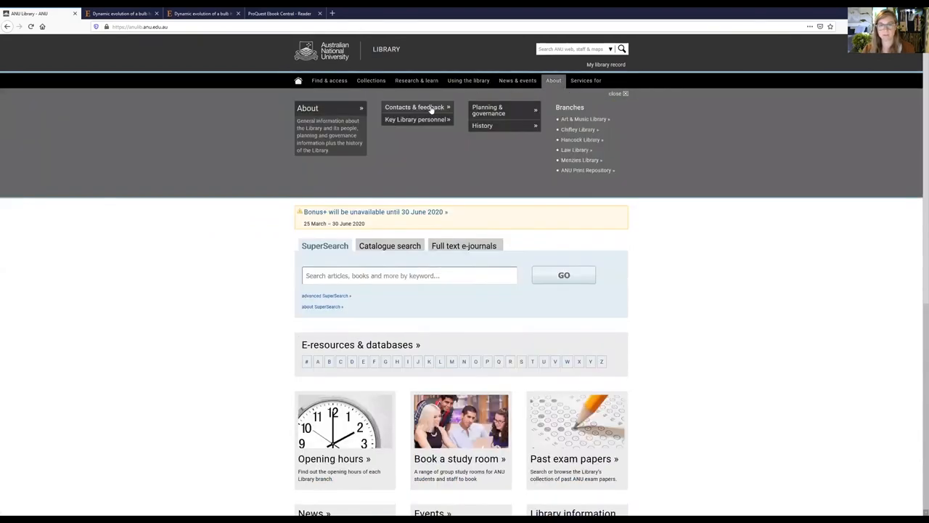
left_click(415, 108)
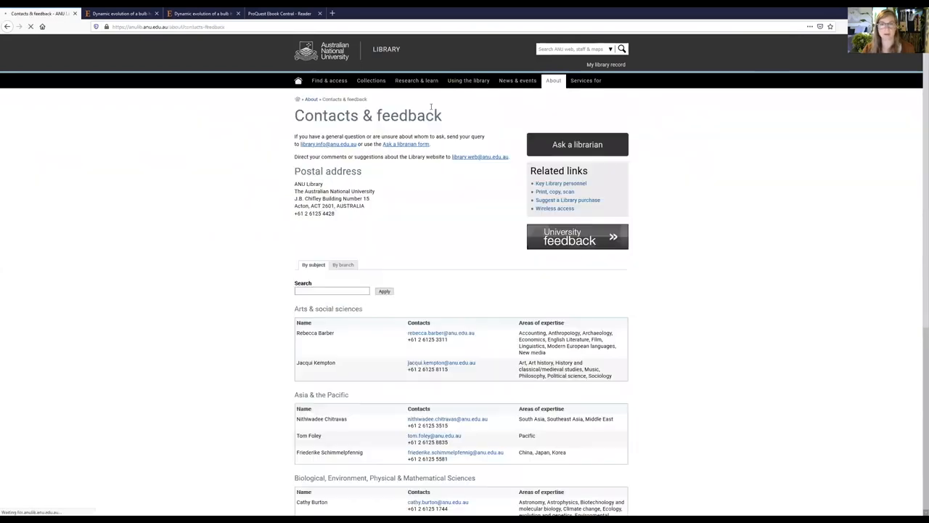
mouse_move(470, 172)
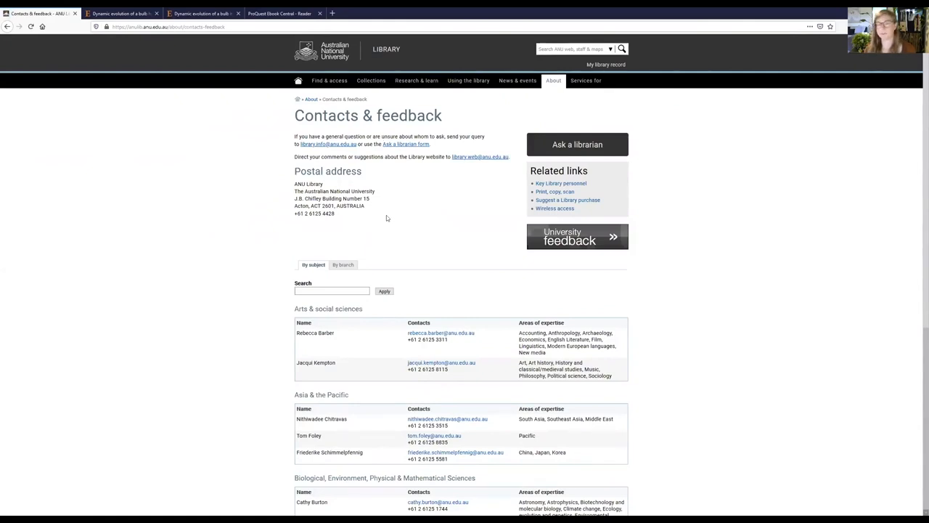
mouse_move(381, 209)
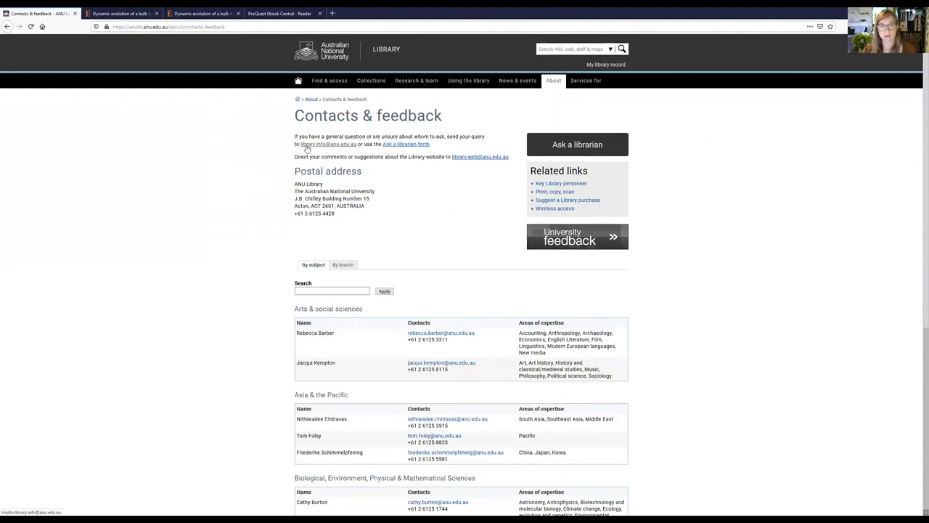
mouse_move(213, 308)
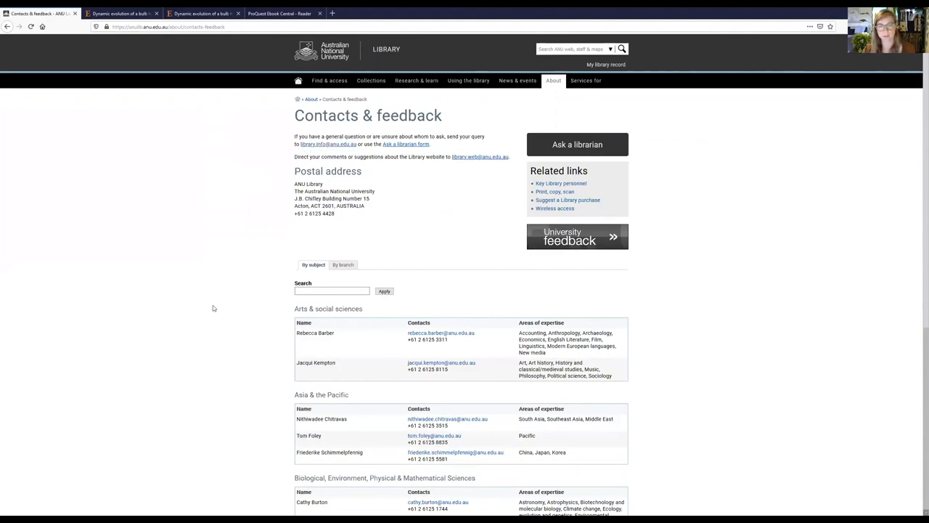
scroll("down", 3)
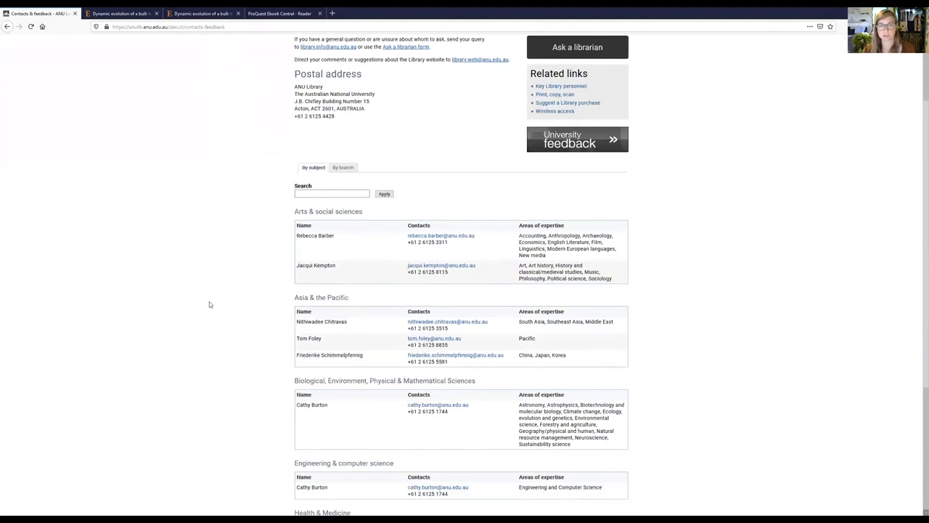
scroll("down", 3)
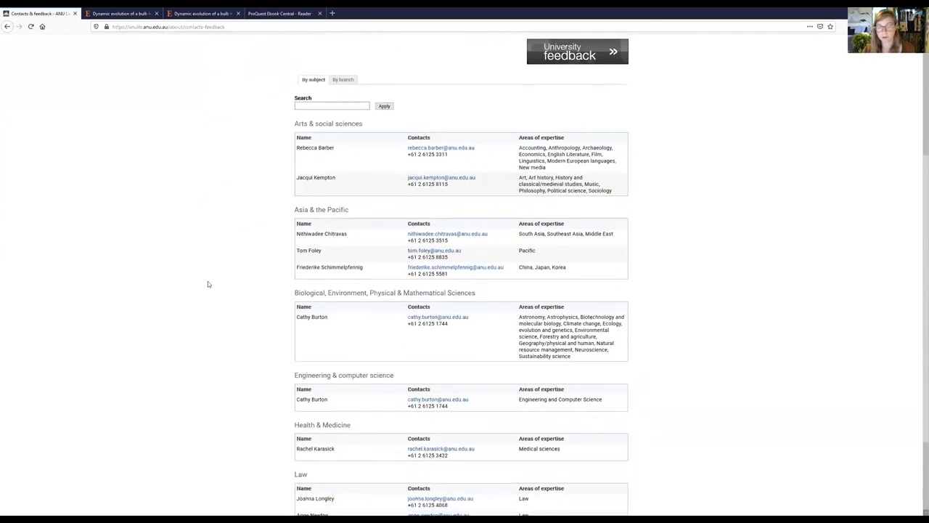
scroll("down", 3)
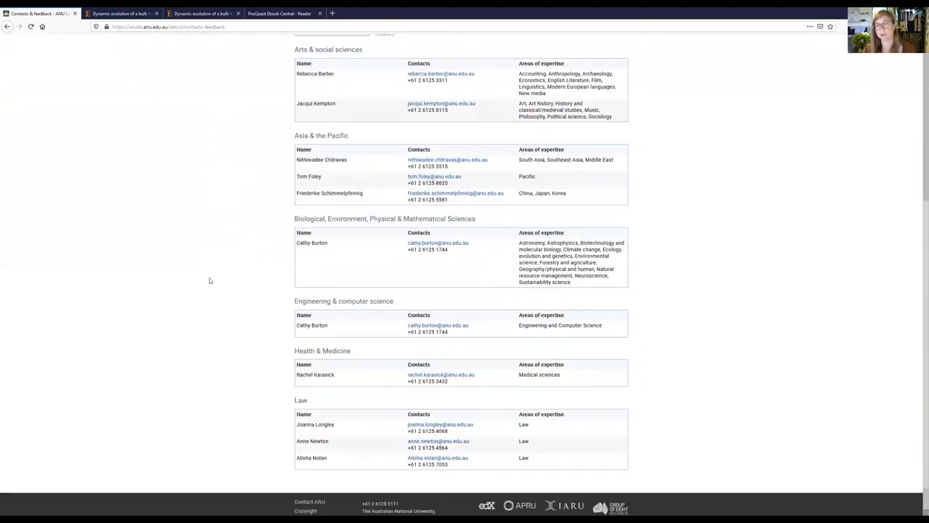
scroll("up", 3)
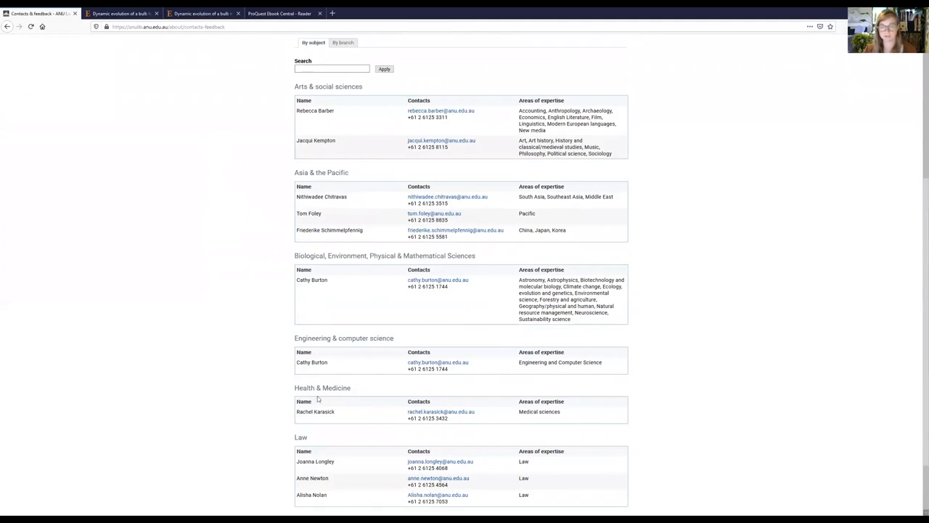
mouse_move(180, 392)
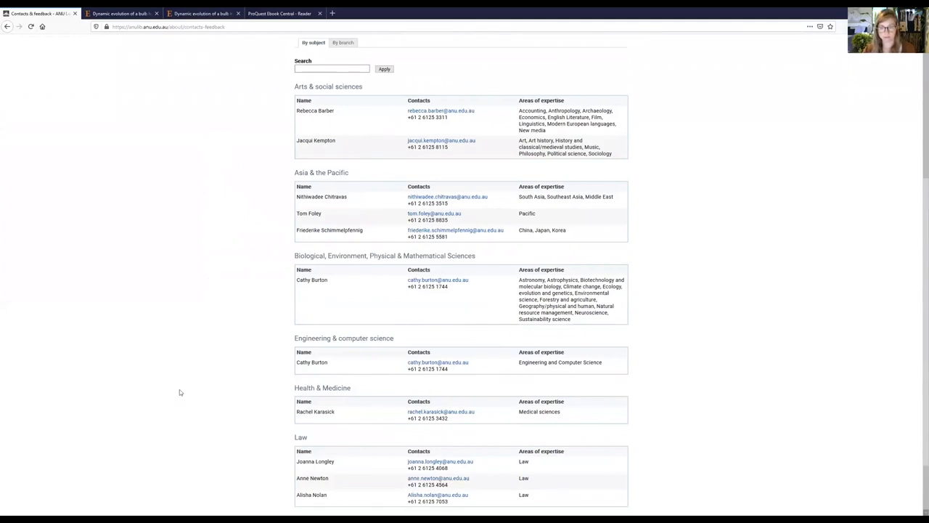
scroll("up", 3)
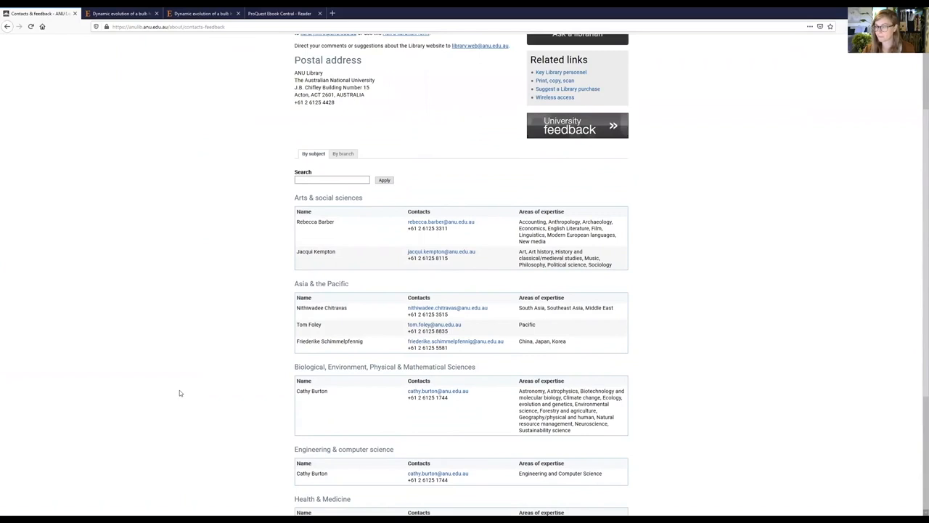
scroll("up", 3)
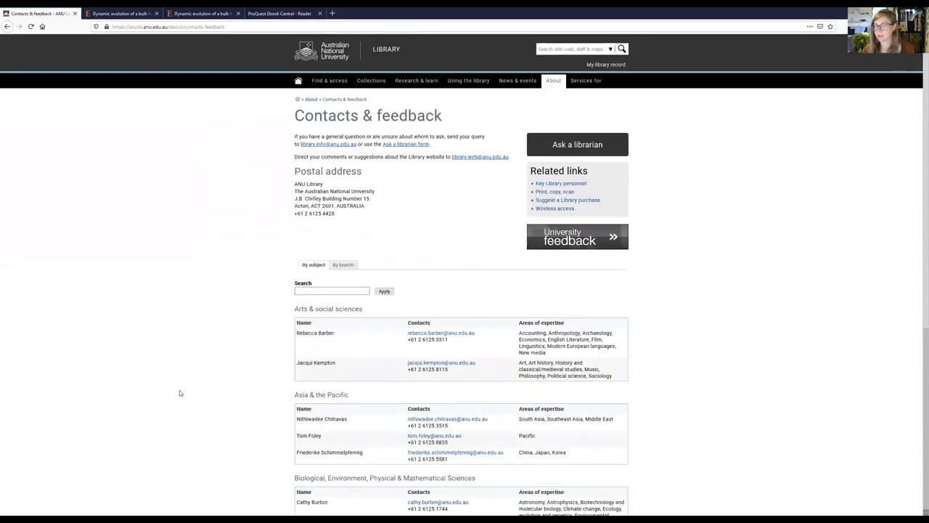